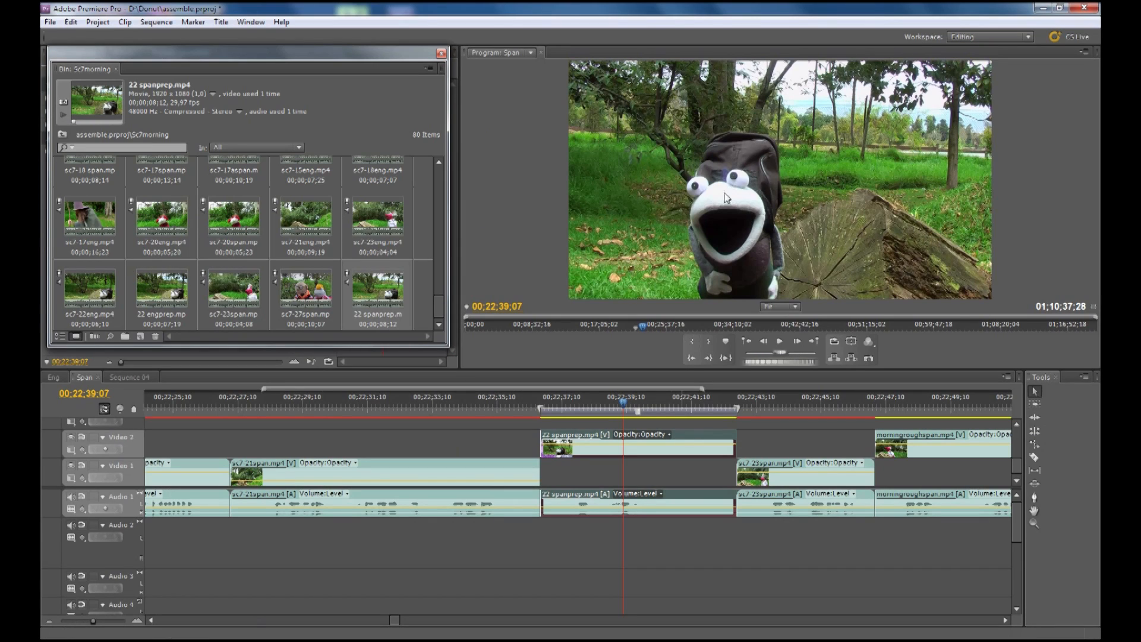
mouse_move(581, 114)
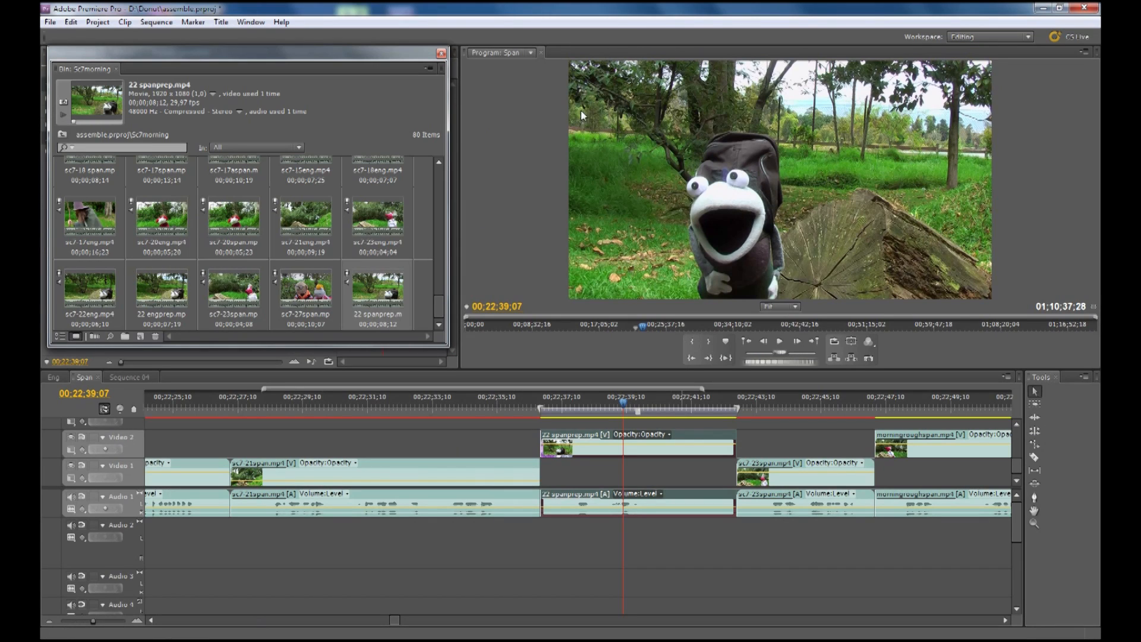
mouse_move(994, 158)
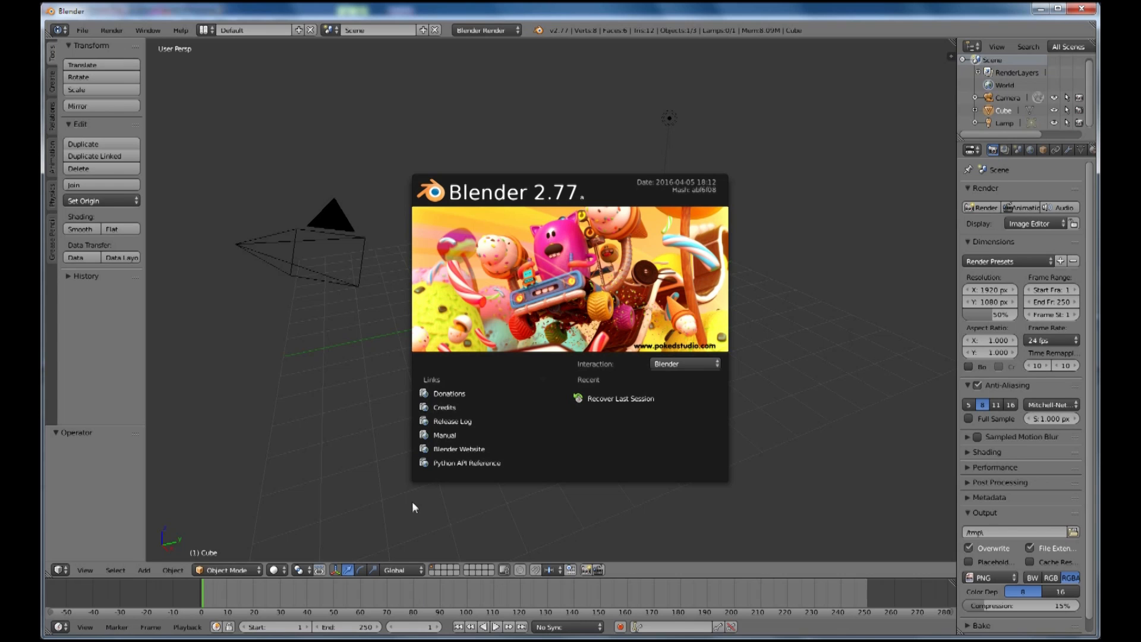
Close the splash screen and change the 3D View's editor type to Movie Clip Editor
click(329, 458)
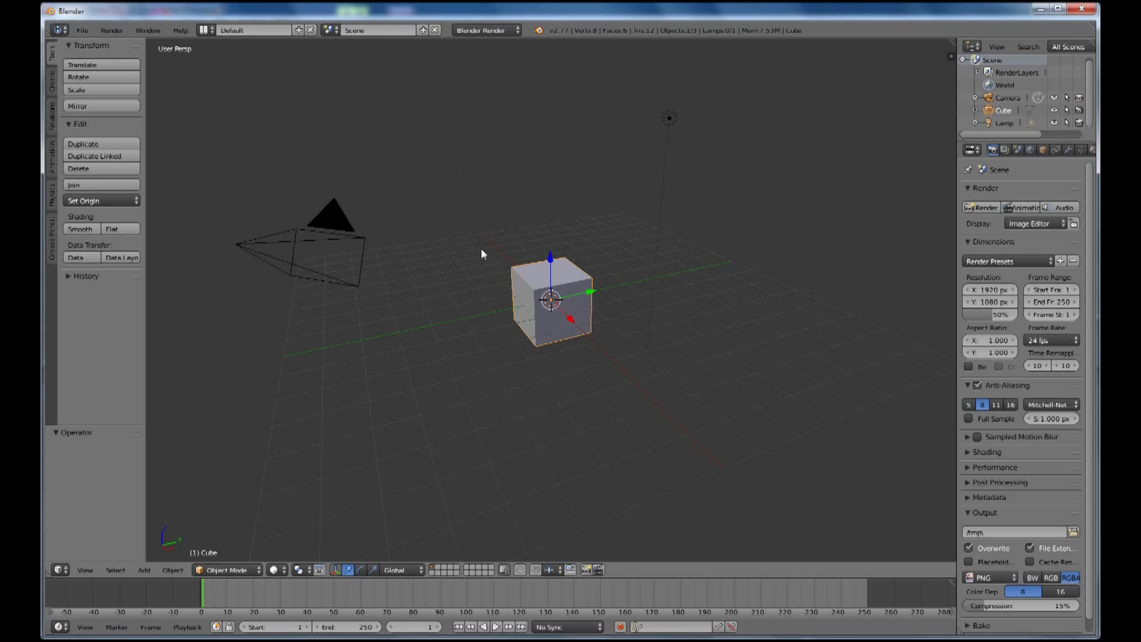
mouse_move(496, 234)
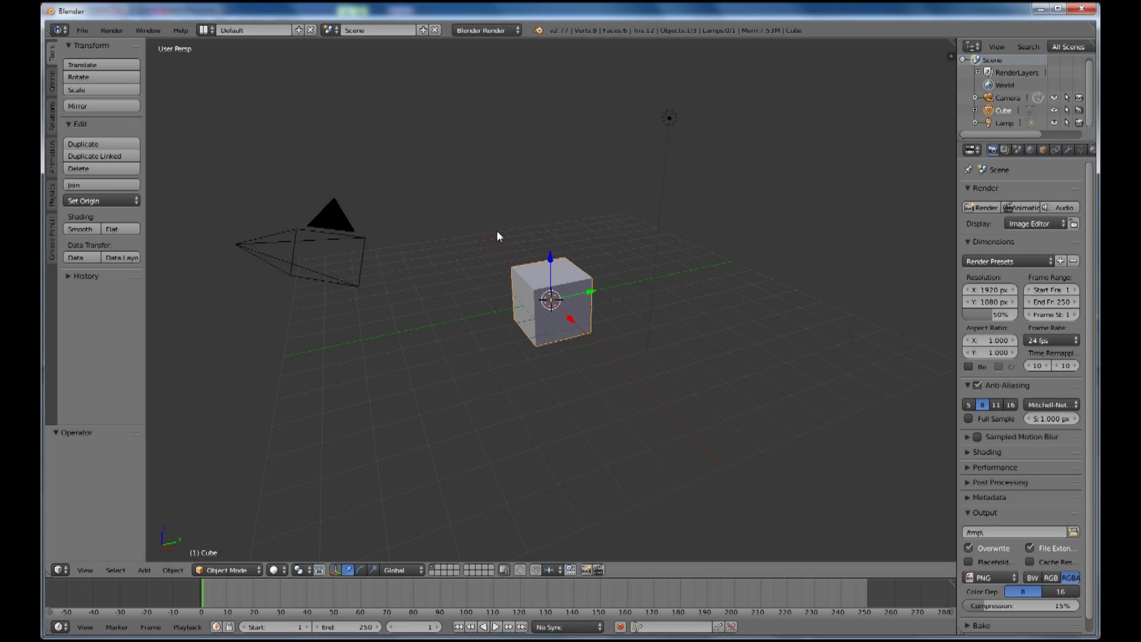
mouse_move(499, 232)
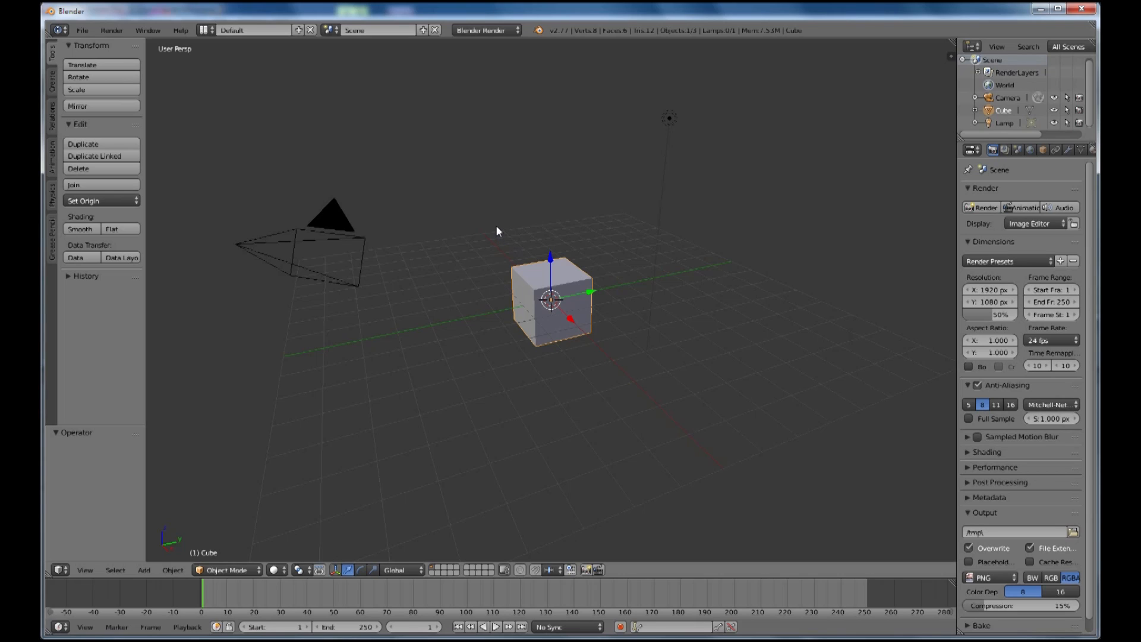
click(59, 570)
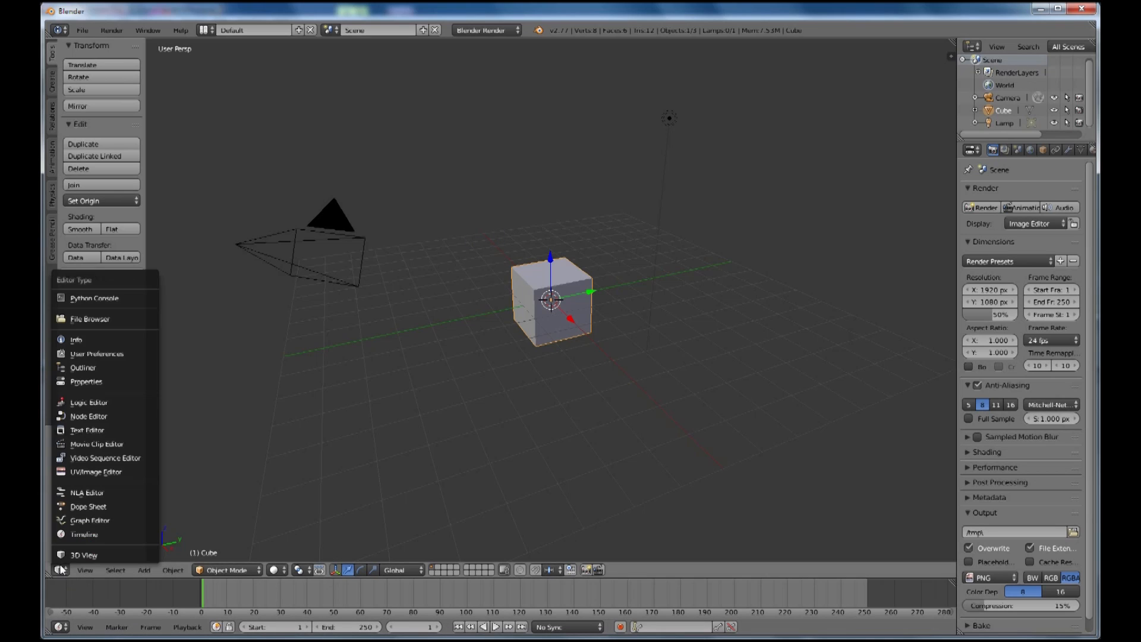
click(96, 444)
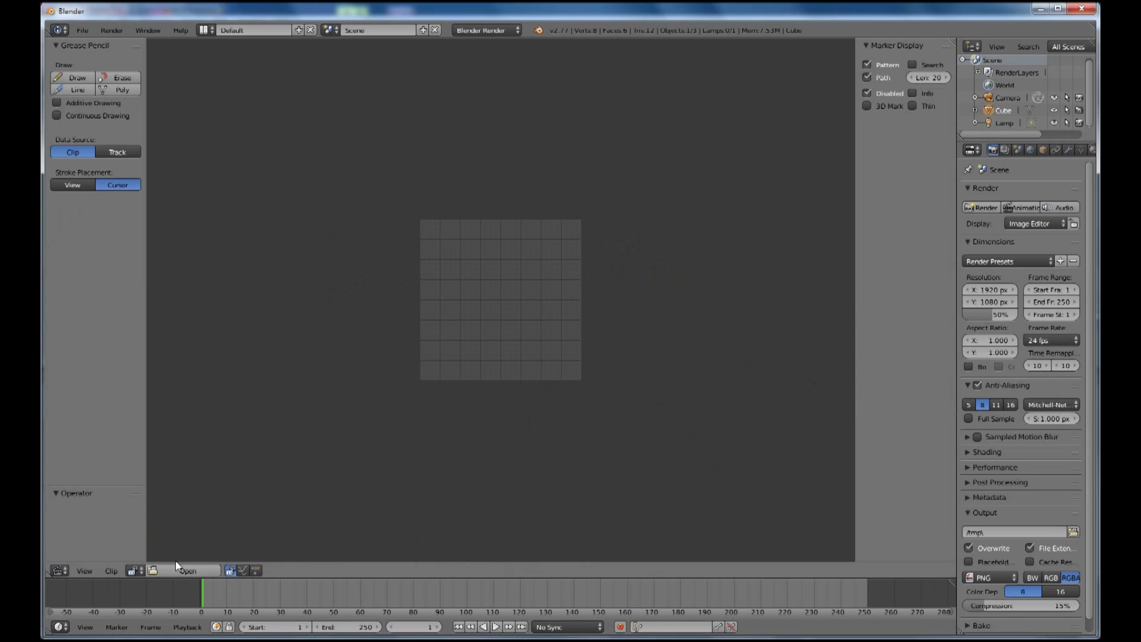
Open the 22 Span PNG sequence from the recent 22span folder and set scene frames to 181
click(188, 569)
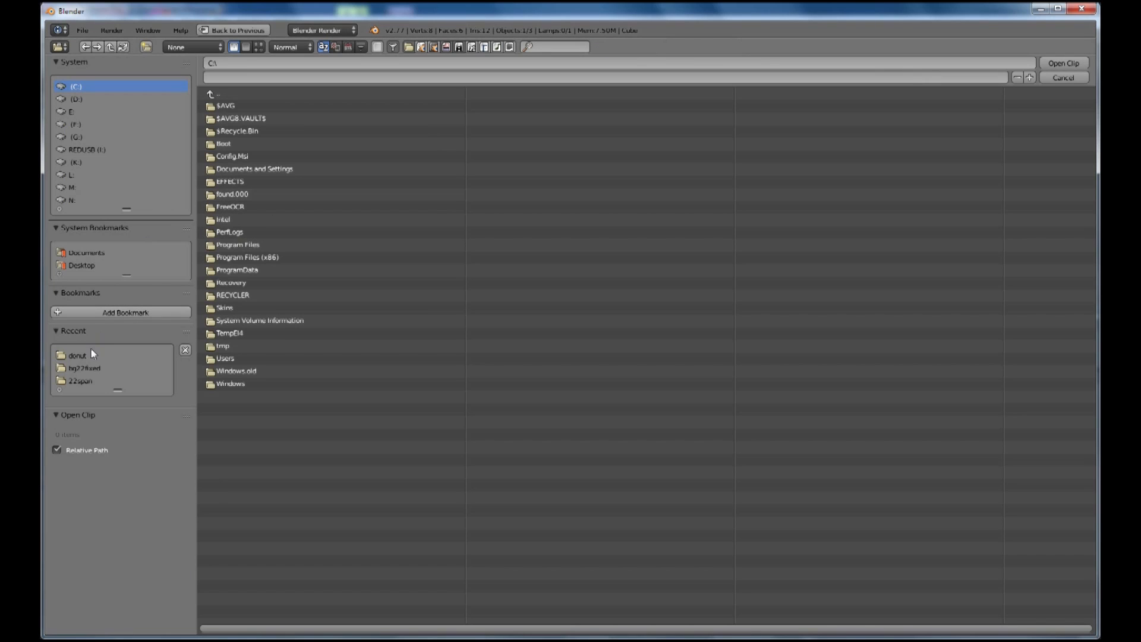
click(86, 149)
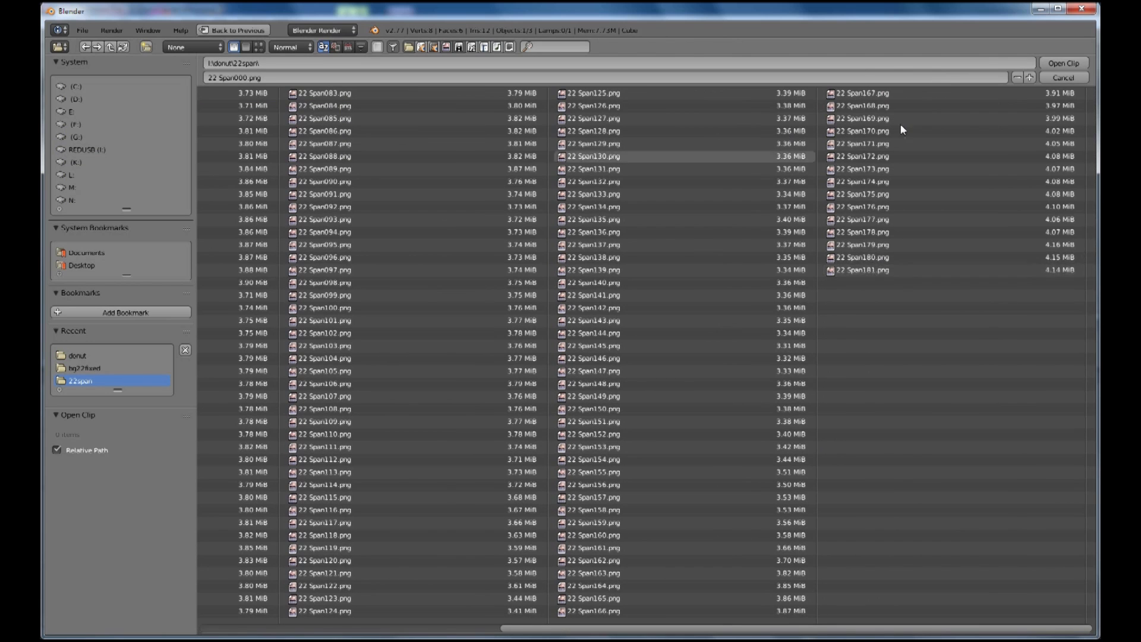
click(1062, 62)
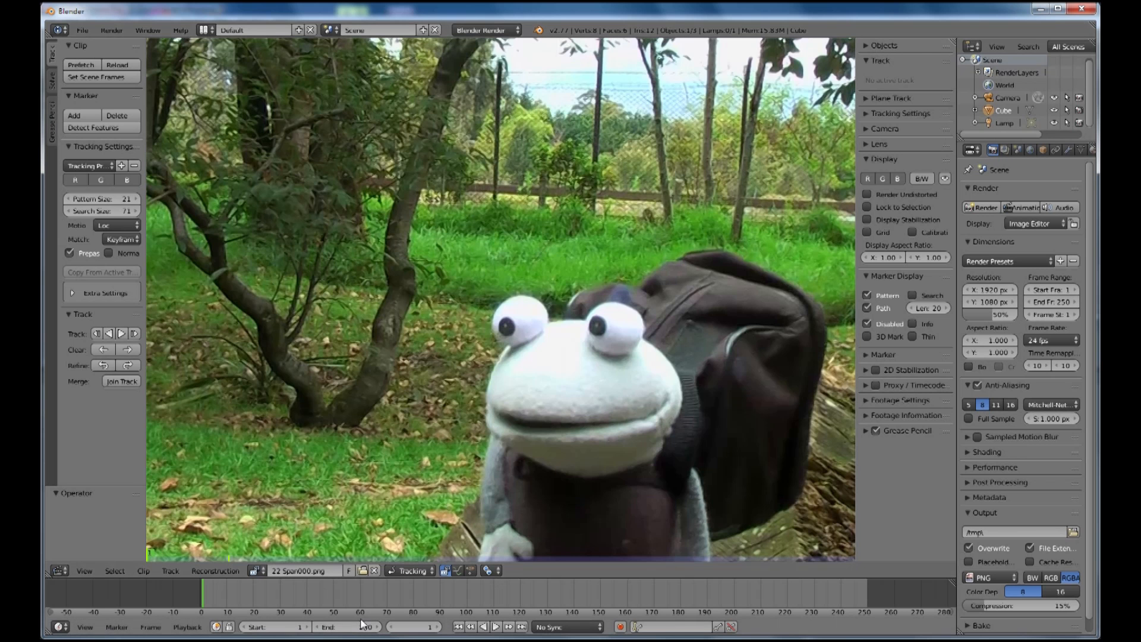
click(361, 626)
text(181)
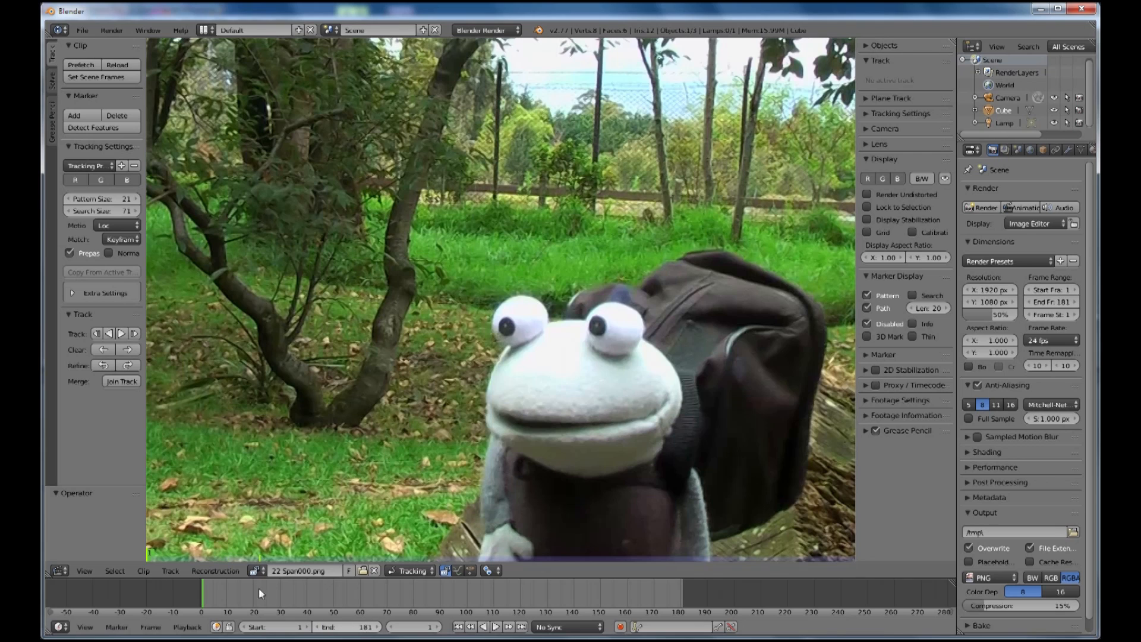
mouse_move(331, 599)
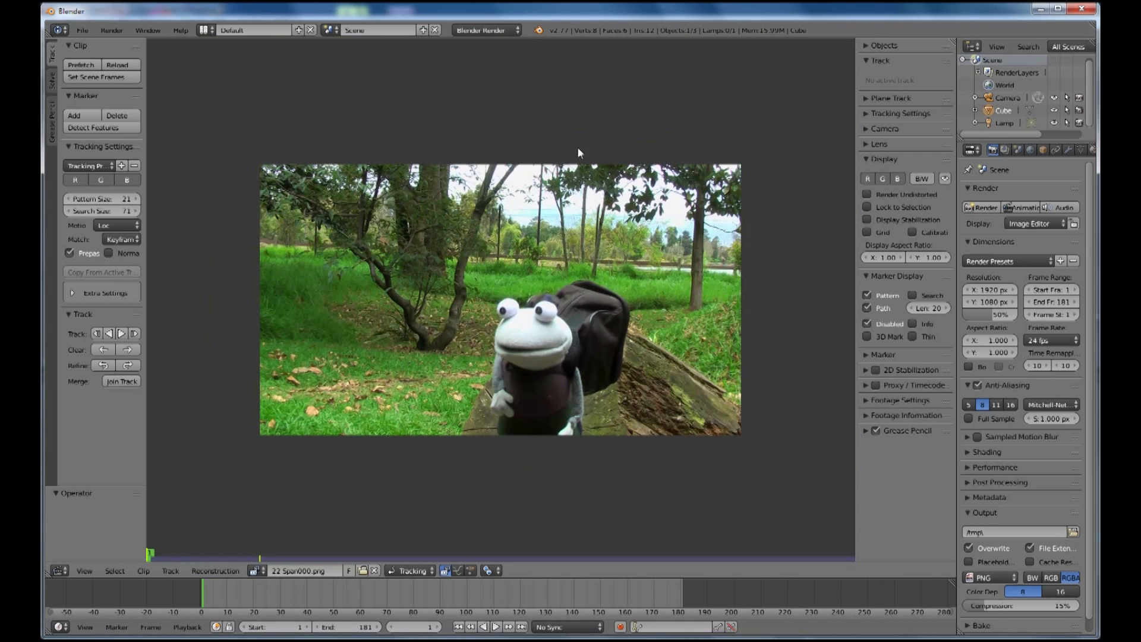
mouse_move(441, 249)
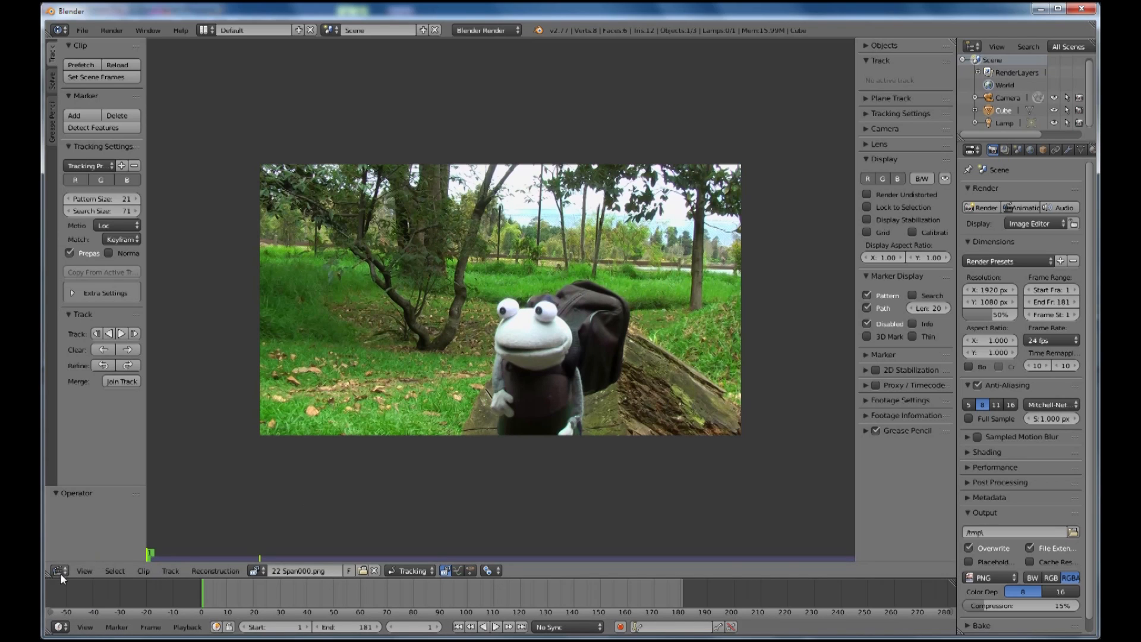
Switch the area to the Compositing Node Editor with Use Nodes and Backdrop enabled
click(57, 571)
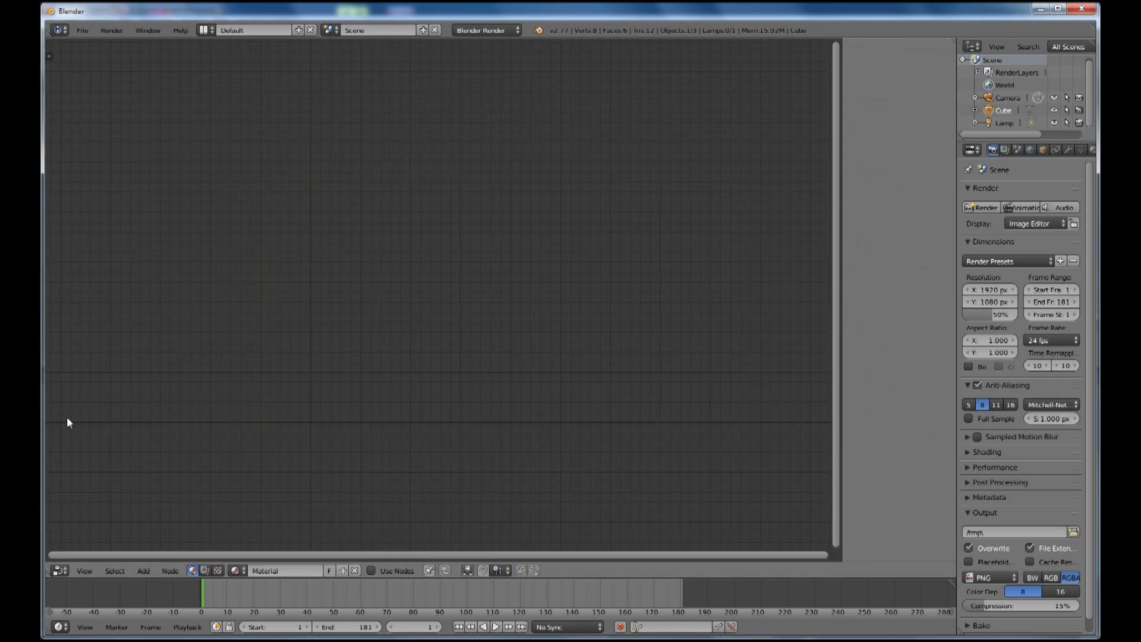
click(205, 571)
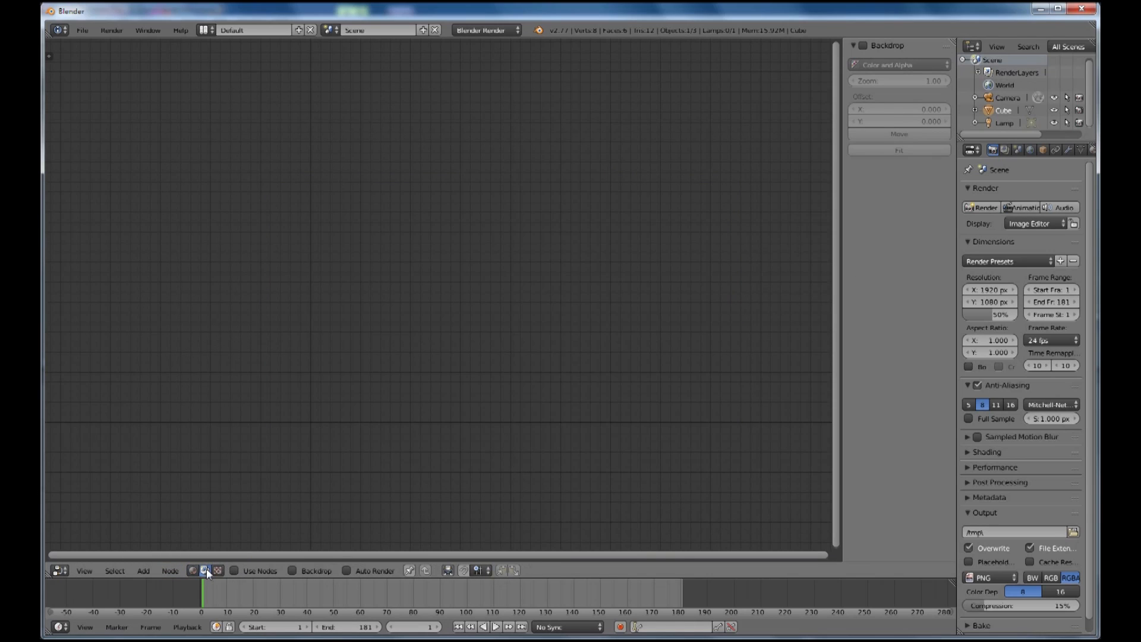
click(233, 571)
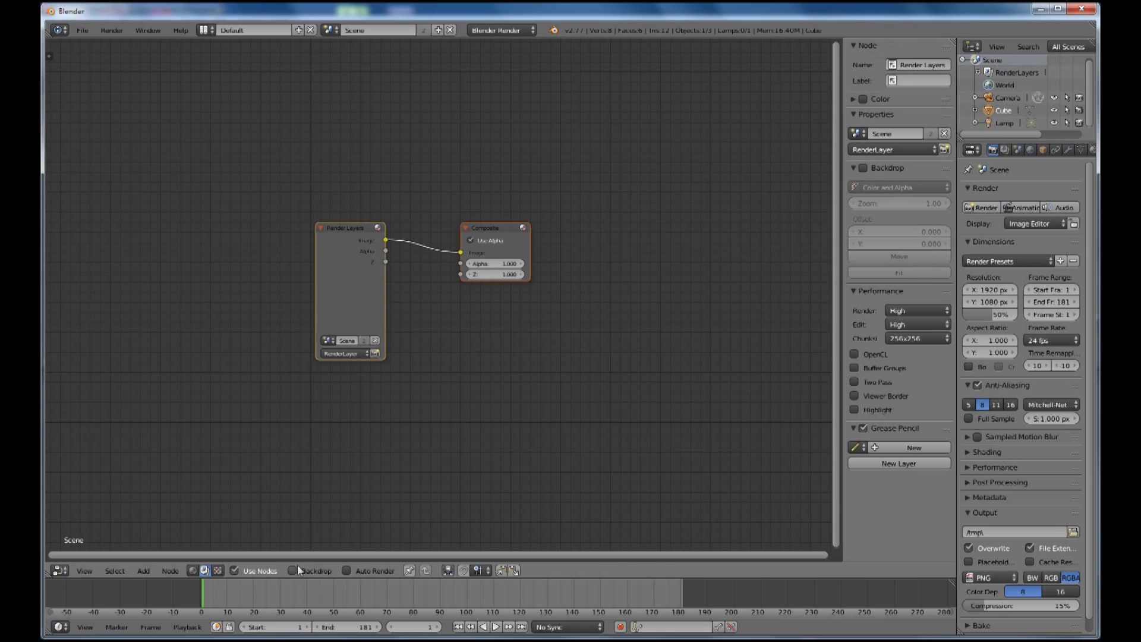
click(292, 570)
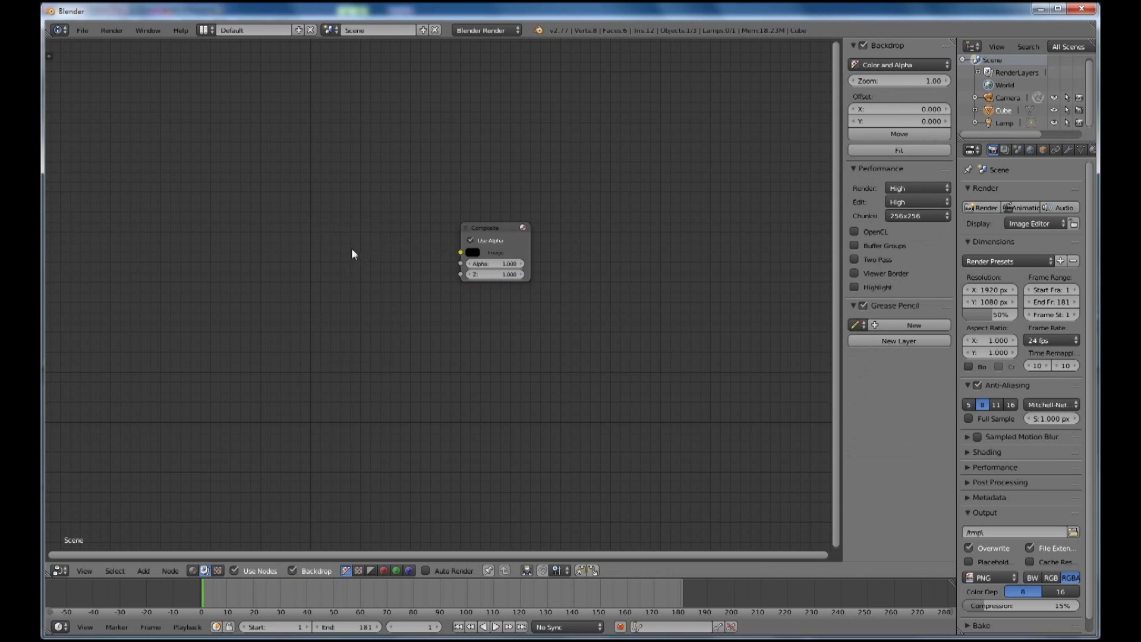
Add a Movie Clip input node using 22 Span and a Viewer output node
click(144, 573)
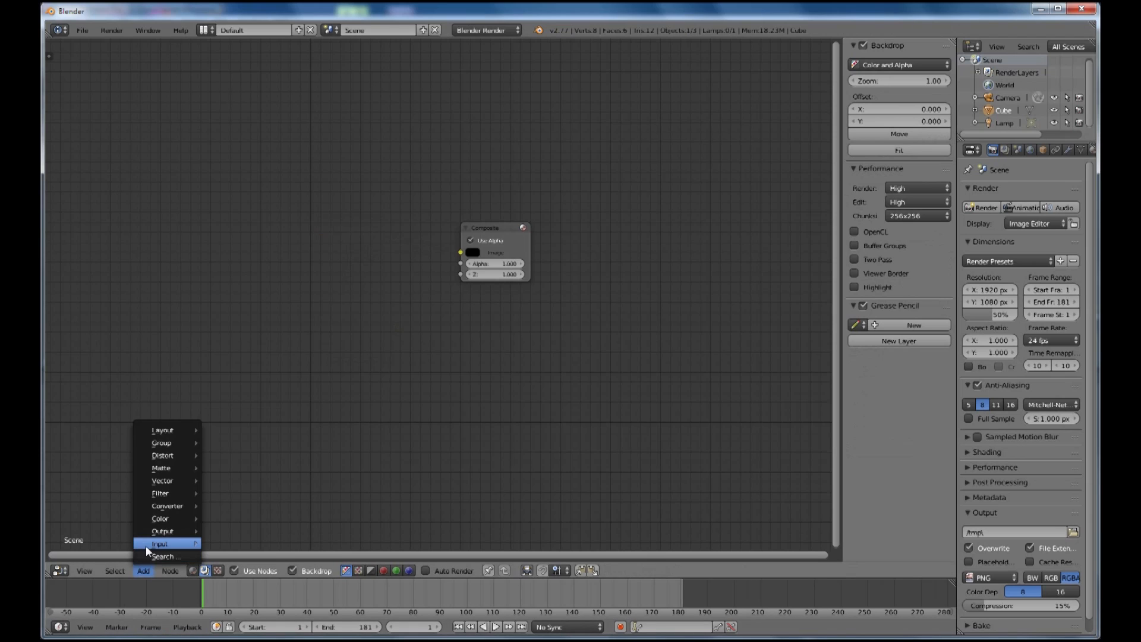
click(159, 544)
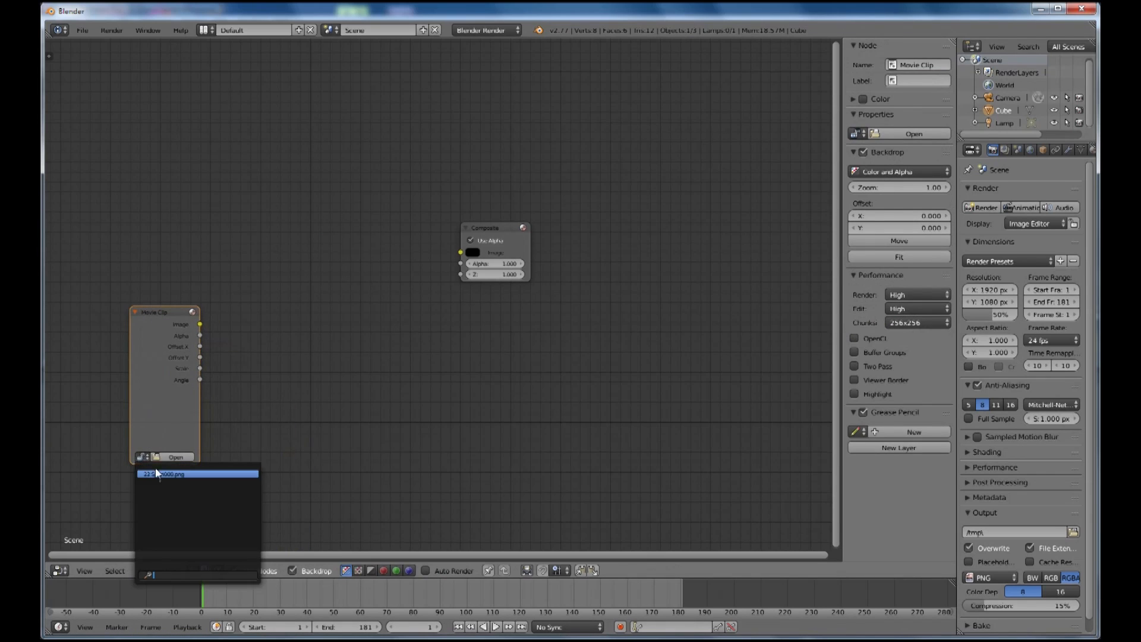
click(171, 474)
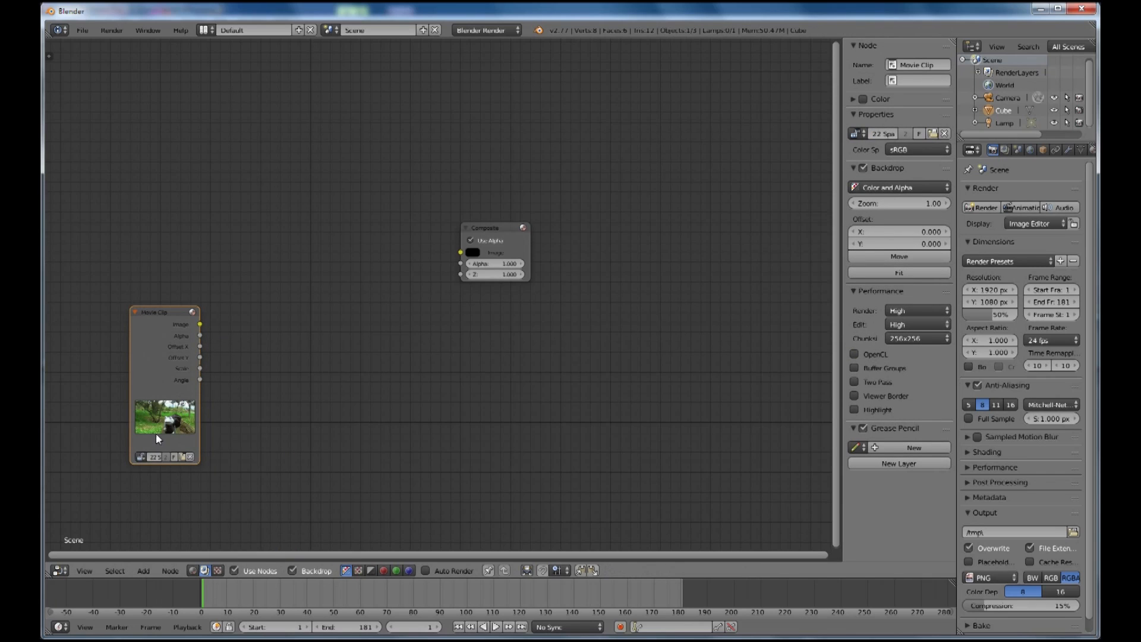
click(143, 570)
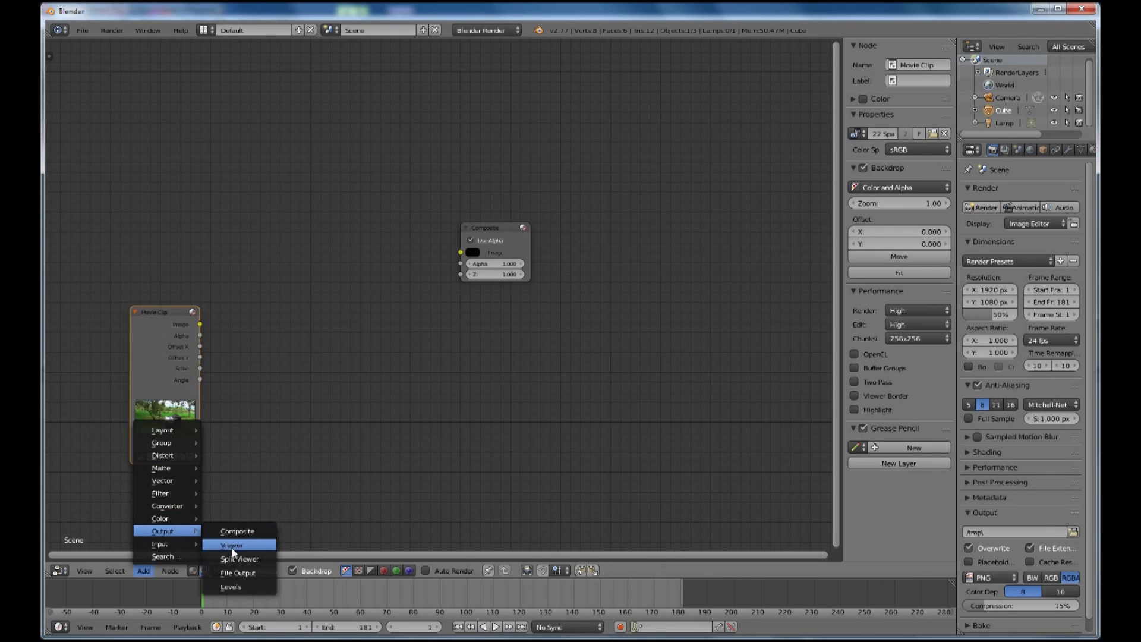
click(231, 545)
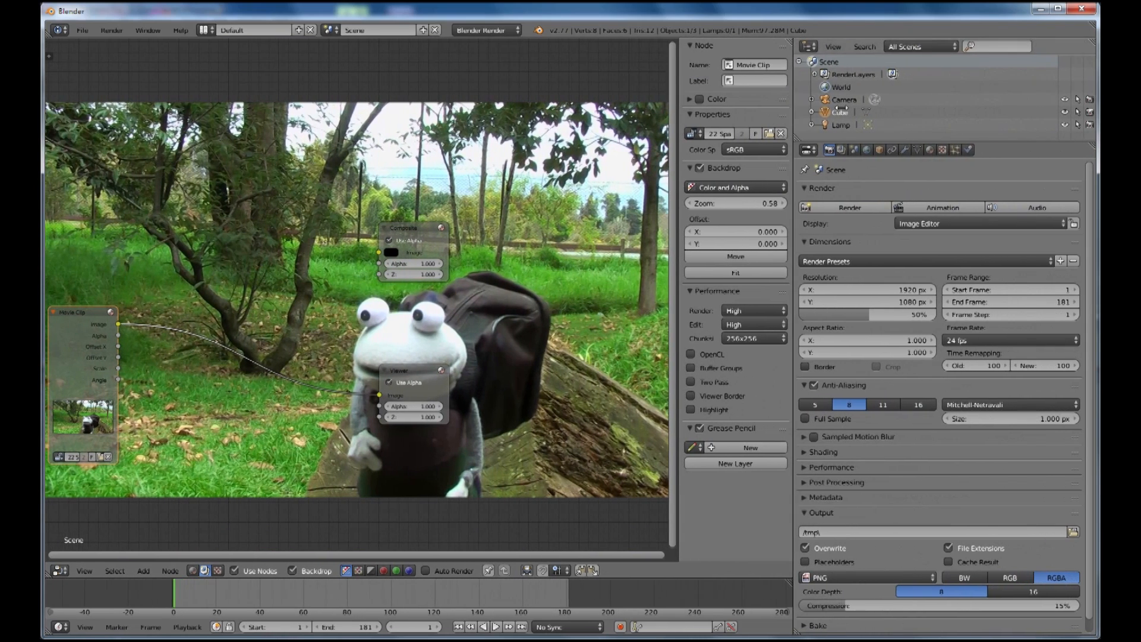
mouse_move(997, 146)
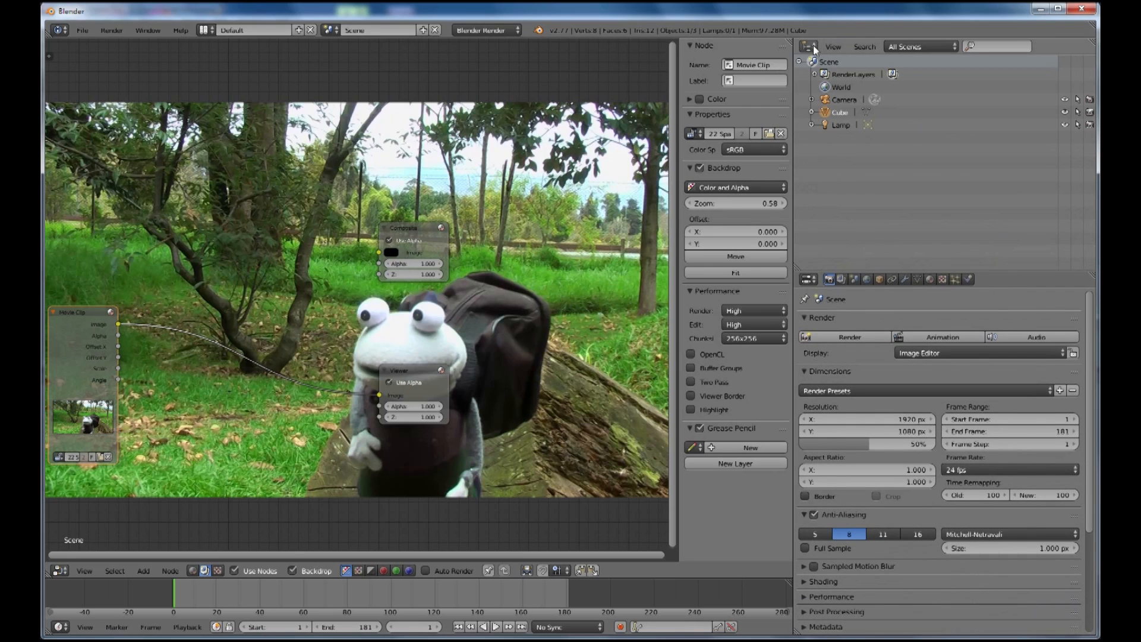
Make the outliner an Image Editor, set 29.97 fps, render frame 1, and spread nodes apart
click(807, 46)
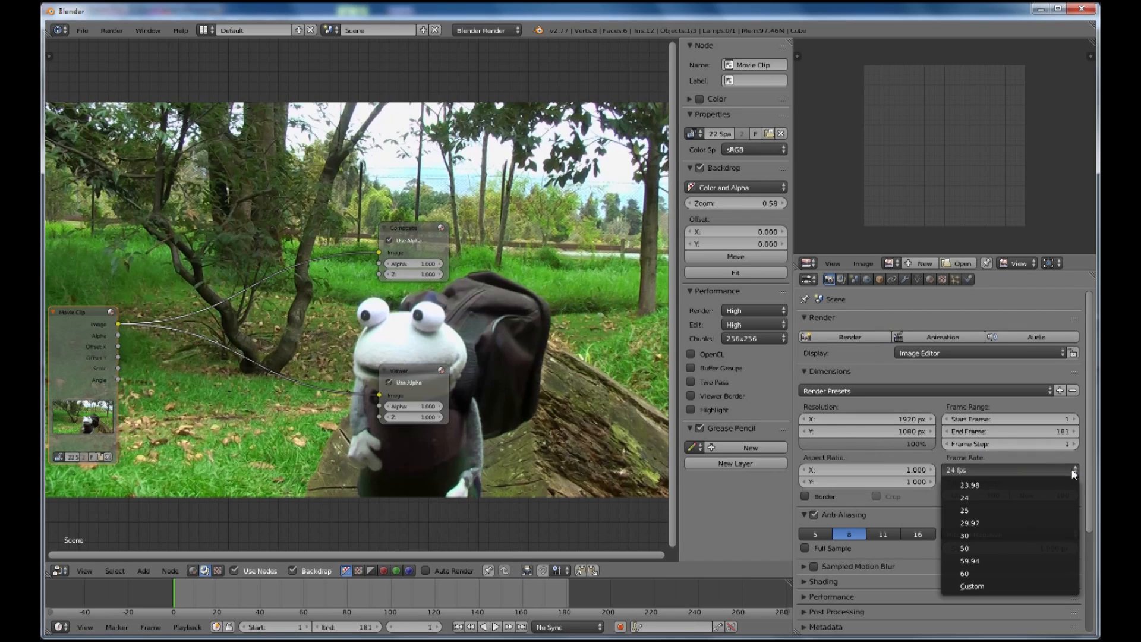
click(970, 522)
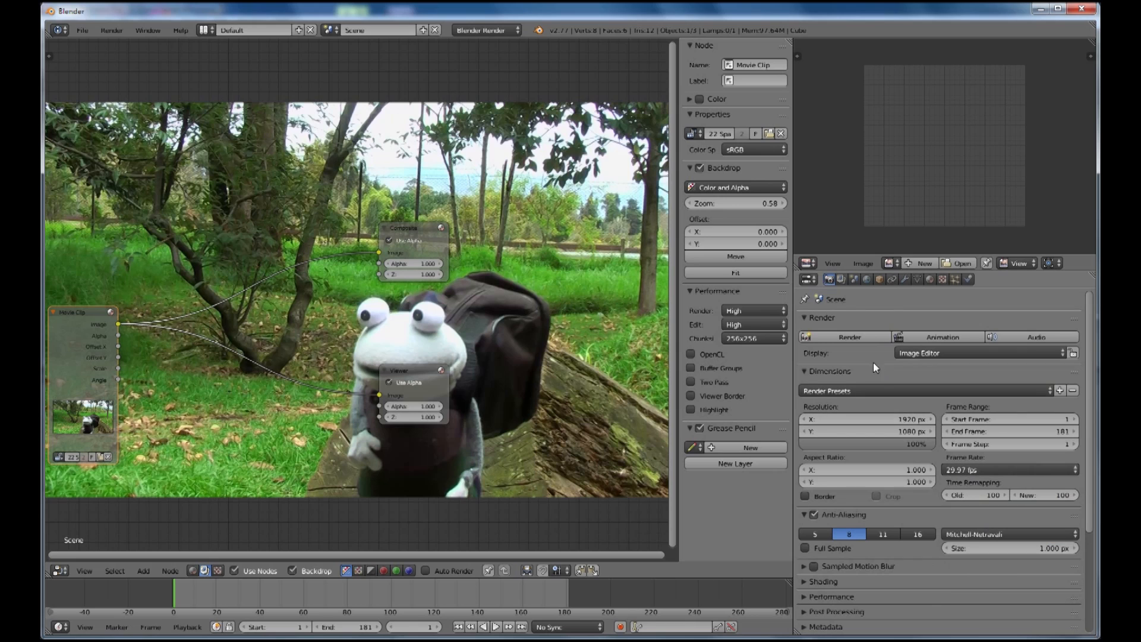
click(848, 337)
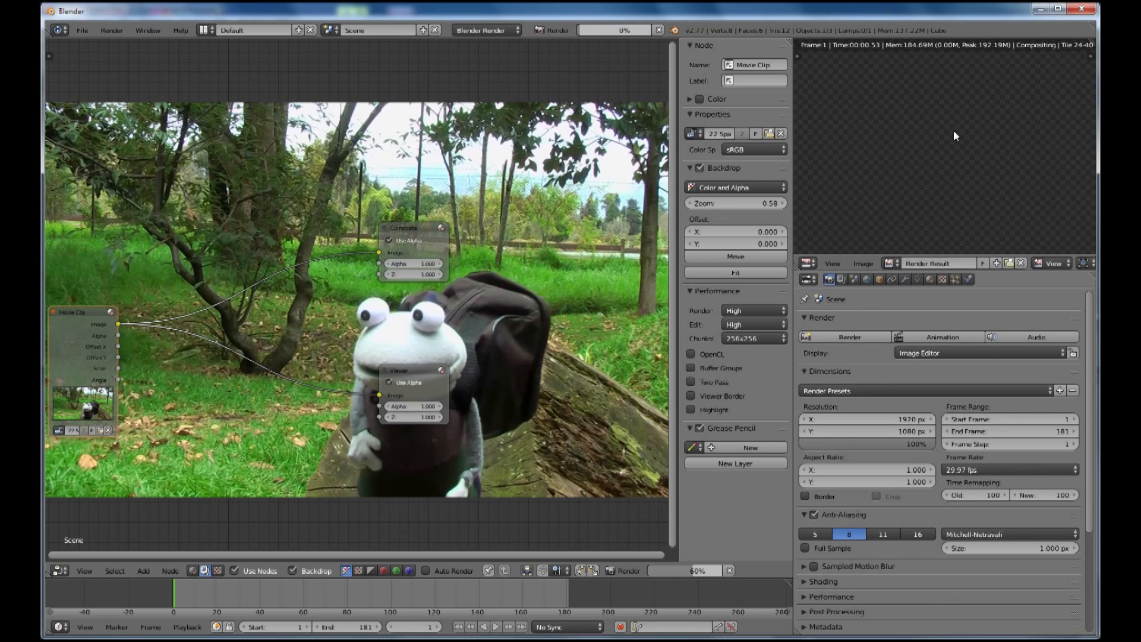
click(848, 337)
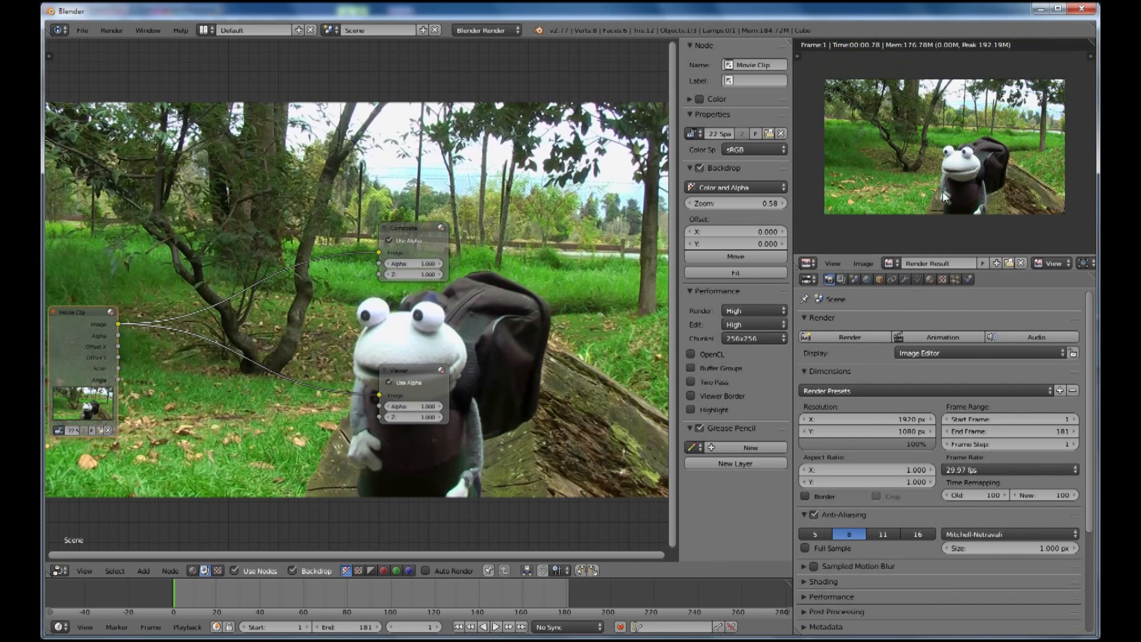
click(412, 227)
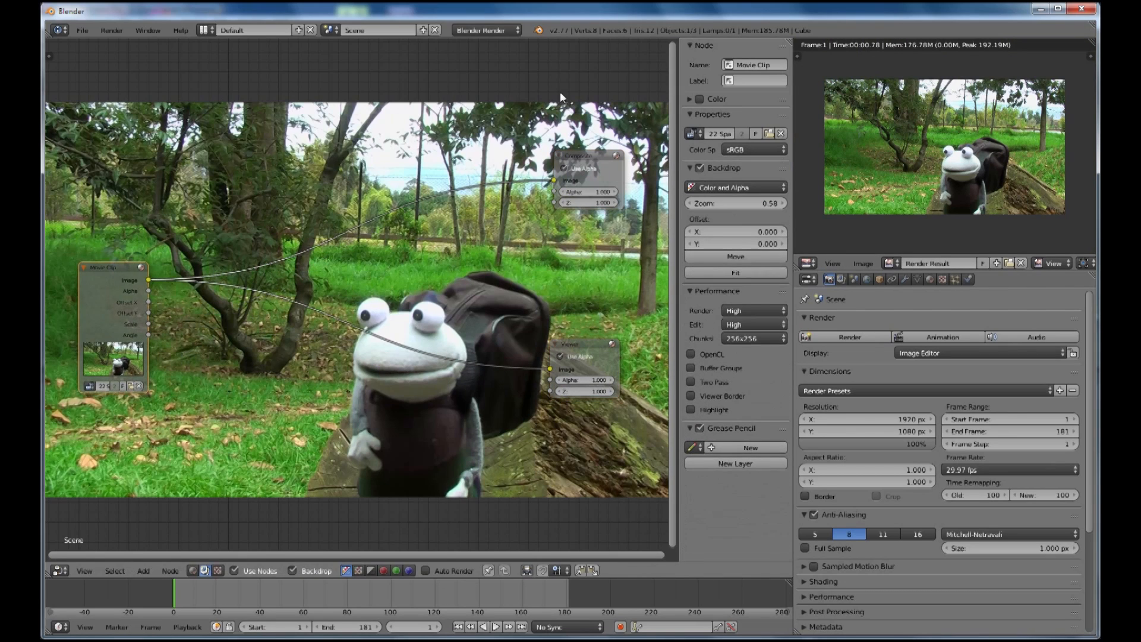
mouse_move(629, 124)
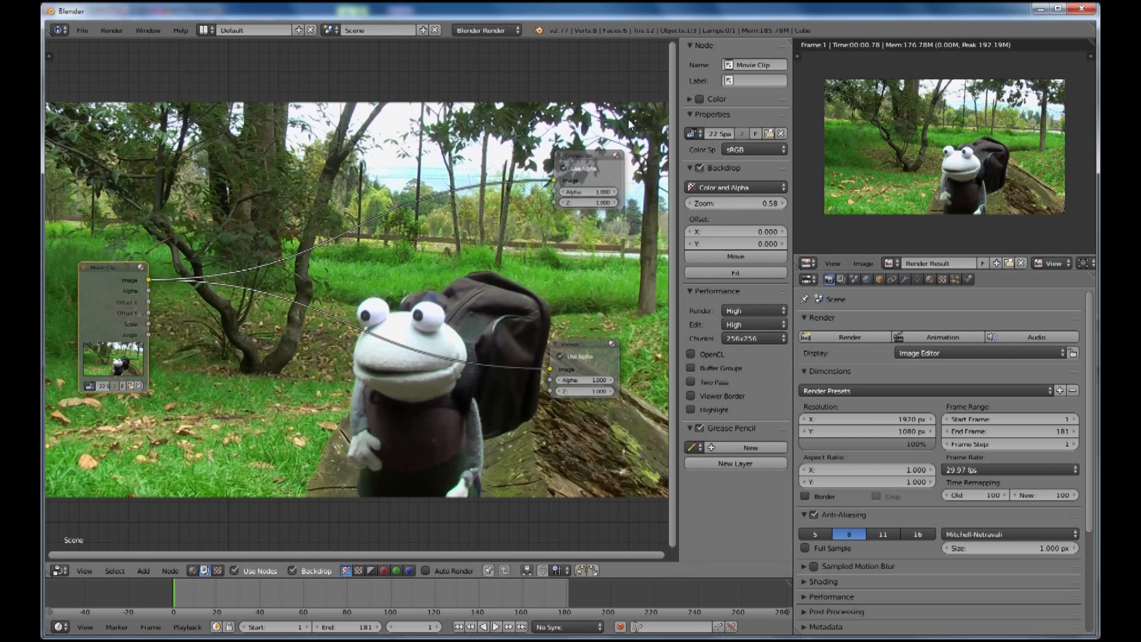
mouse_move(139, 578)
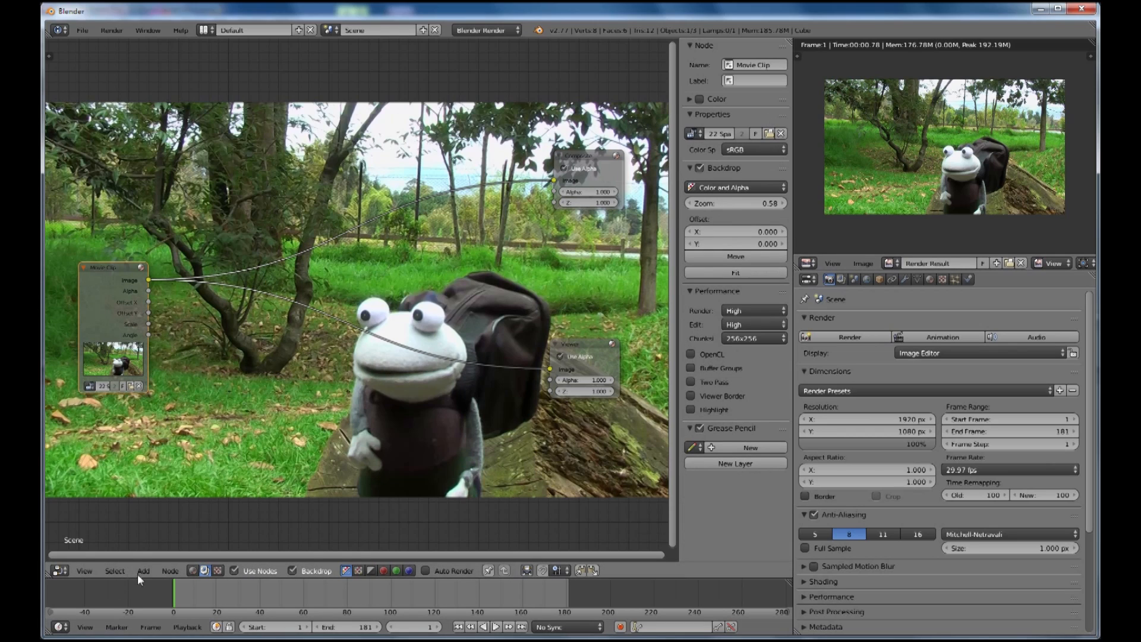
mouse_move(144, 570)
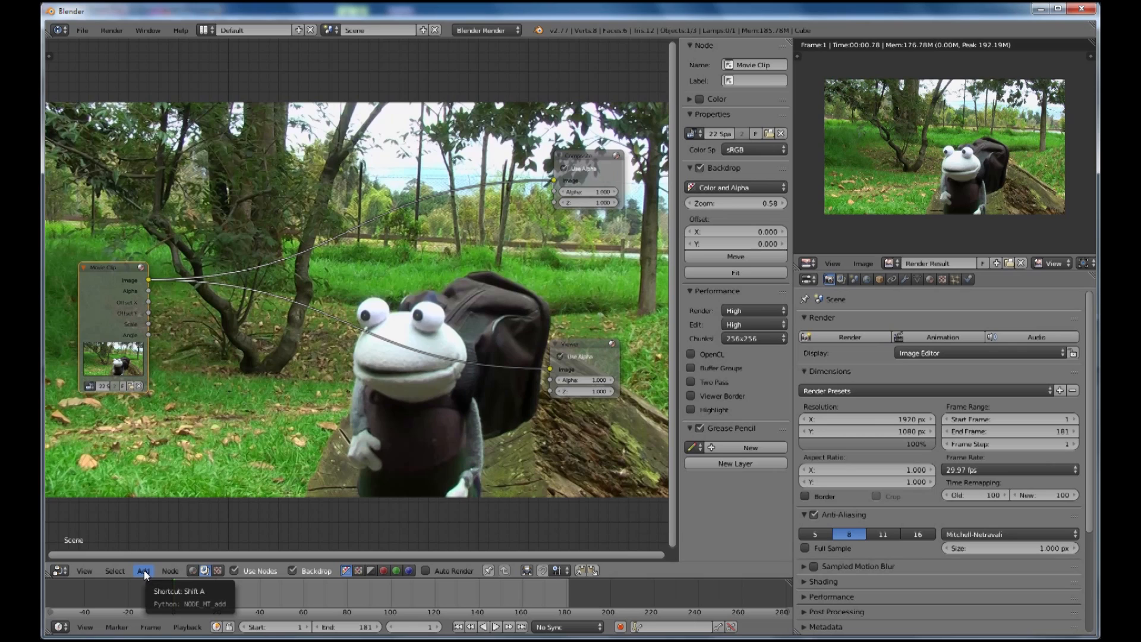
Add another Movie Clip input node and assign it the bg22 background footage
click(143, 570)
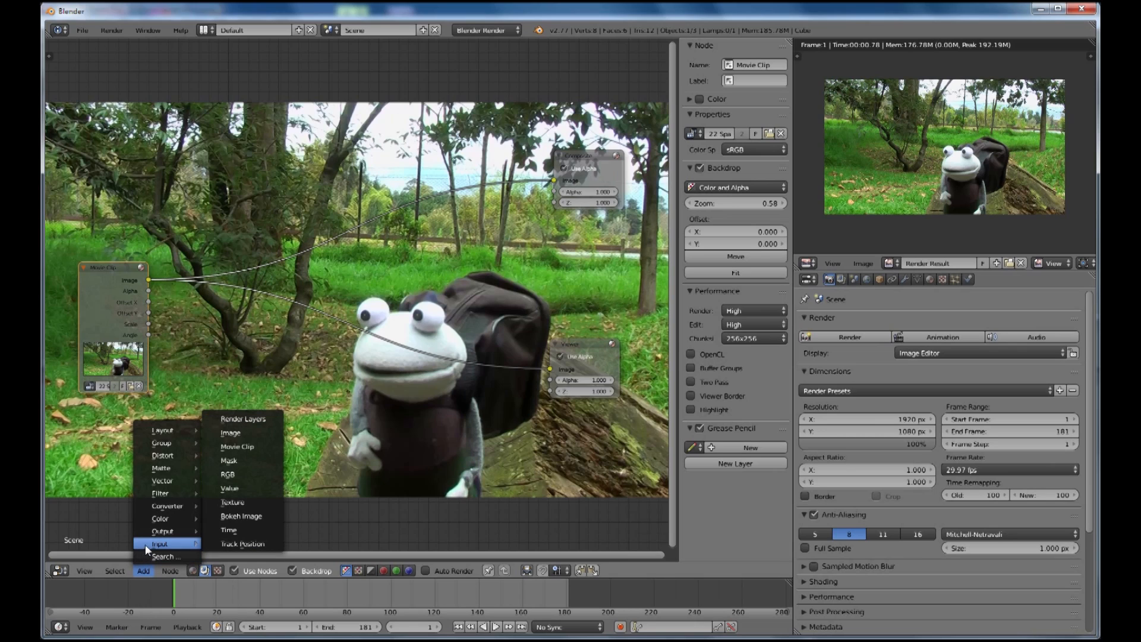
mouse_move(231, 433)
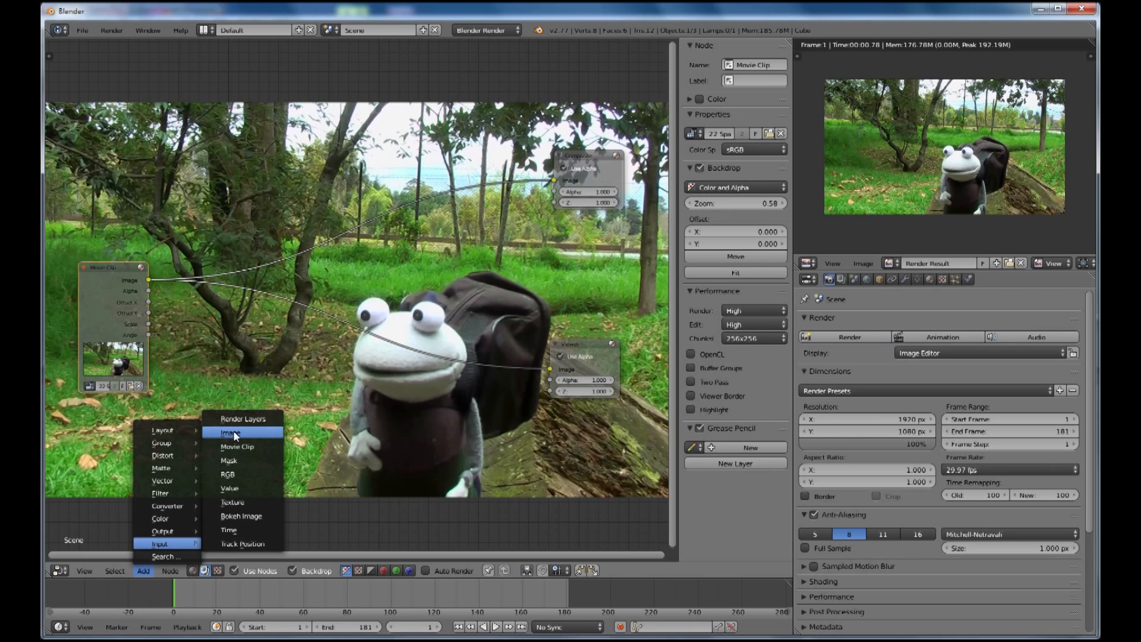
click(228, 433)
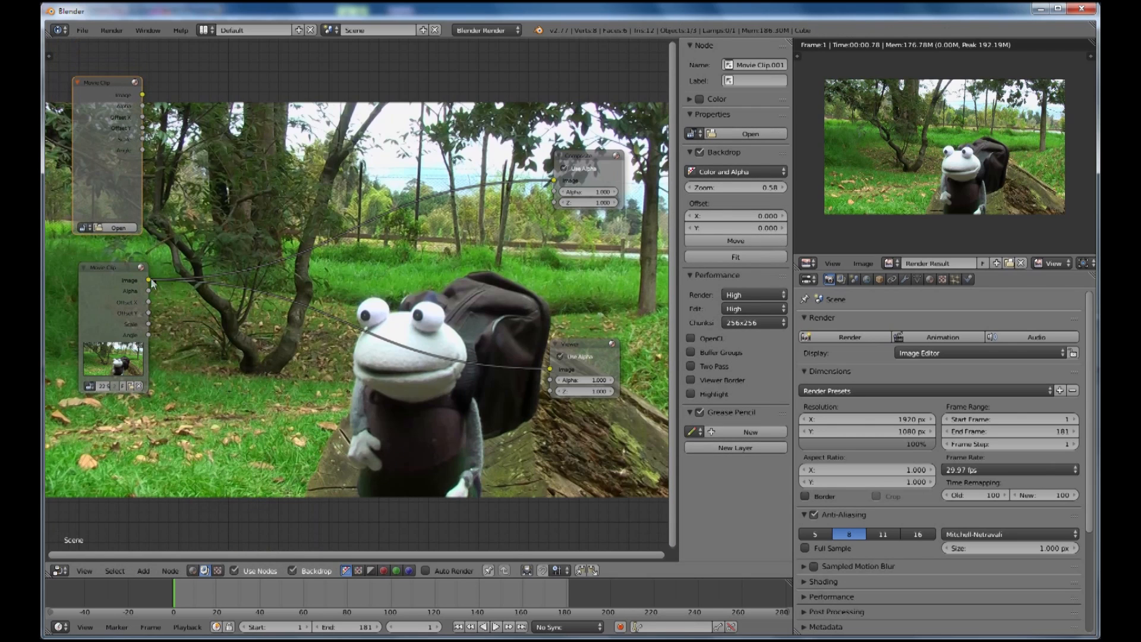
mouse_move(74, 539)
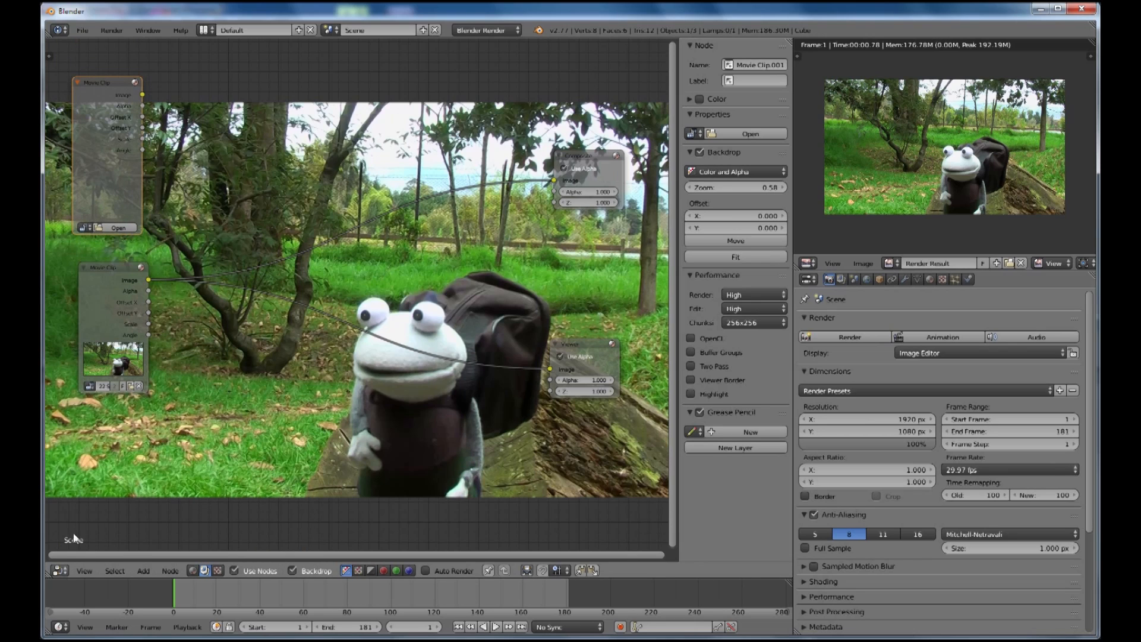
click(116, 228)
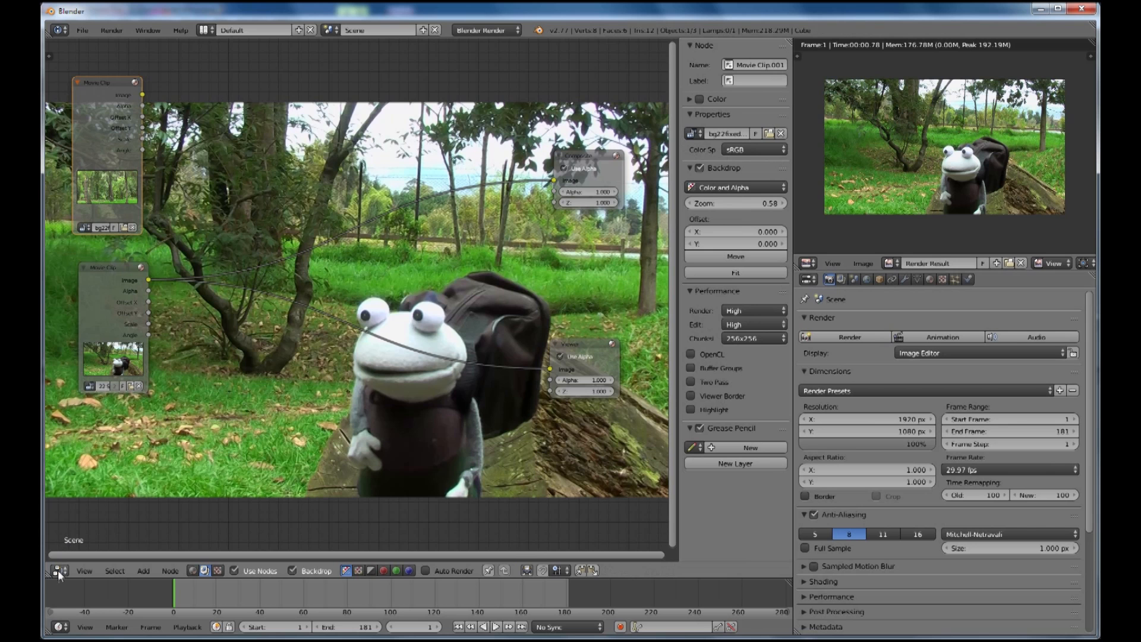
Switch to the Movie Clip Editor and open the scn7morning/bg22fixed image sequence
click(57, 573)
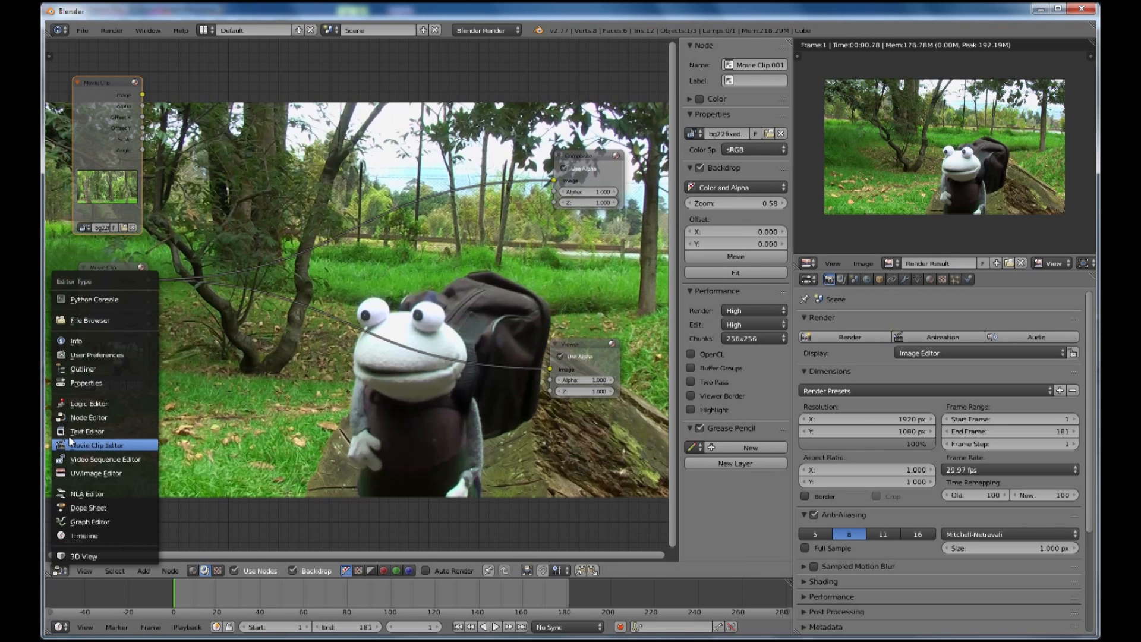
mouse_move(95, 445)
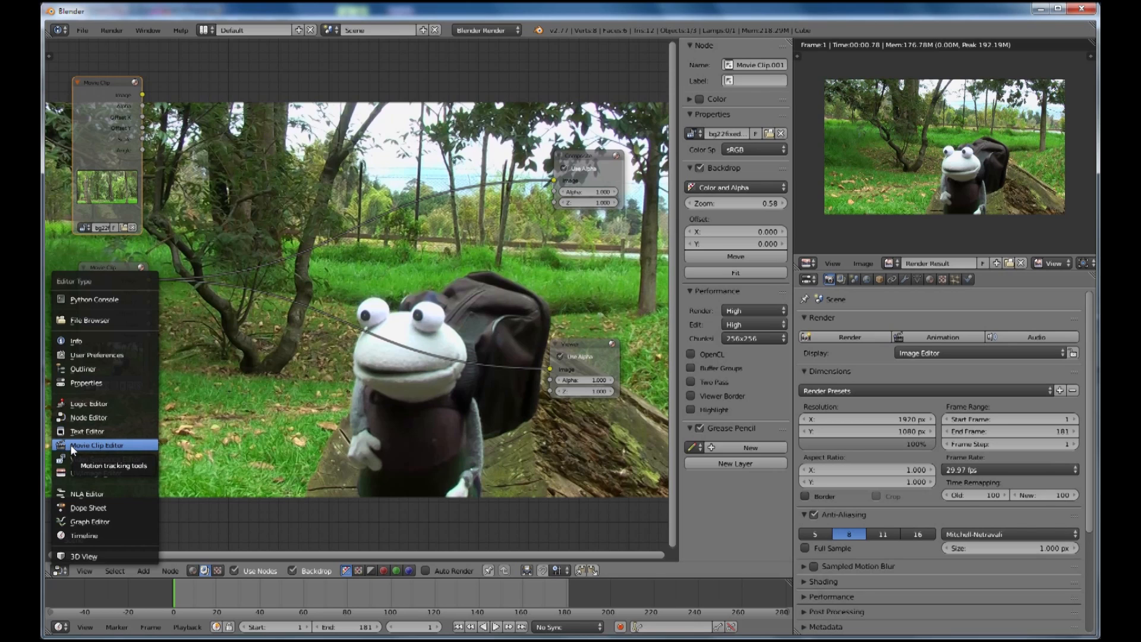
click(97, 445)
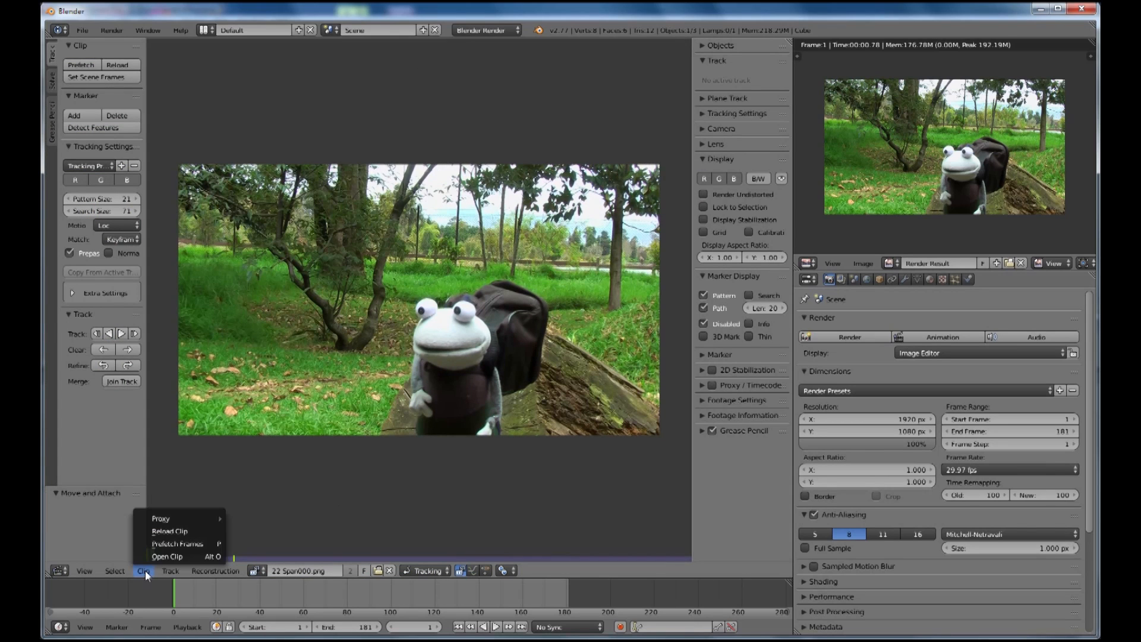
mouse_move(166, 556)
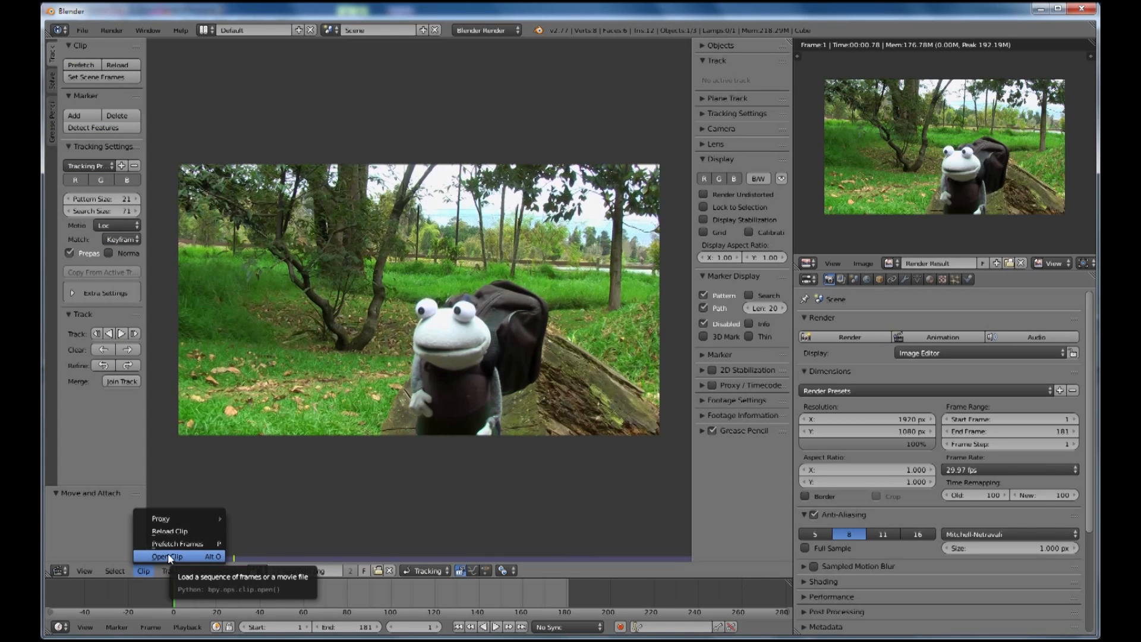
mouse_move(169, 544)
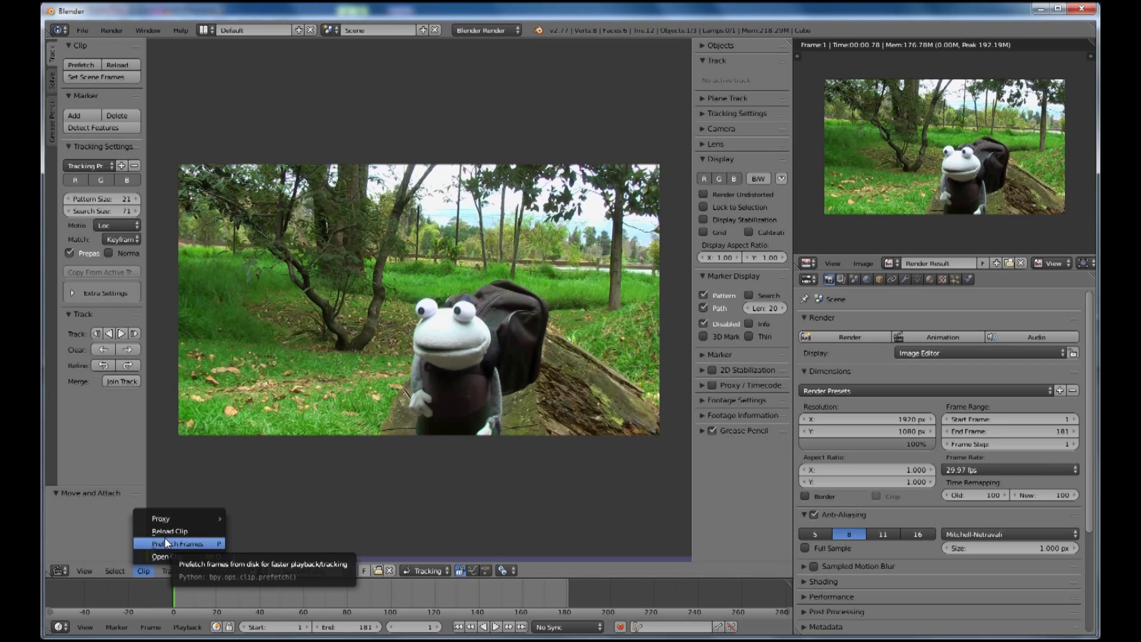
mouse_move(170, 556)
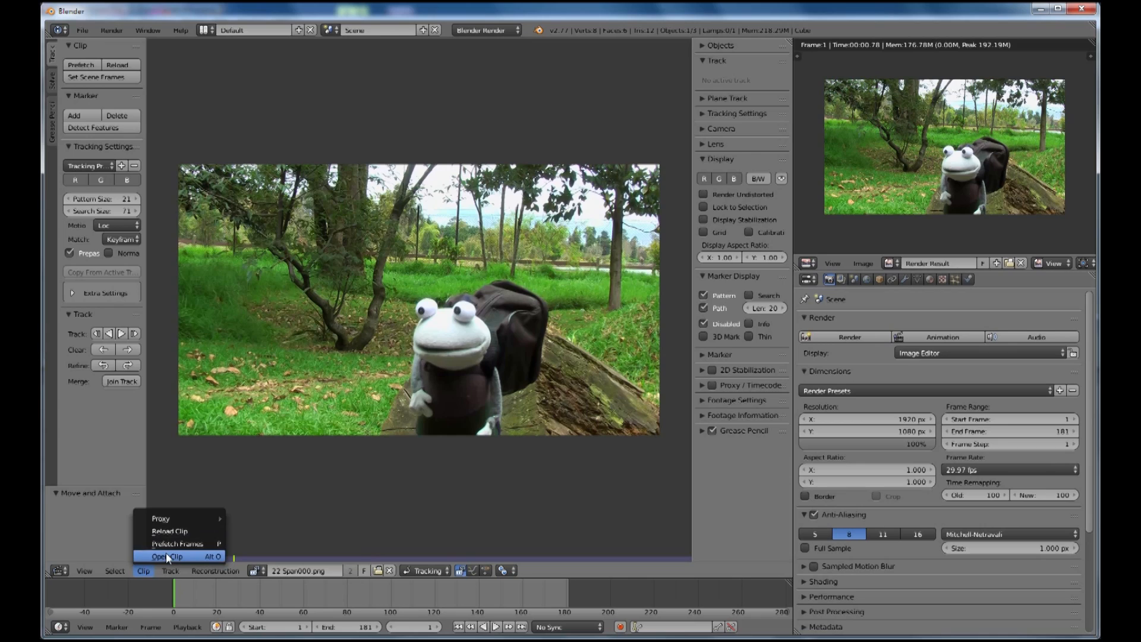
click(168, 556)
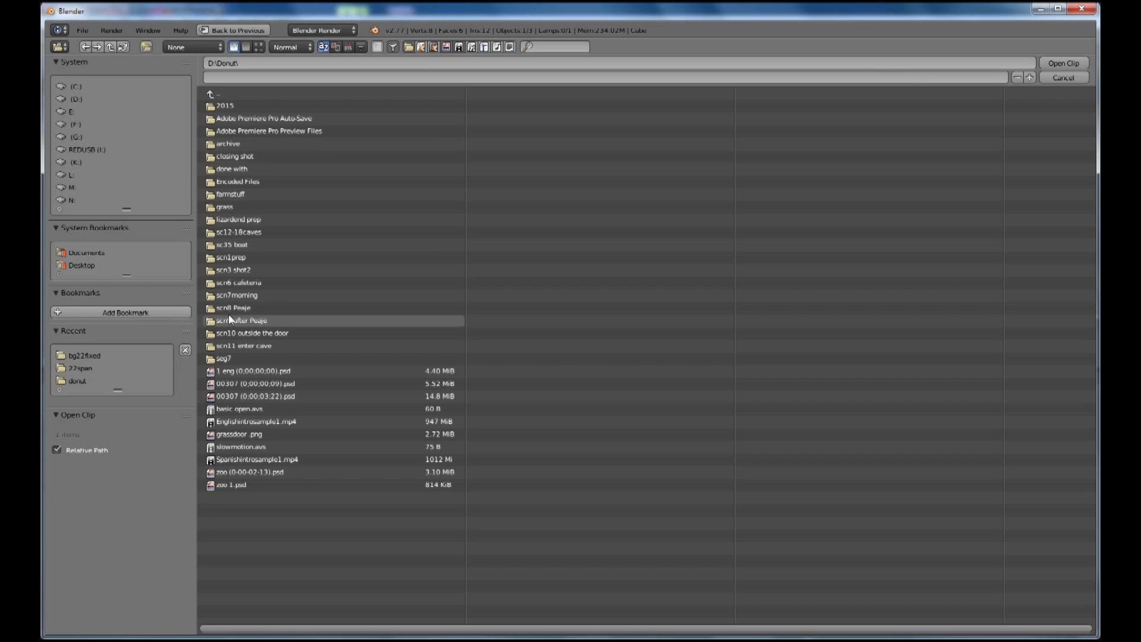
double_click(237, 295)
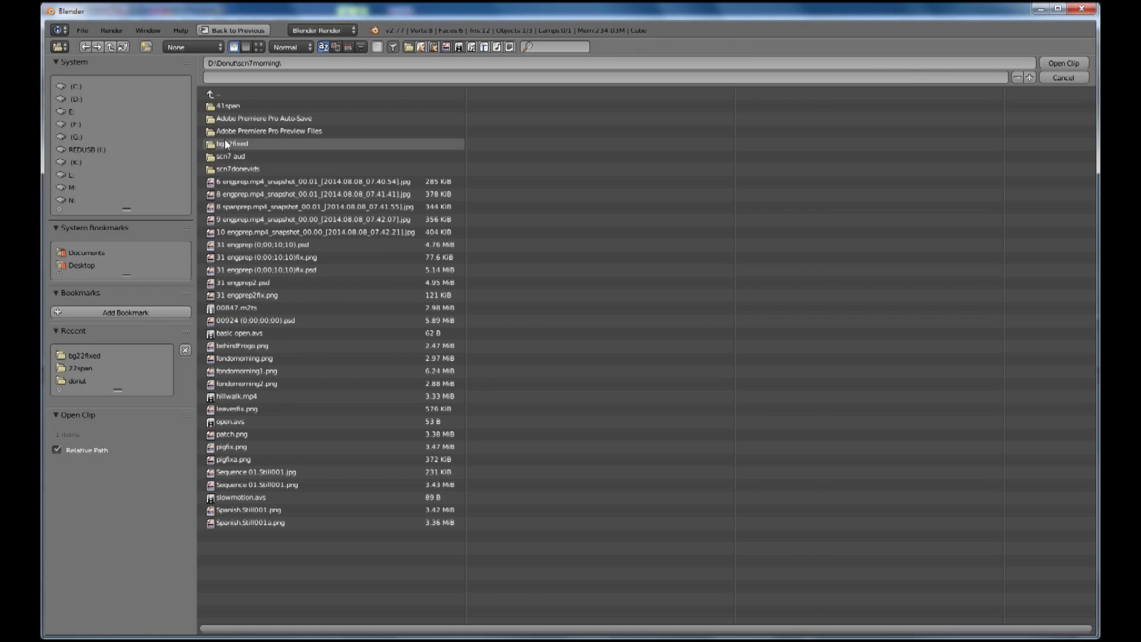
double_click(234, 143)
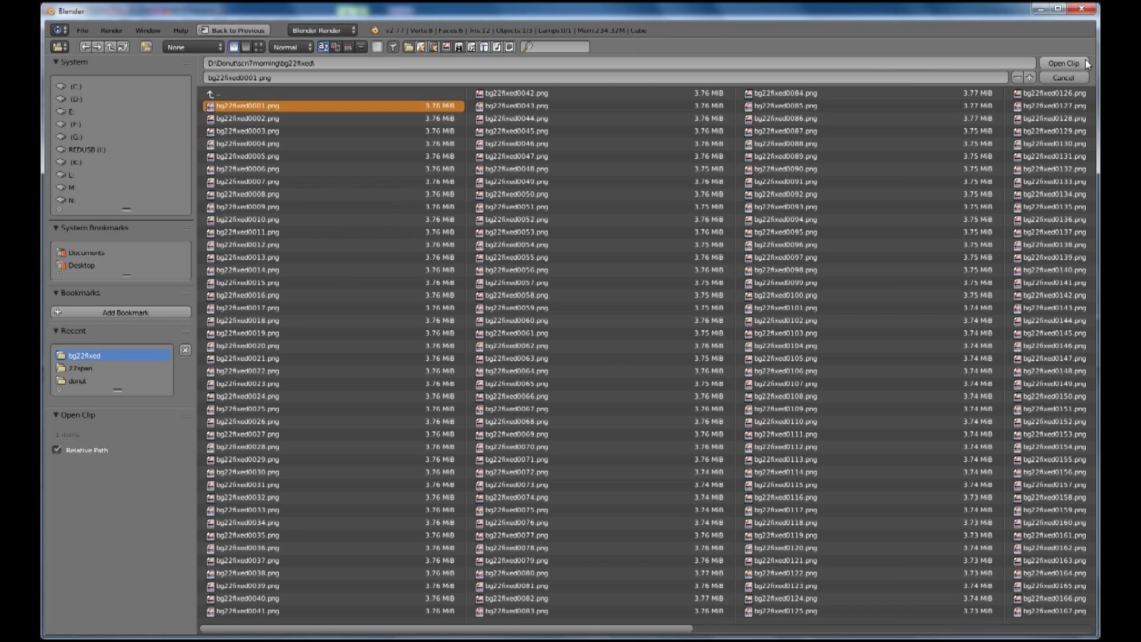
click(1063, 62)
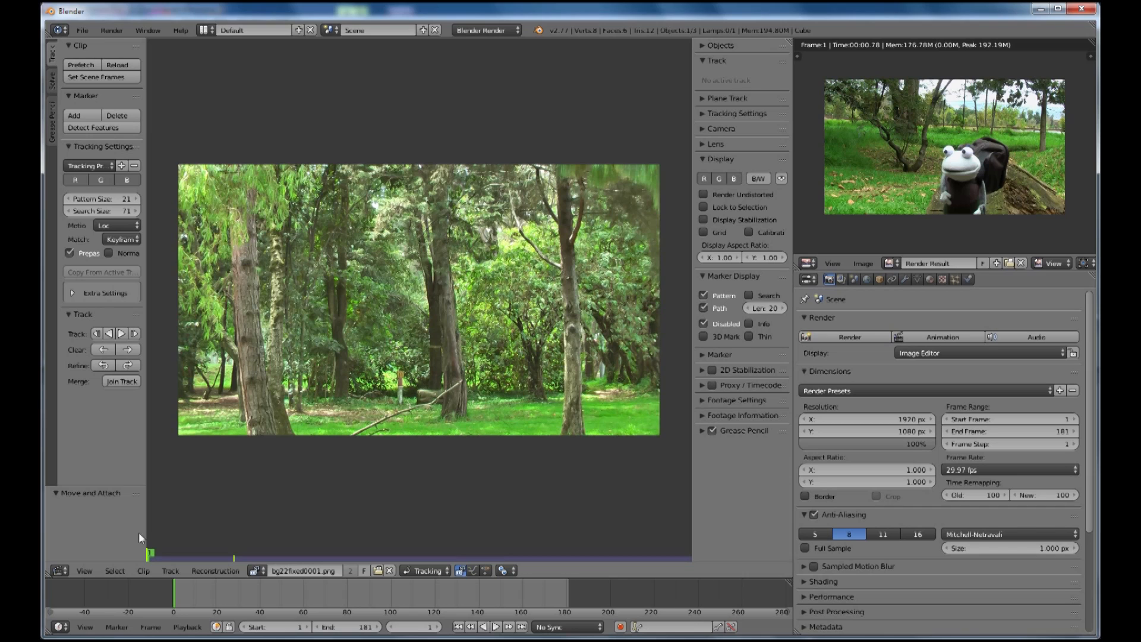
Back in the Node Editor, add a Color > Mix node and link a clip's image into it
click(58, 570)
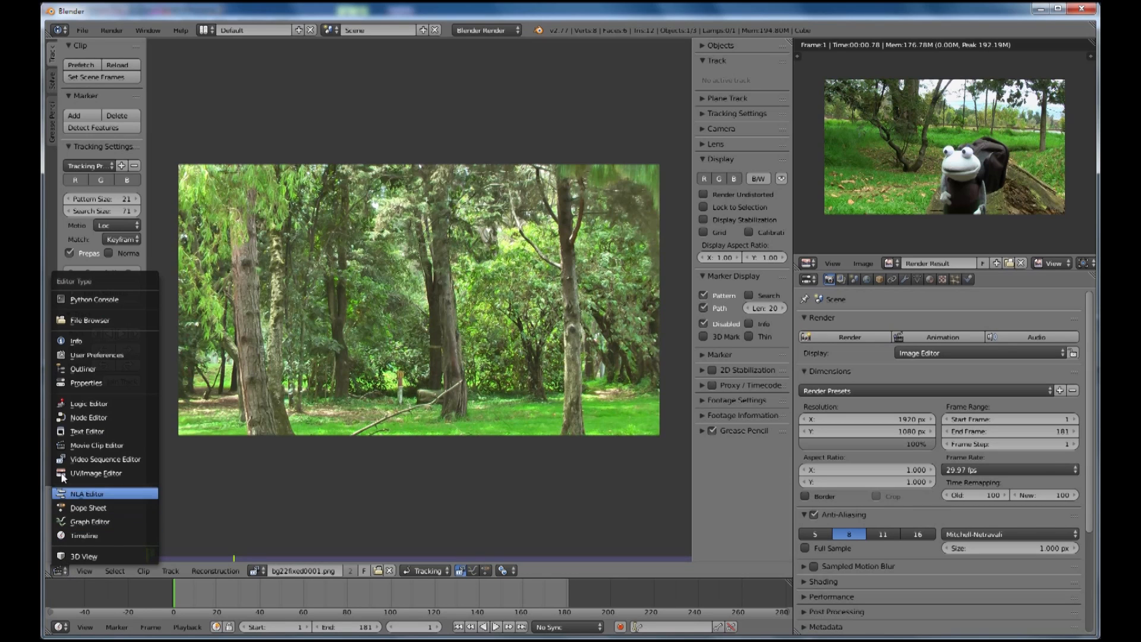
click(88, 417)
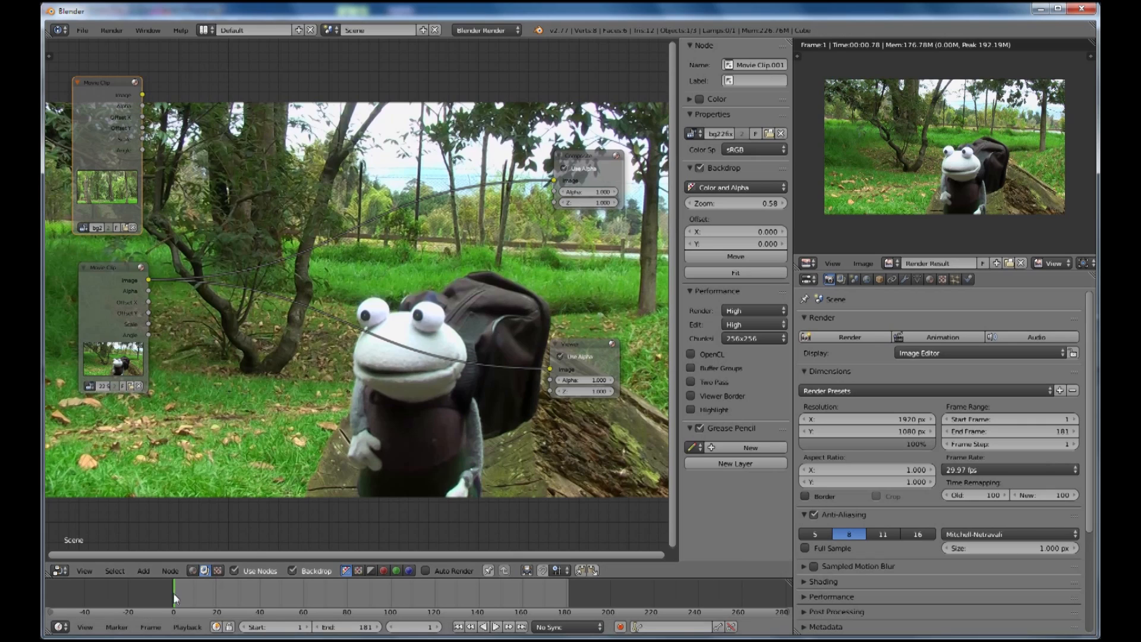
click(143, 570)
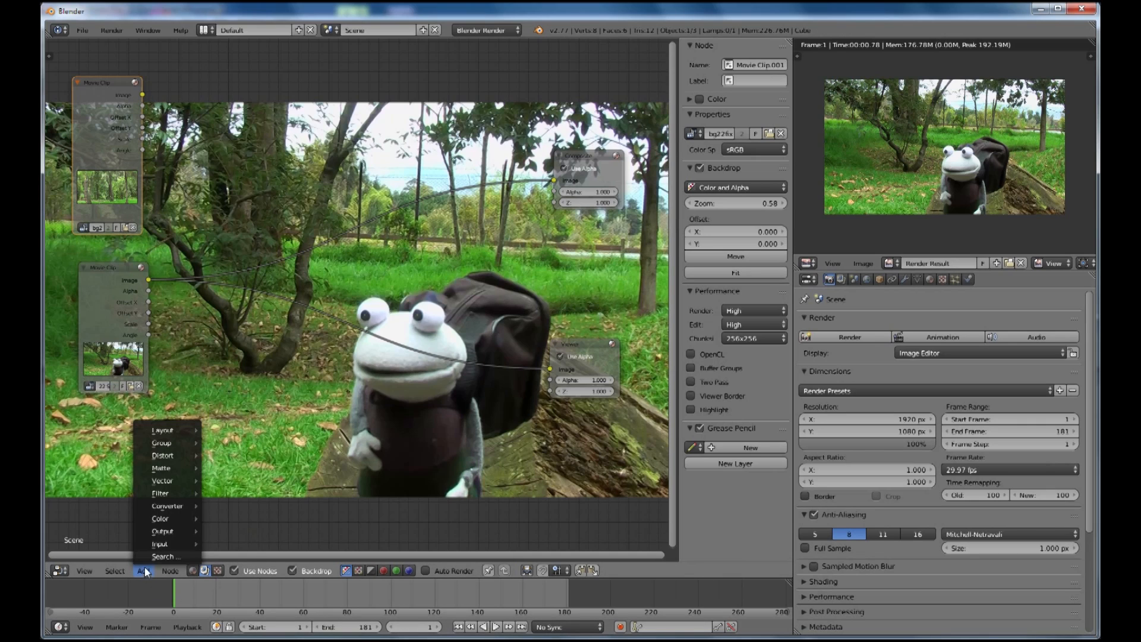
click(159, 518)
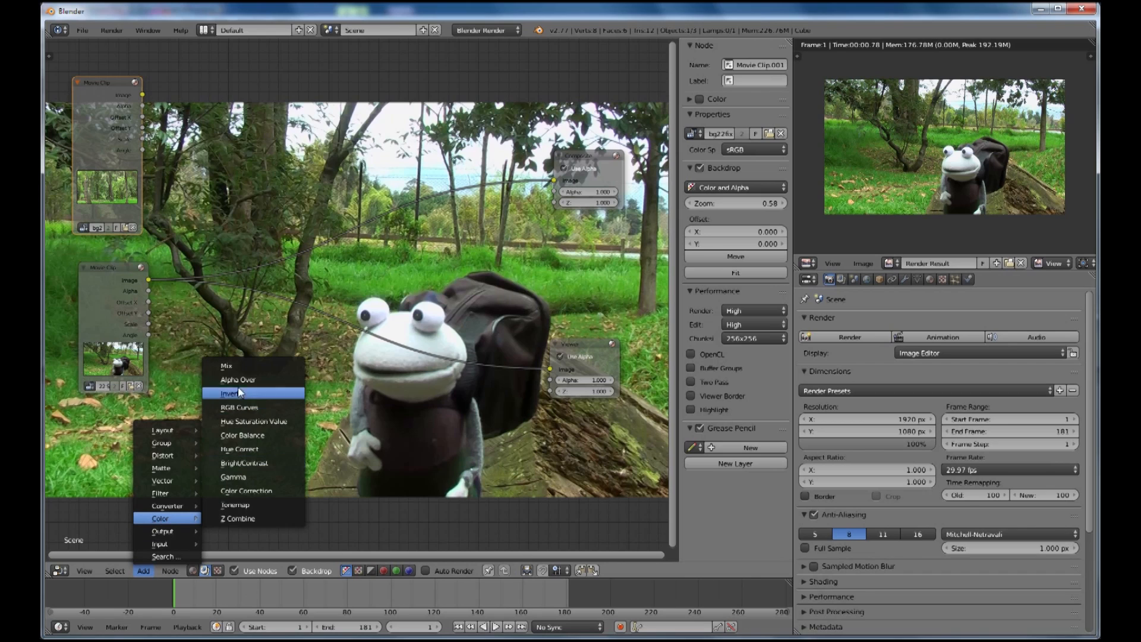
click(227, 366)
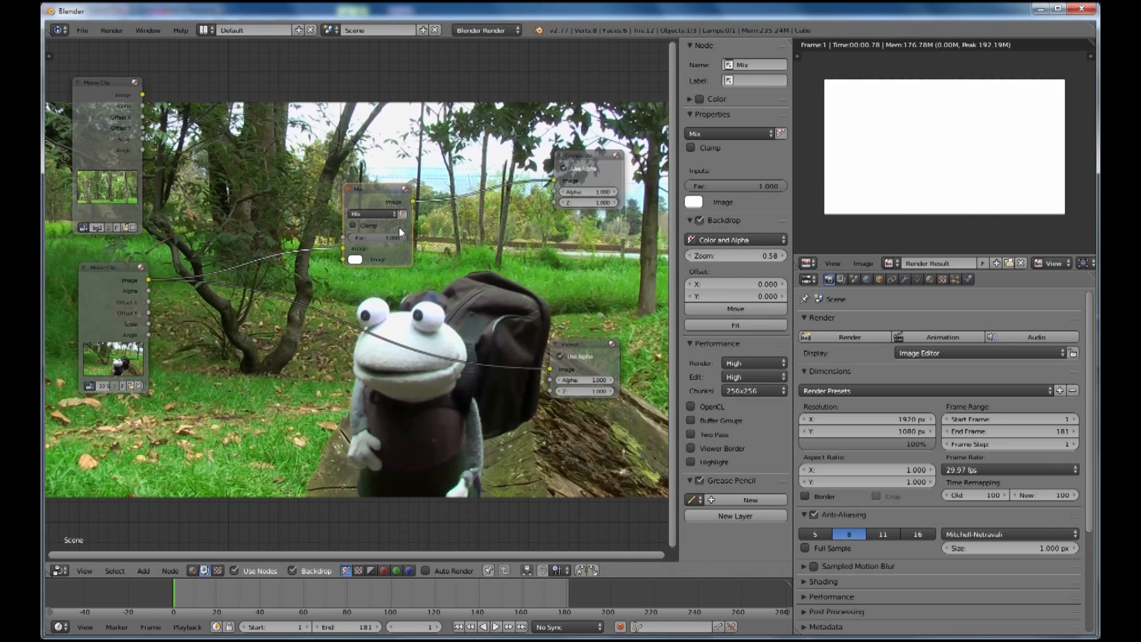
mouse_move(305, 267)
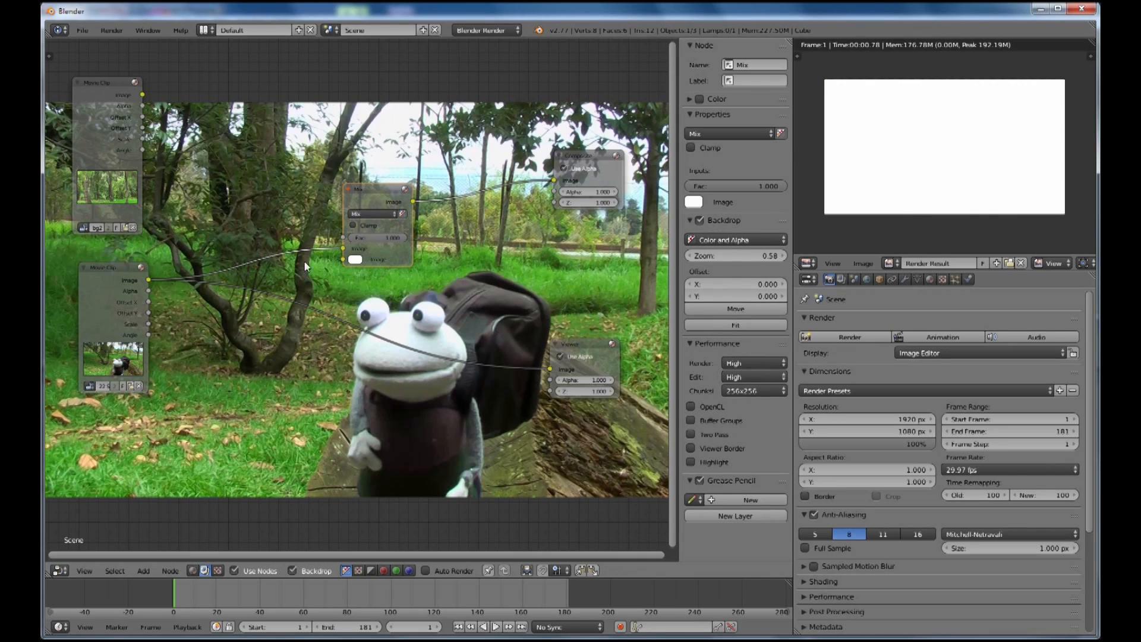
mouse_move(343, 251)
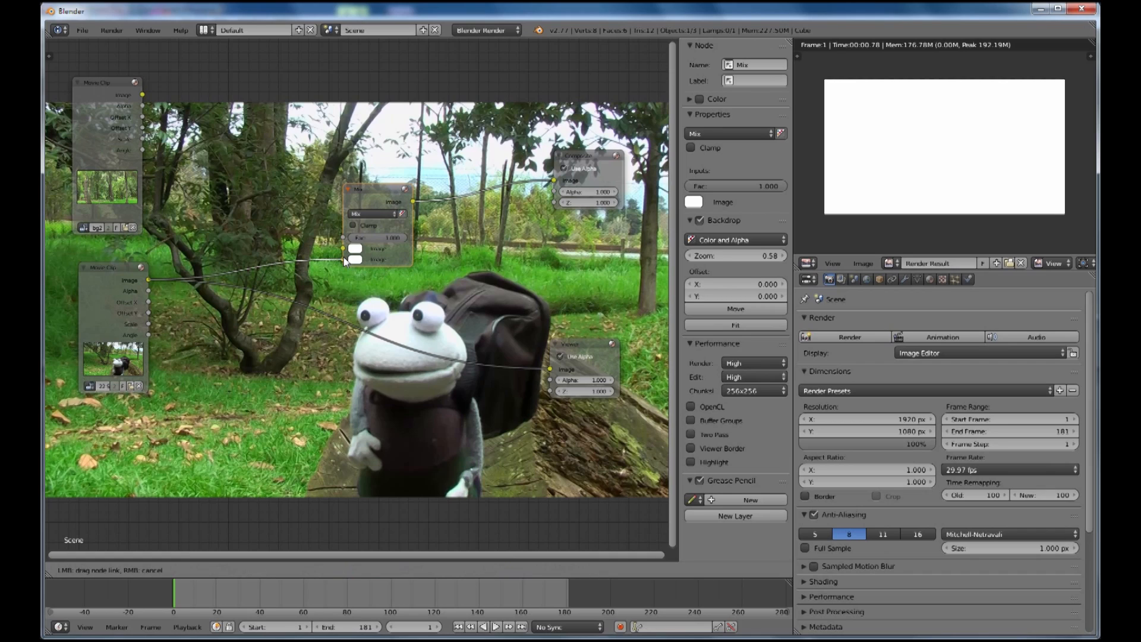
click(354, 259)
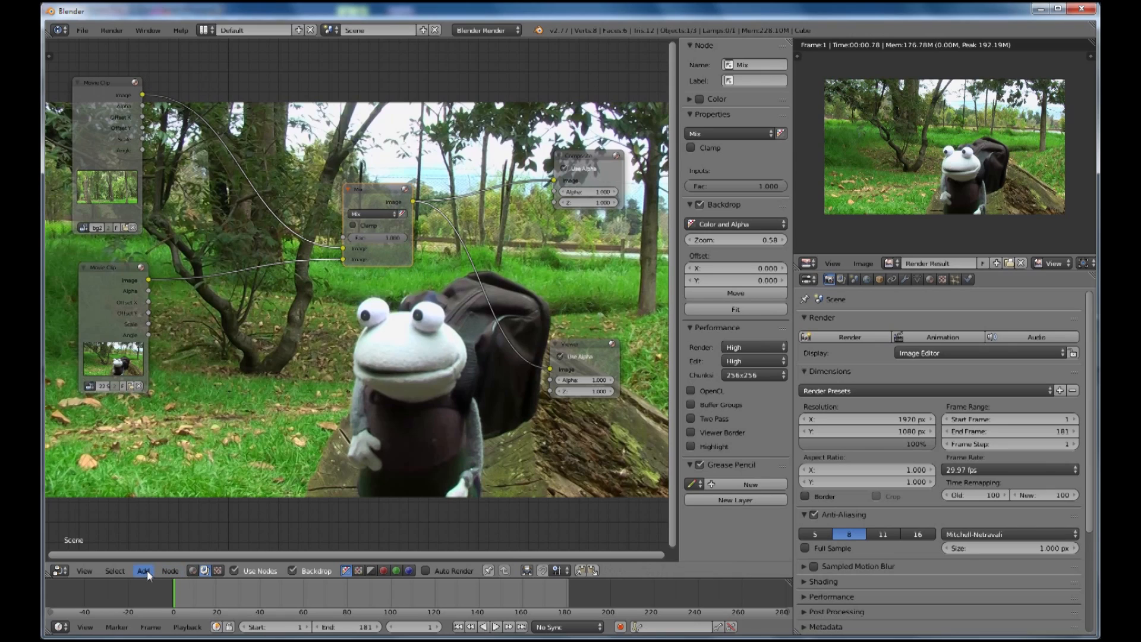
Insert an Input > Mask node into the compositing tree
click(143, 570)
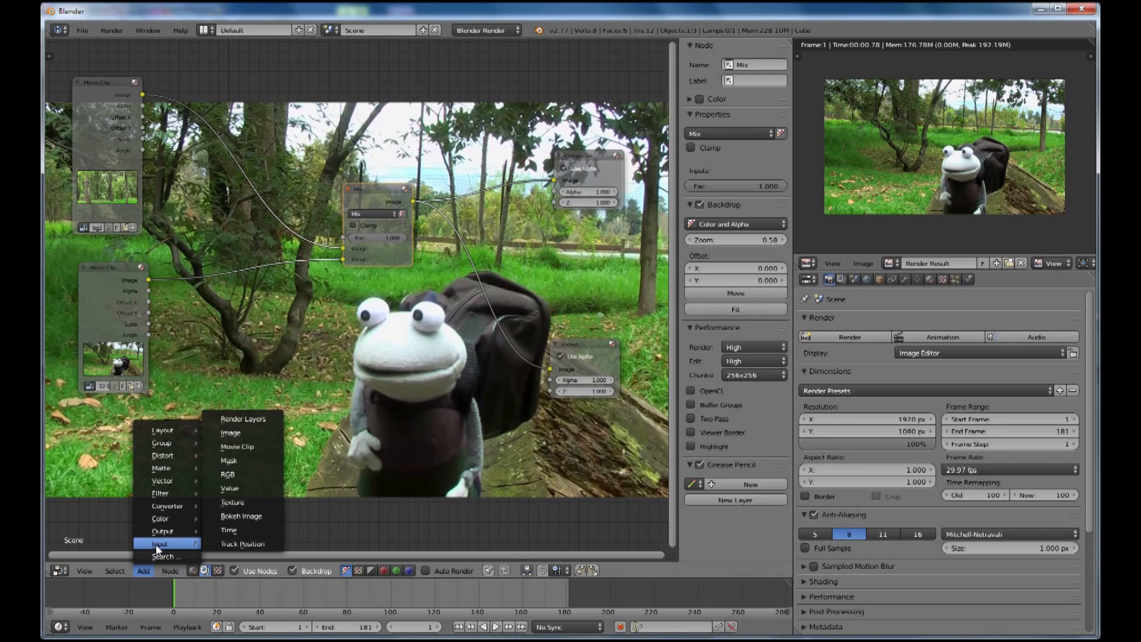
click(228, 460)
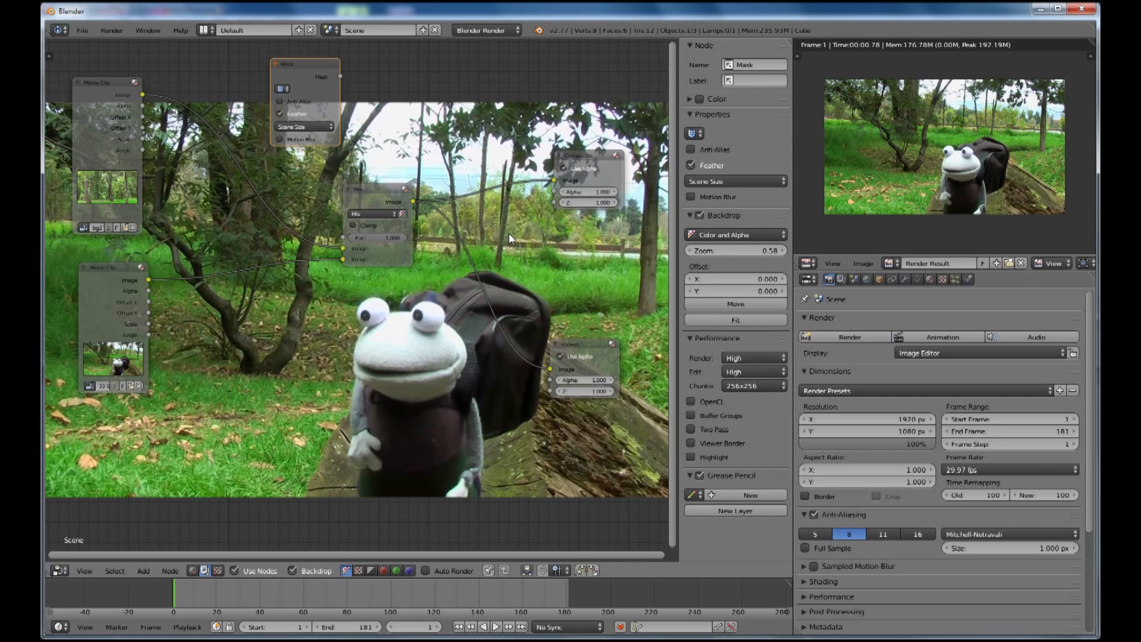
mouse_move(371, 106)
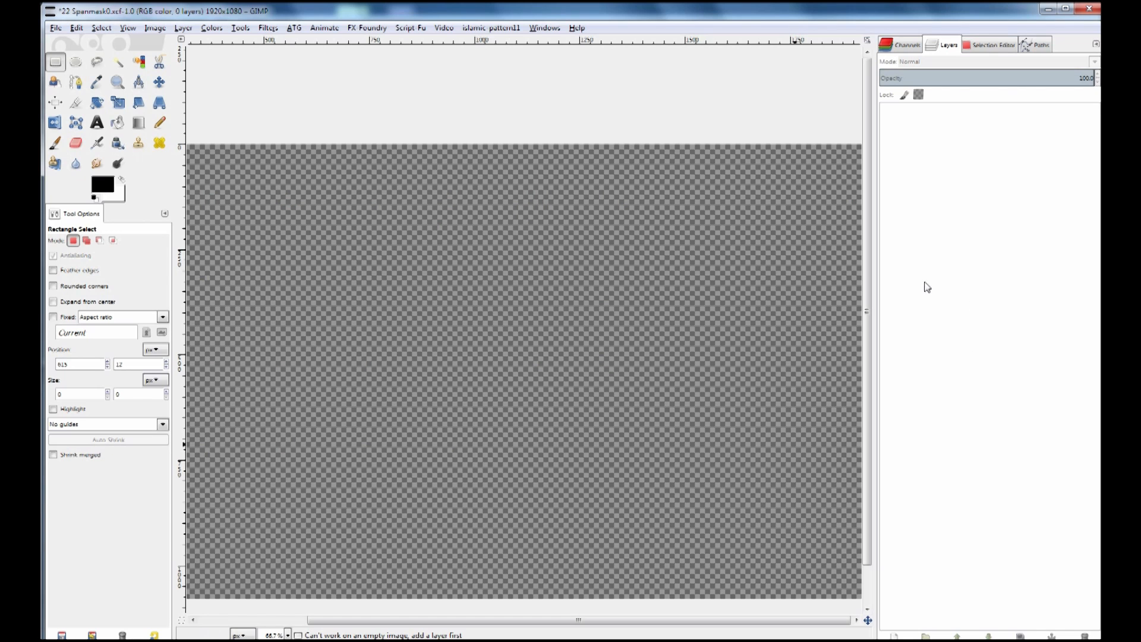
Open 22 Span000.png from the 22span footage folder through File > Open
click(56, 28)
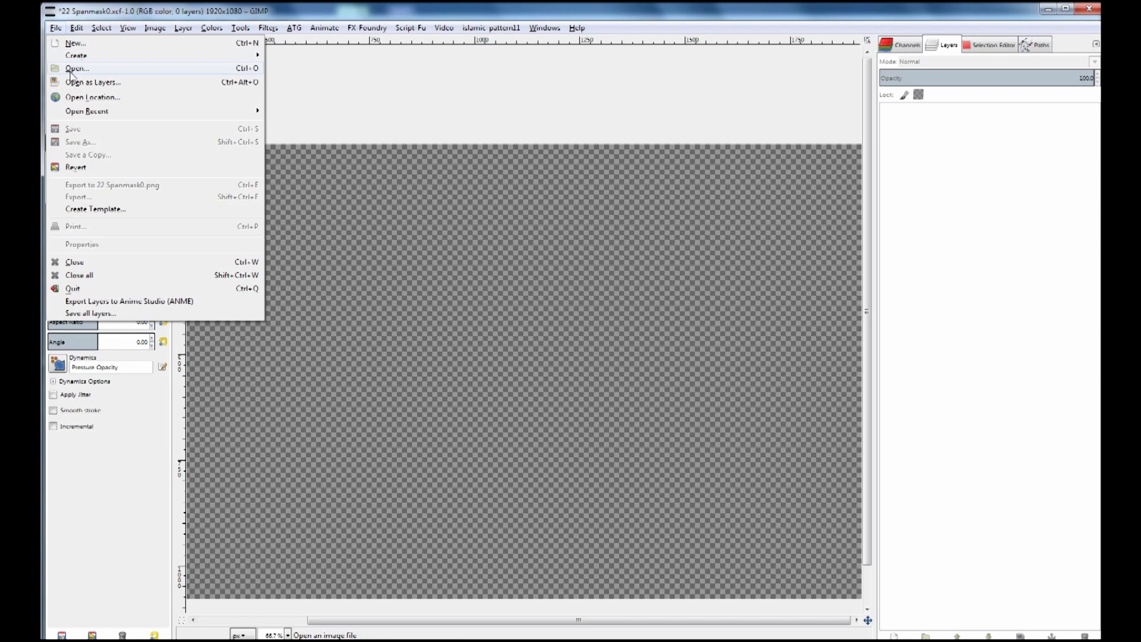
click(77, 68)
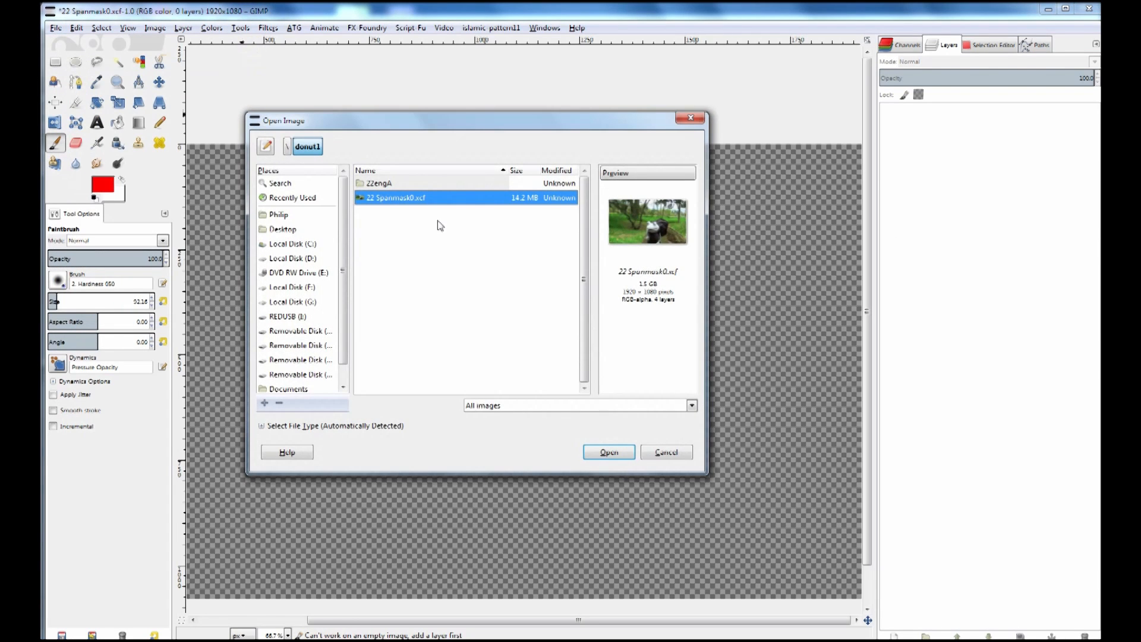
mouse_move(276, 322)
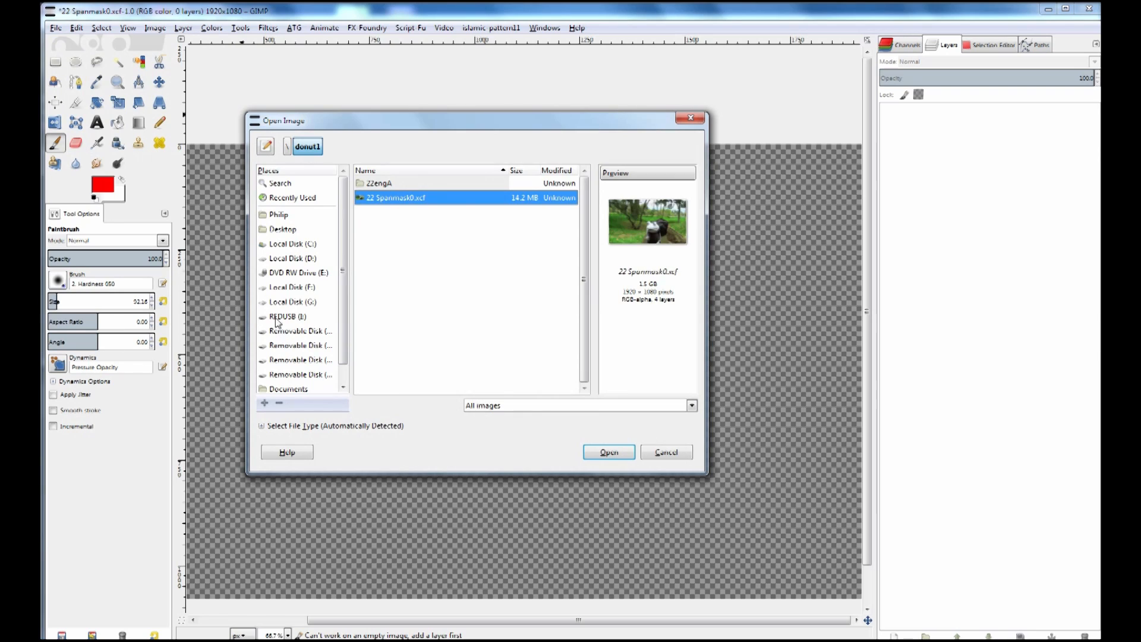
click(288, 316)
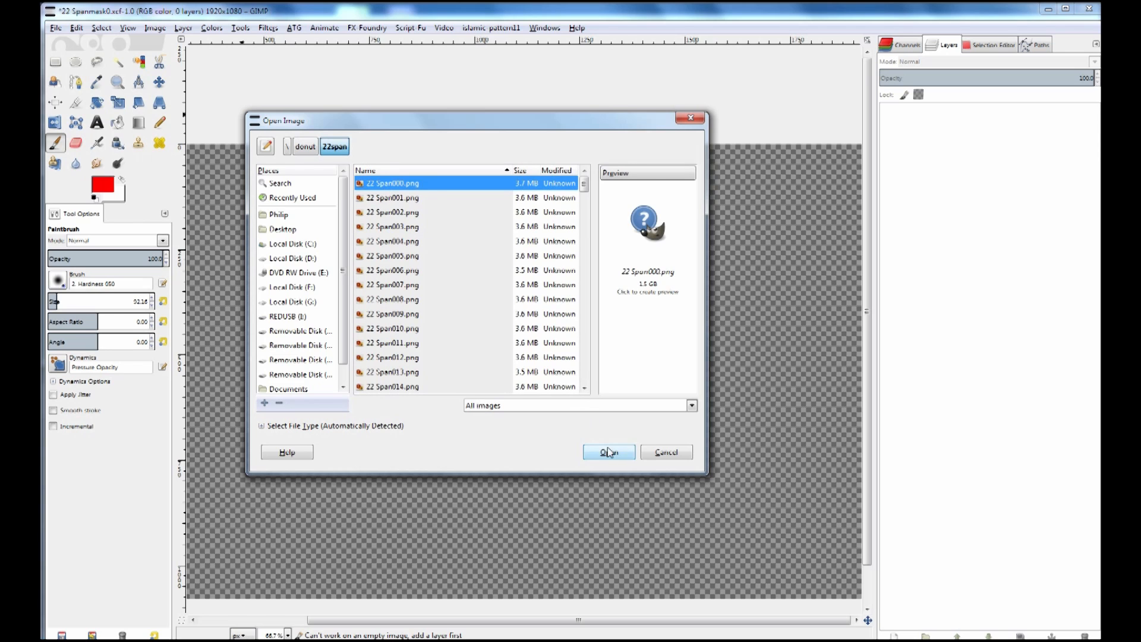
click(608, 451)
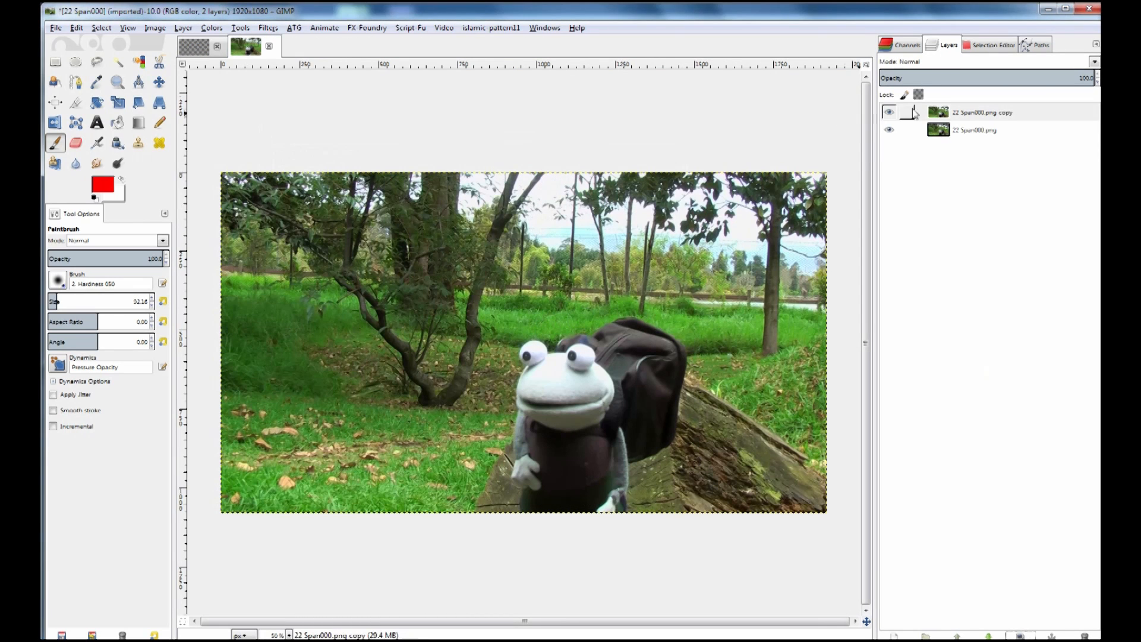
Hide the original layer, remove the copy's lower portion with a rectangle selection, then deselect
click(982, 112)
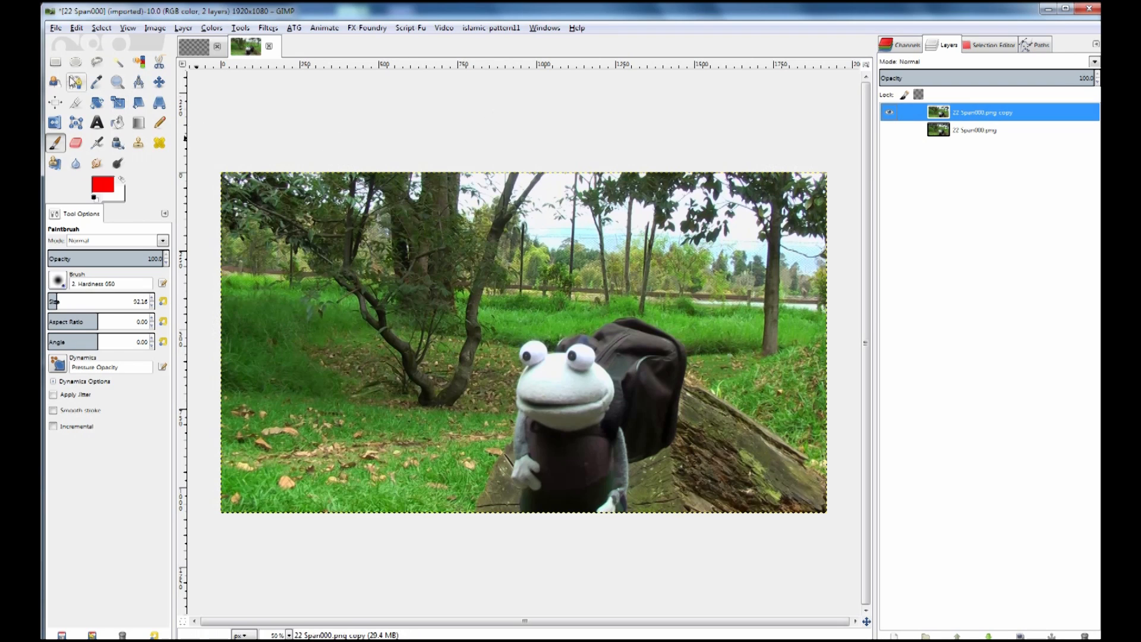
click(55, 62)
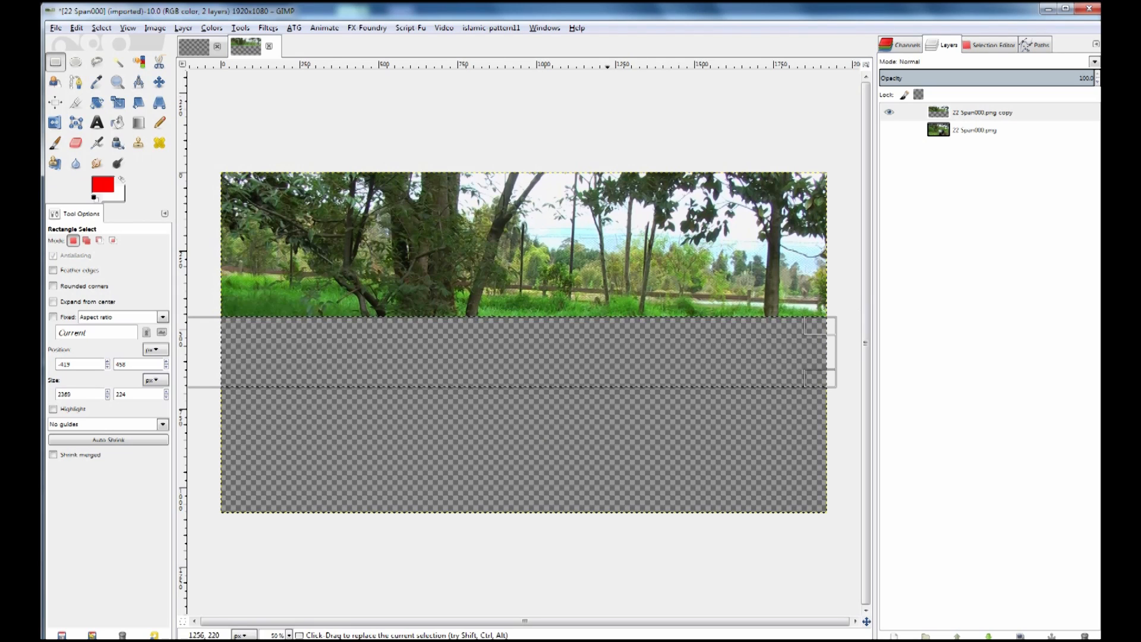
click(556, 276)
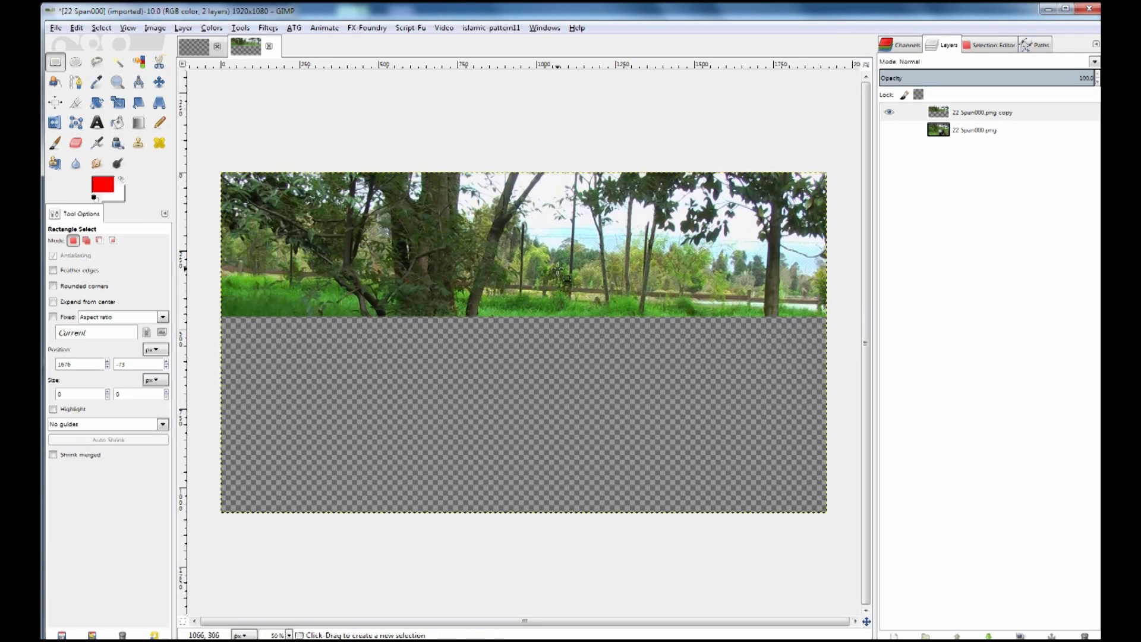
click(982, 113)
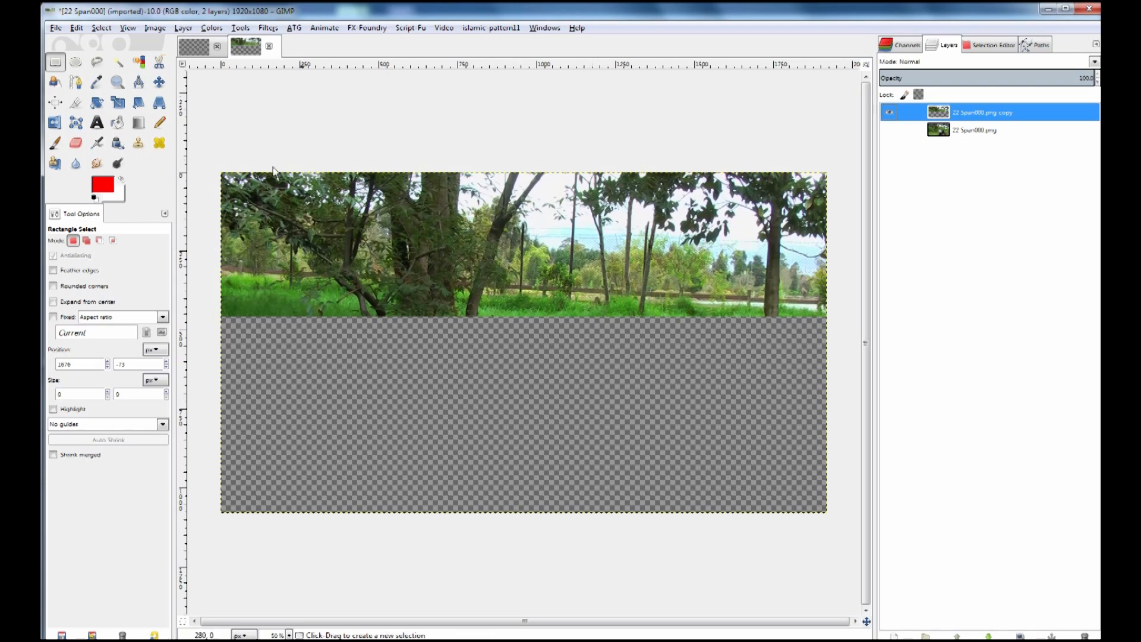
Select the pale sky by colour with feathered edges and erase it
click(139, 62)
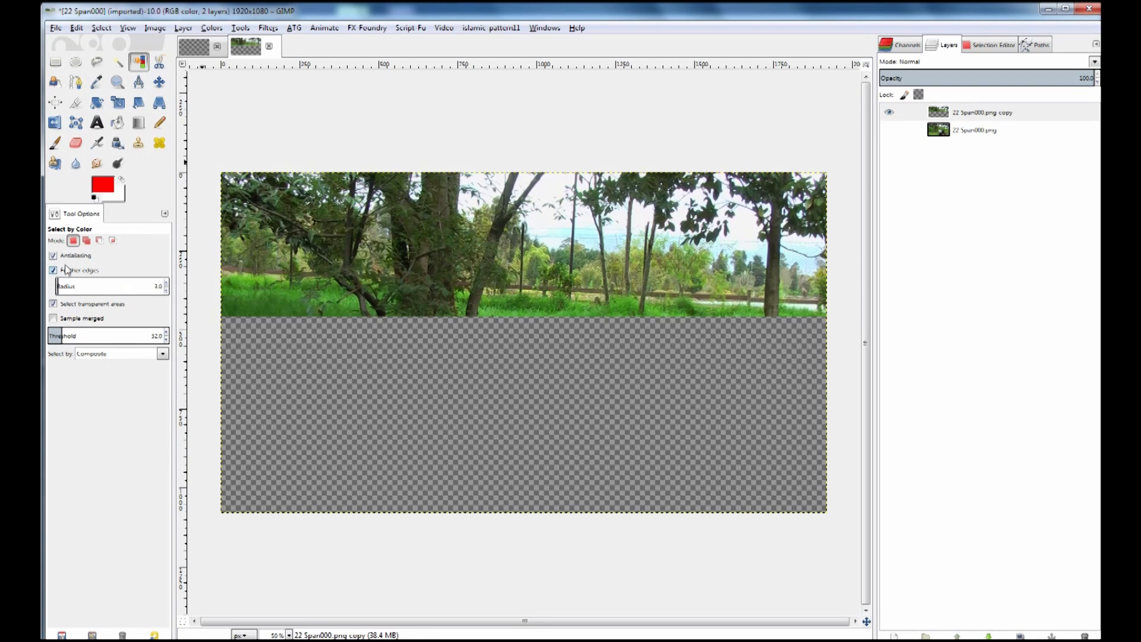
click(53, 270)
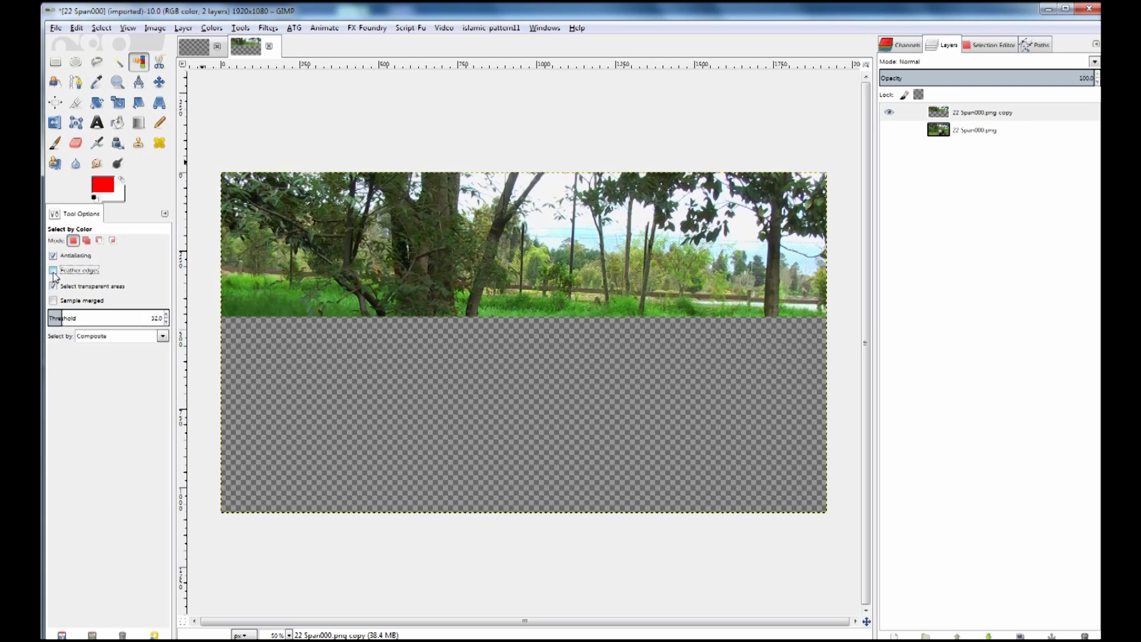
click(53, 270)
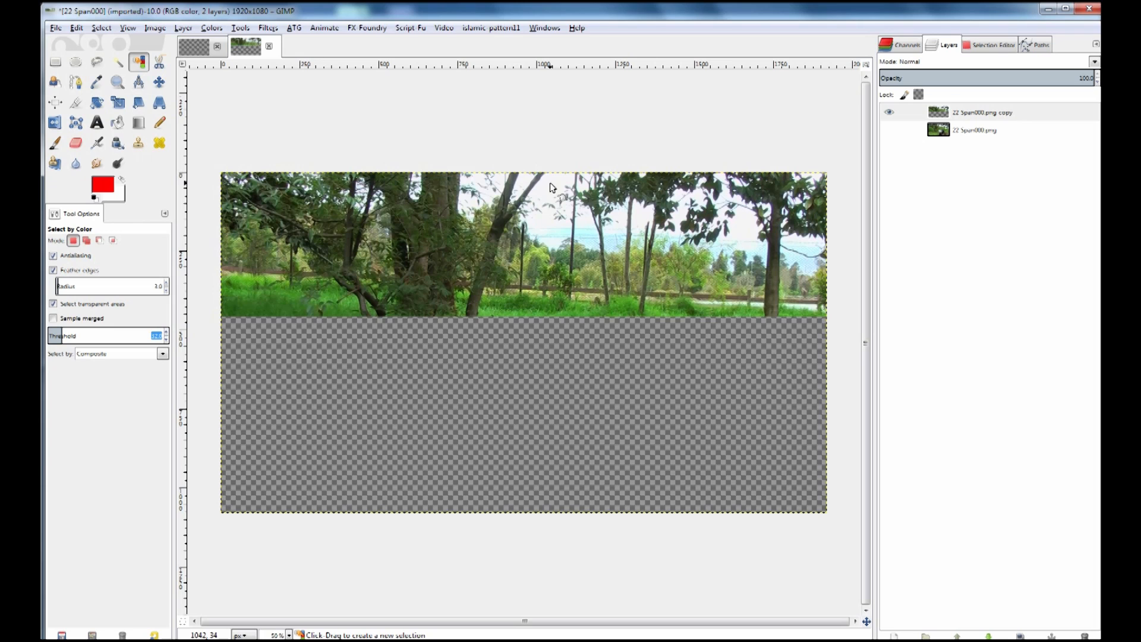
click(553, 185)
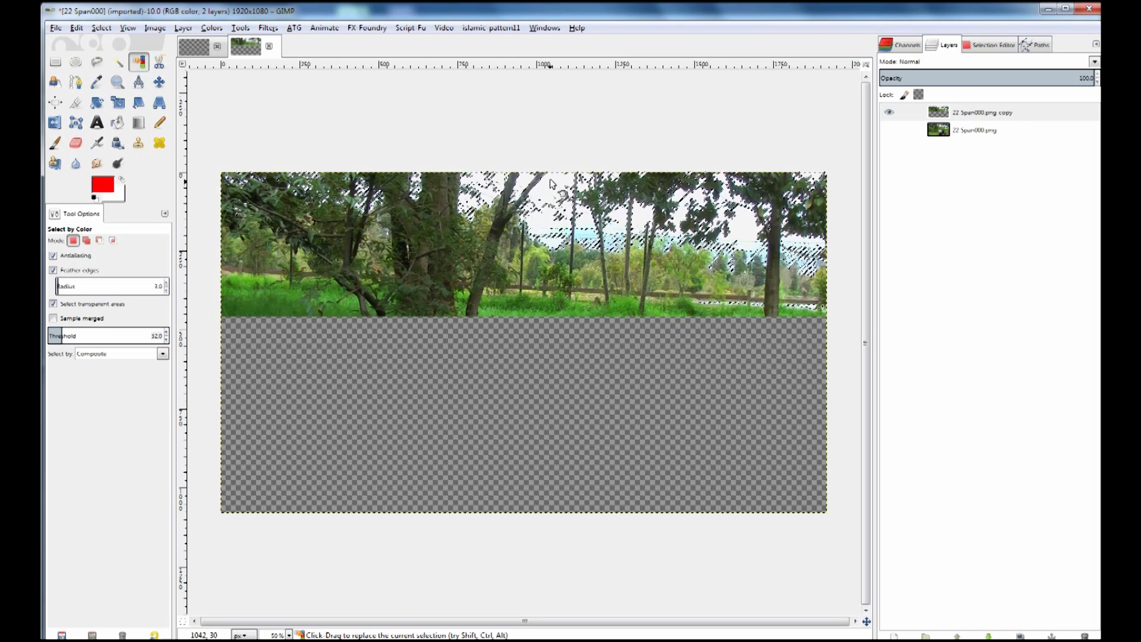
click(76, 143)
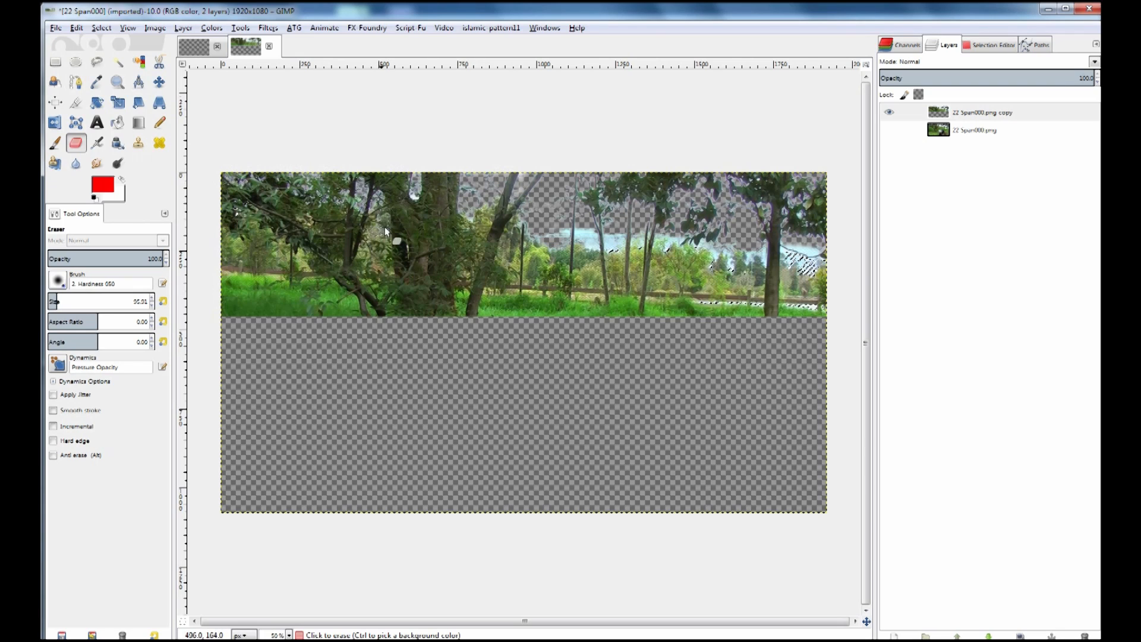
mouse_move(379, 250)
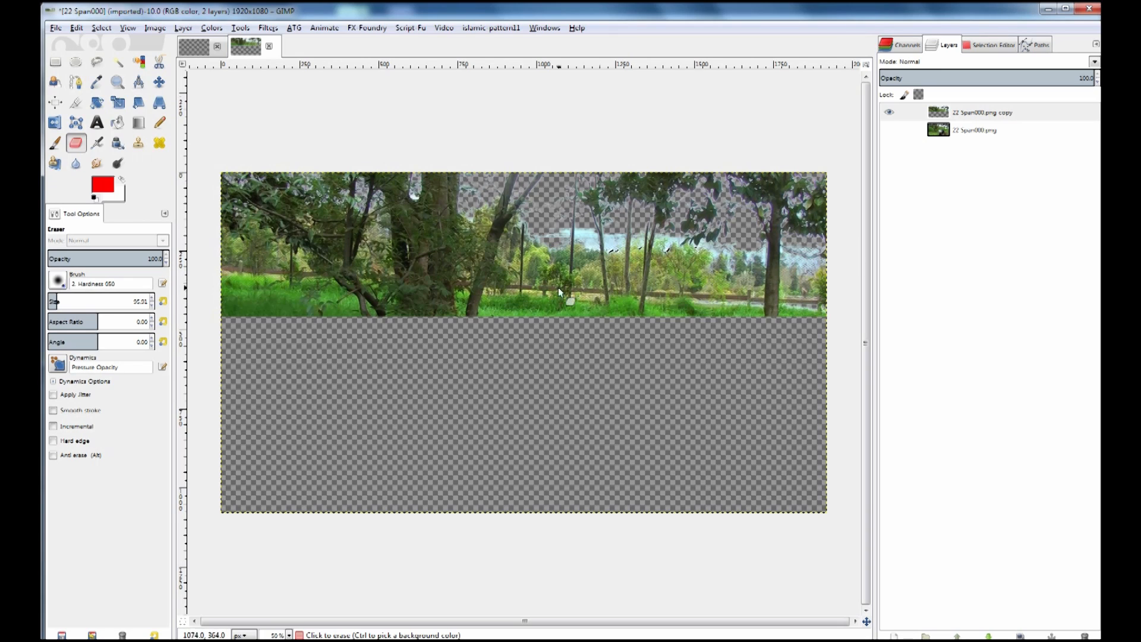
Select and erase the remaining sky patches, then zoom in to check the treeline edges
click(138, 62)
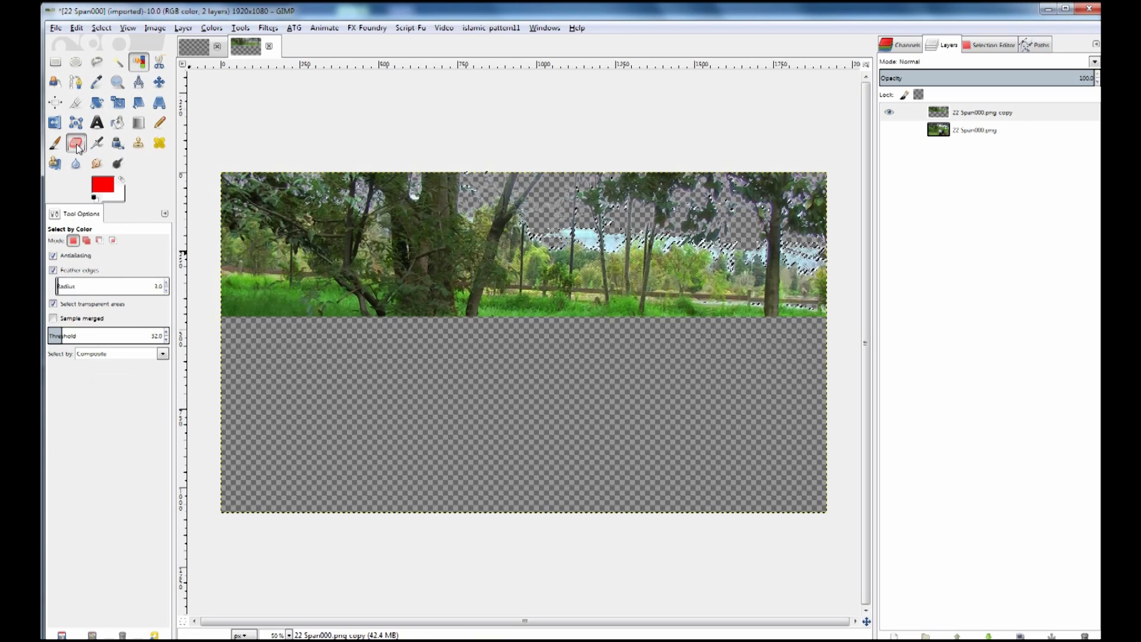
click(75, 143)
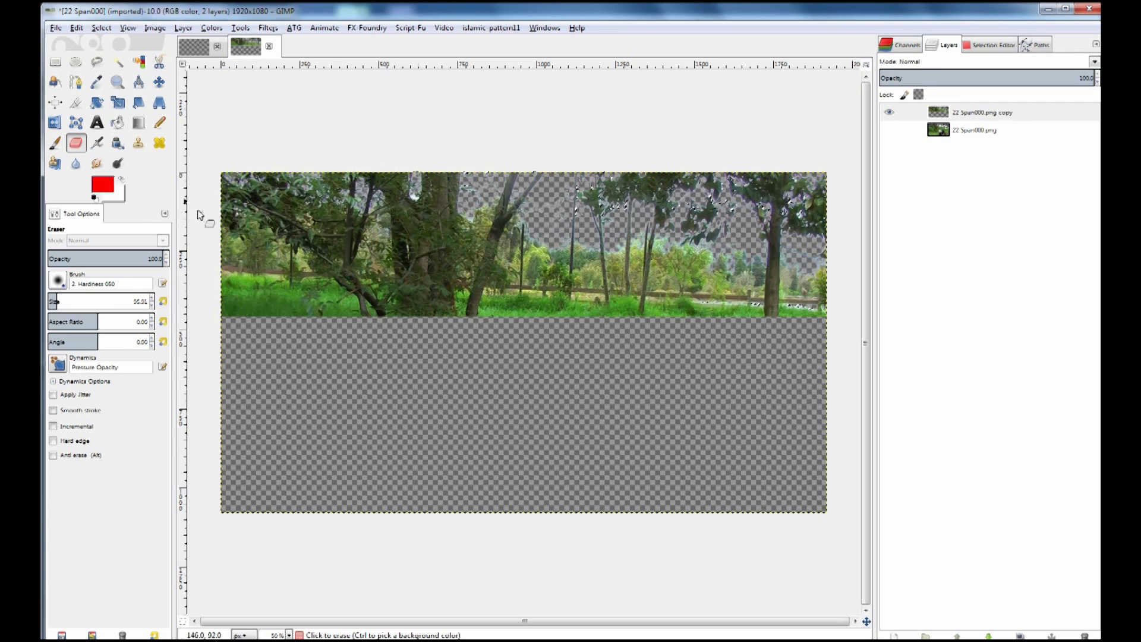
mouse_move(624, 188)
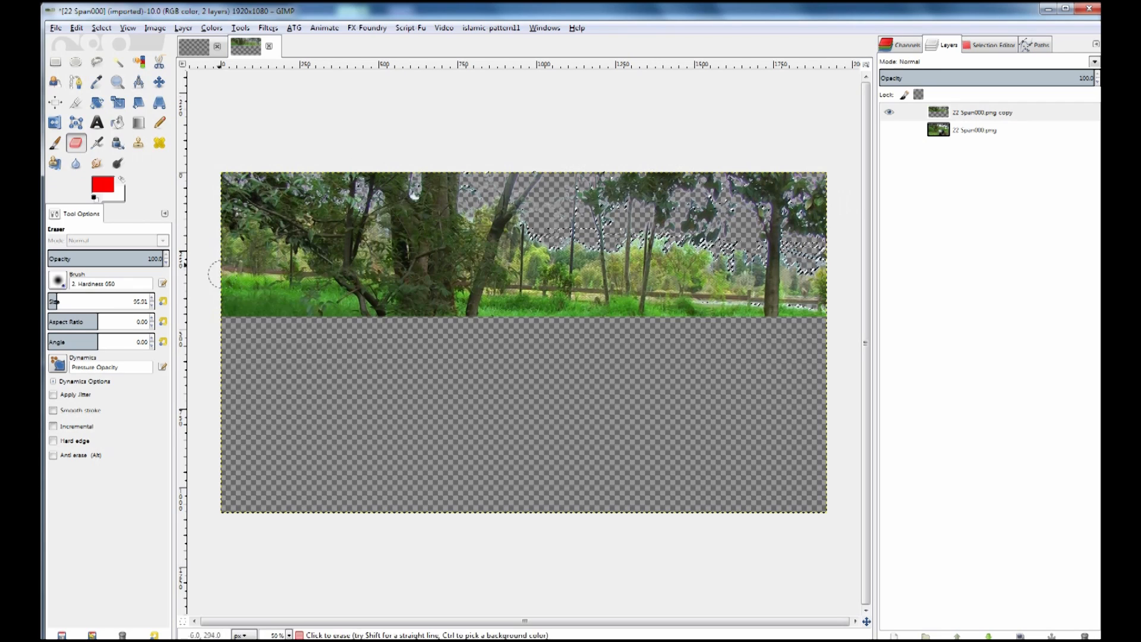
click(117, 81)
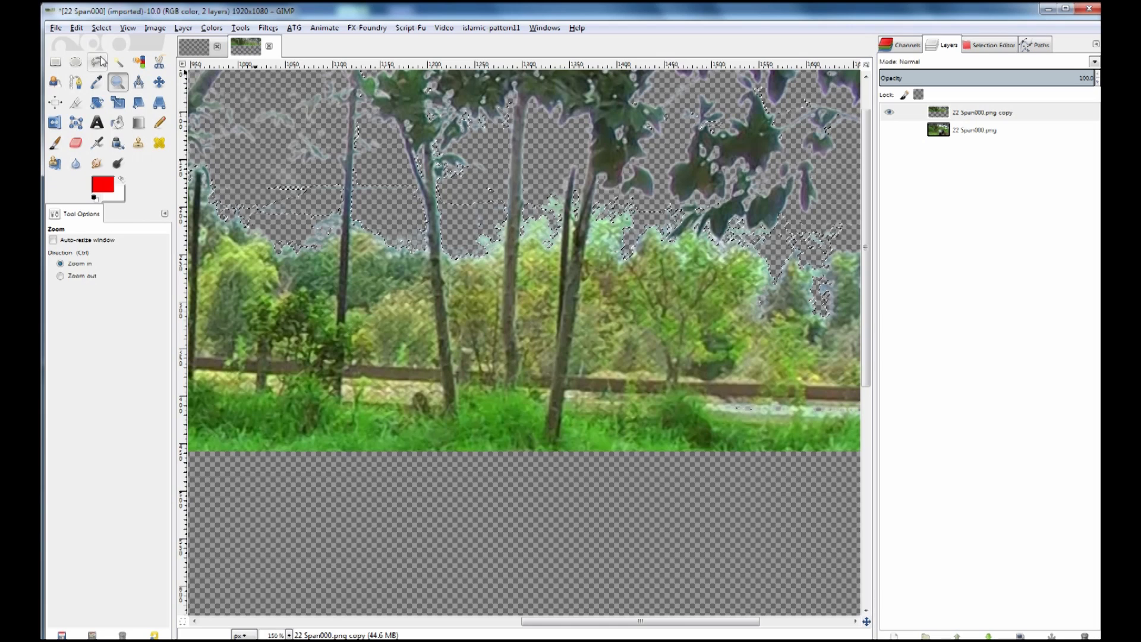
Freehand-outline the leftover sky patch right of the trees and erase it from the copy
click(54, 62)
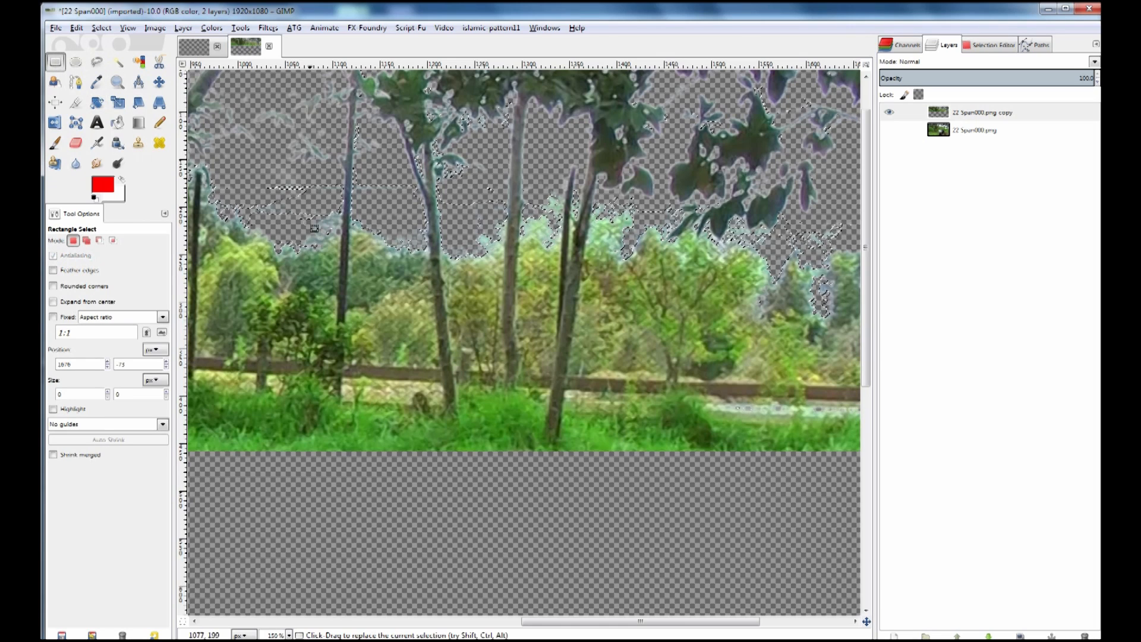
click(97, 62)
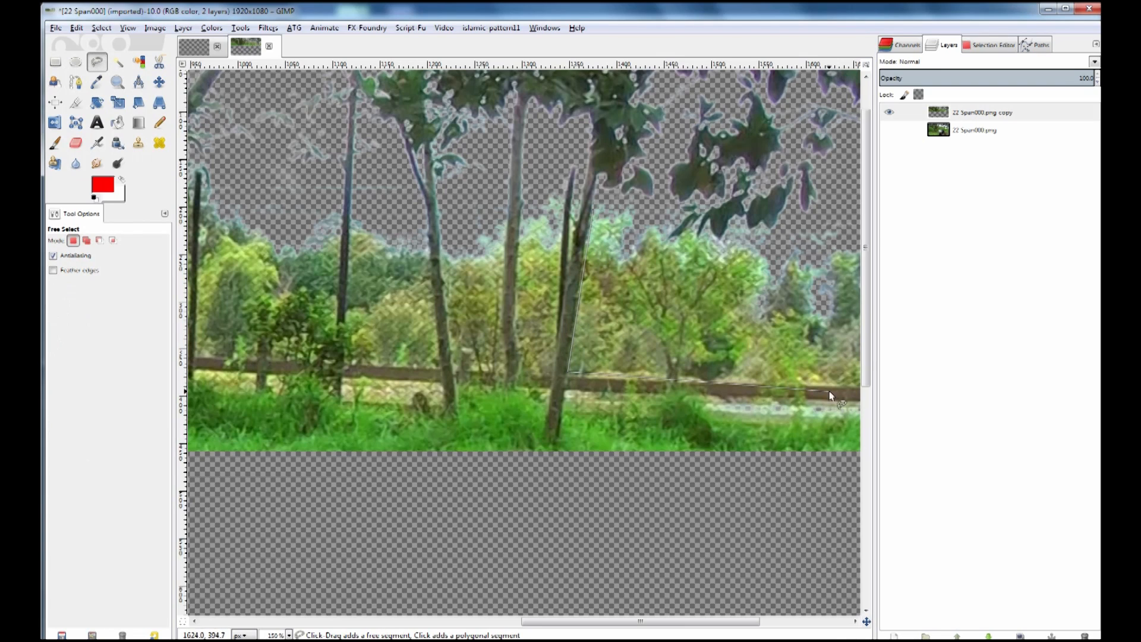
click(826, 389)
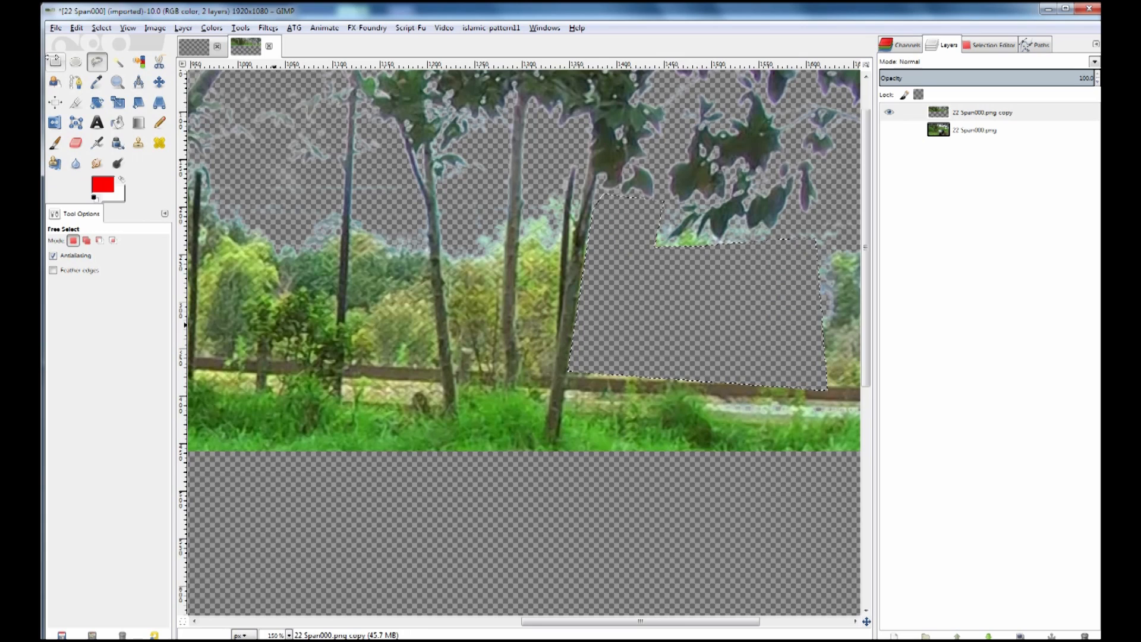
click(76, 142)
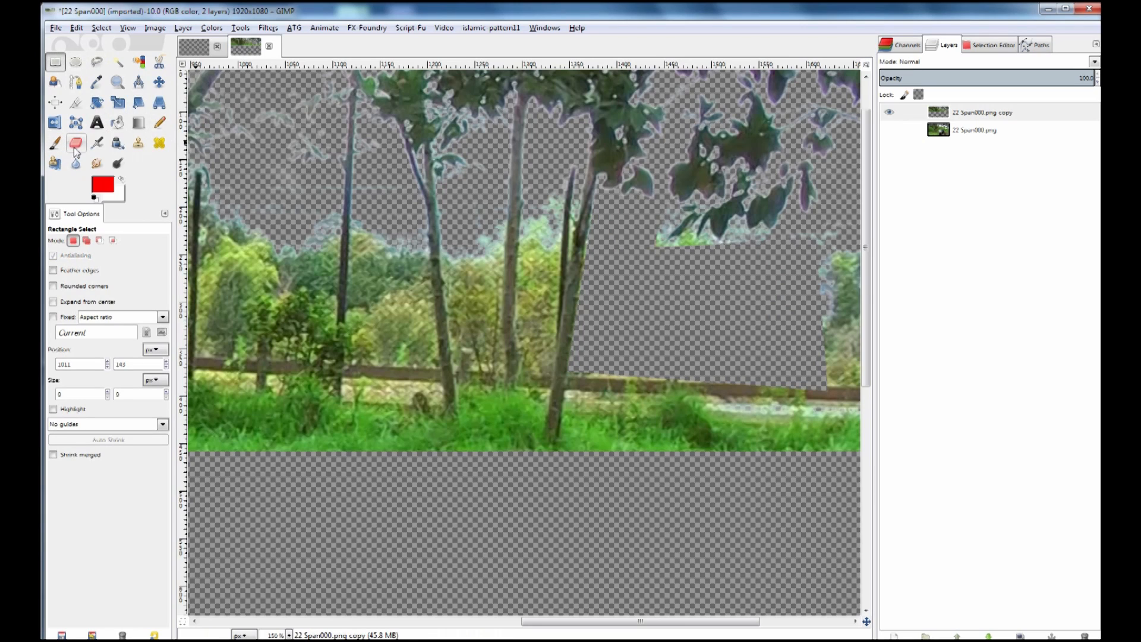
click(76, 143)
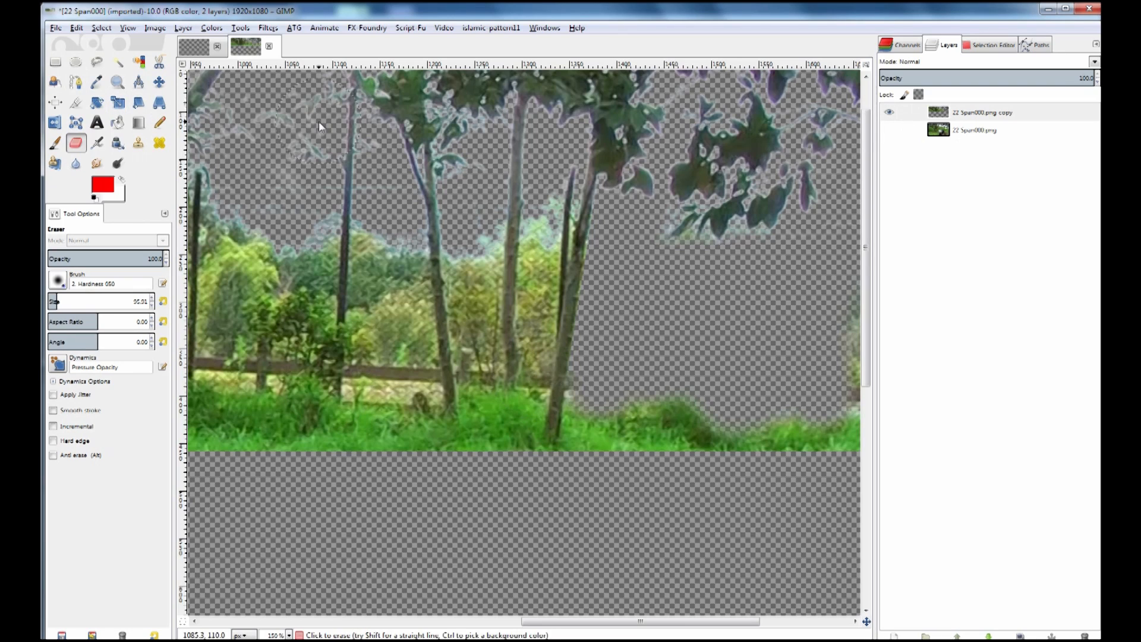
mouse_move(197, 150)
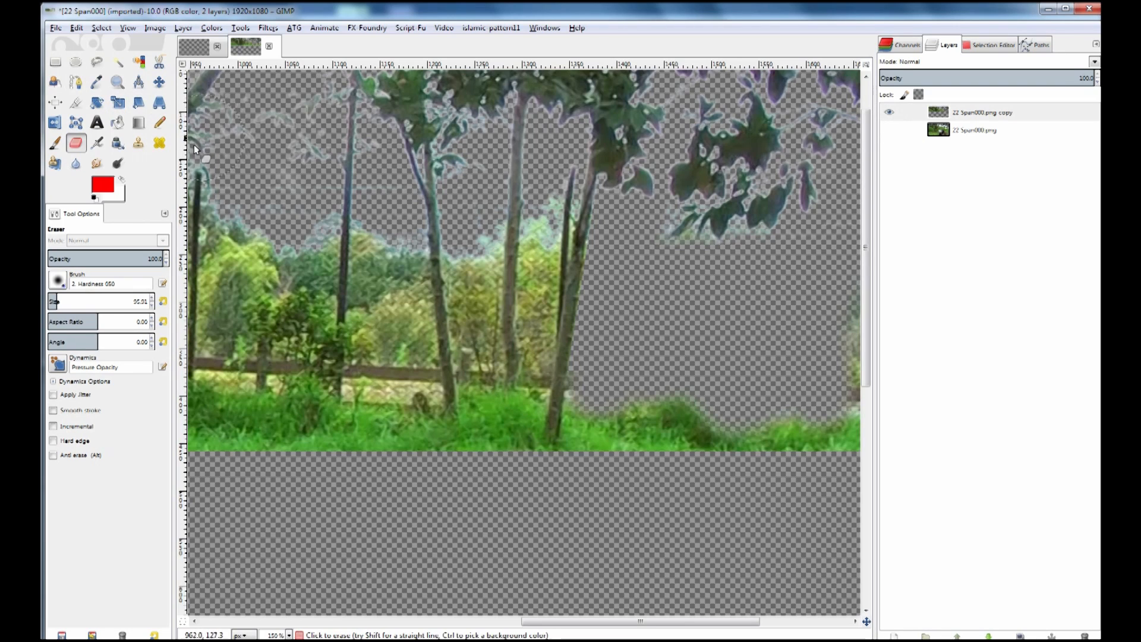
Select the original forest layer and add a new layer filled with the red foreground colour
click(975, 130)
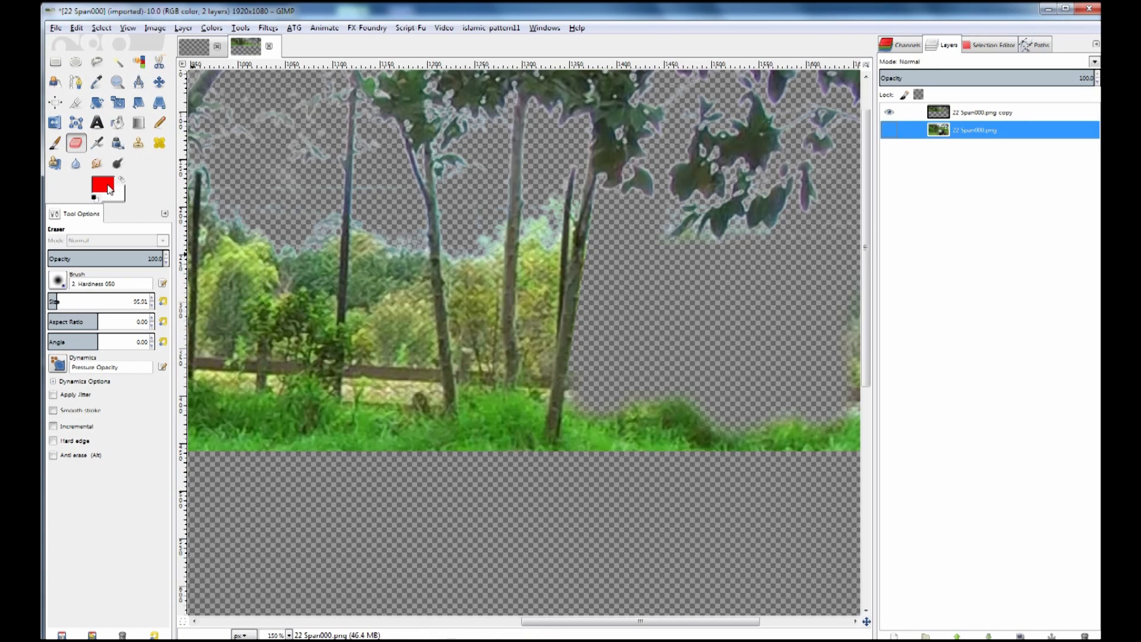
click(102, 186)
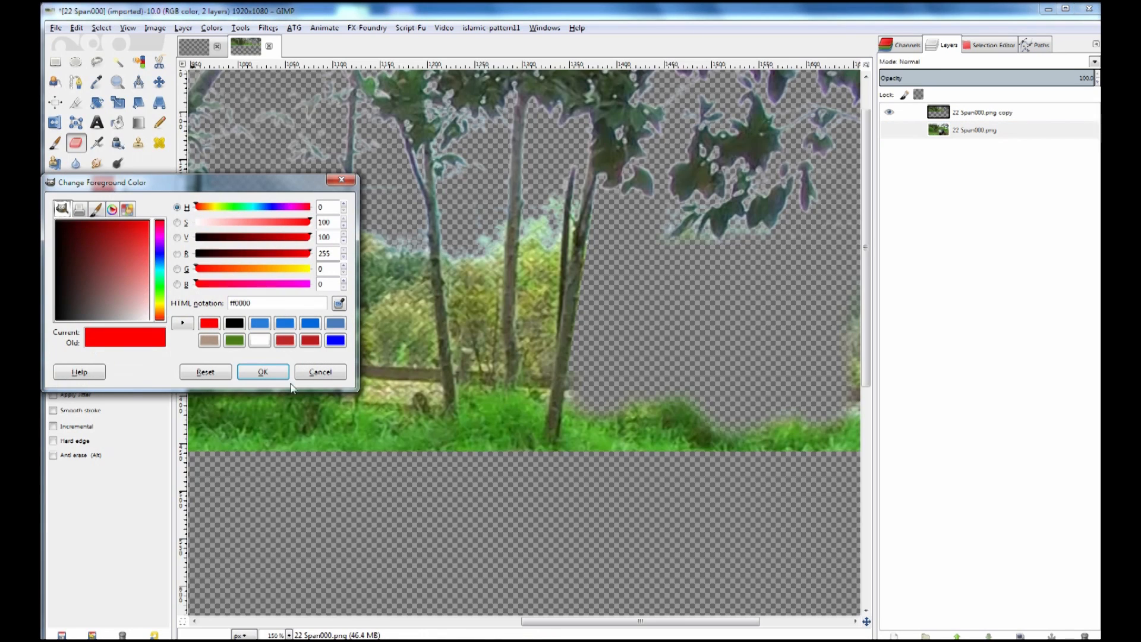
click(262, 372)
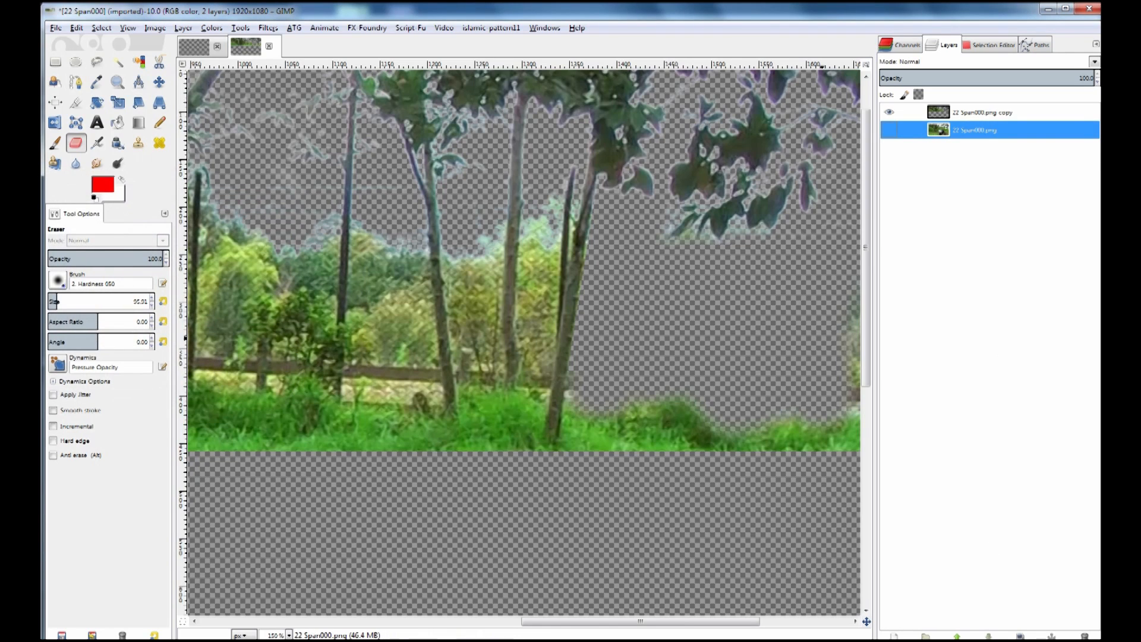
click(182, 28)
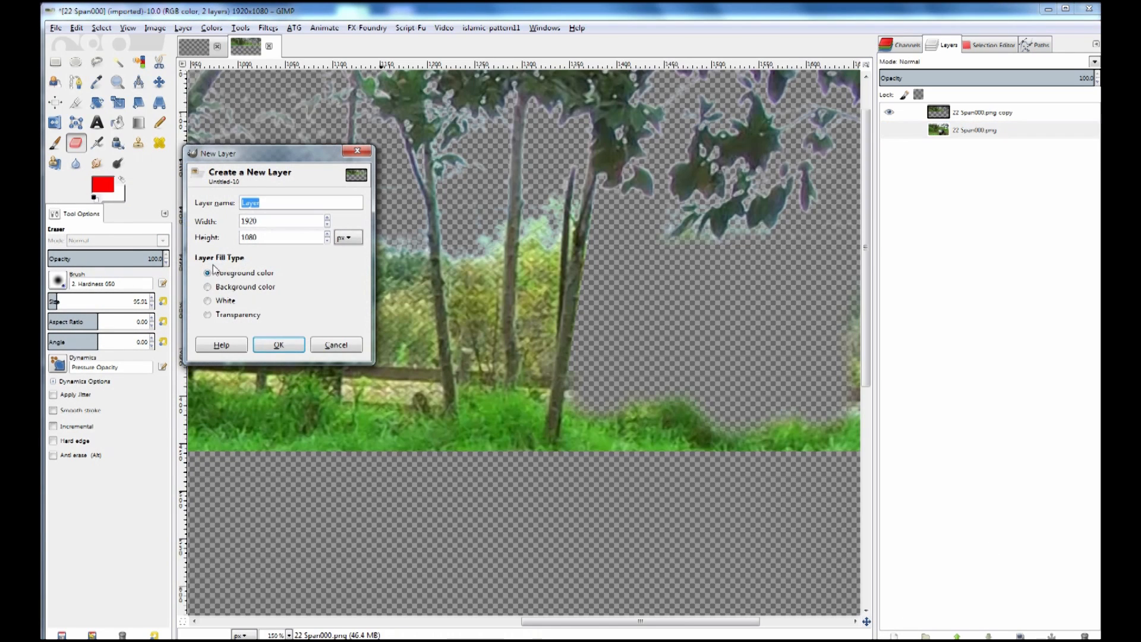
click(279, 344)
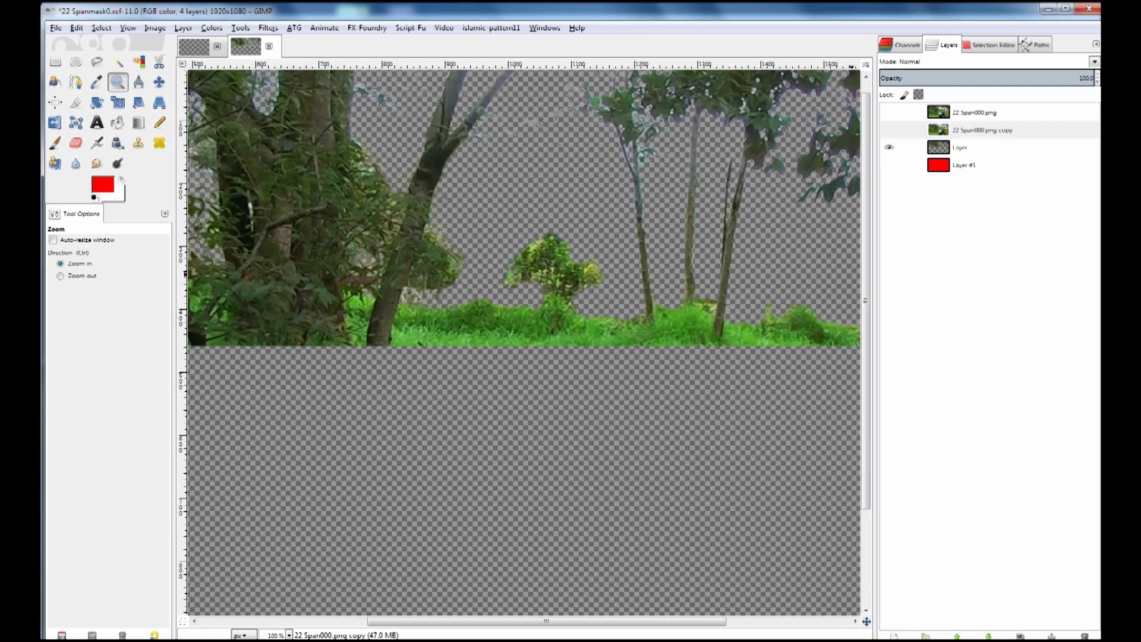
Duplicate the tree layer, desaturate it, and apply brightness -127, contrast 127
click(961, 147)
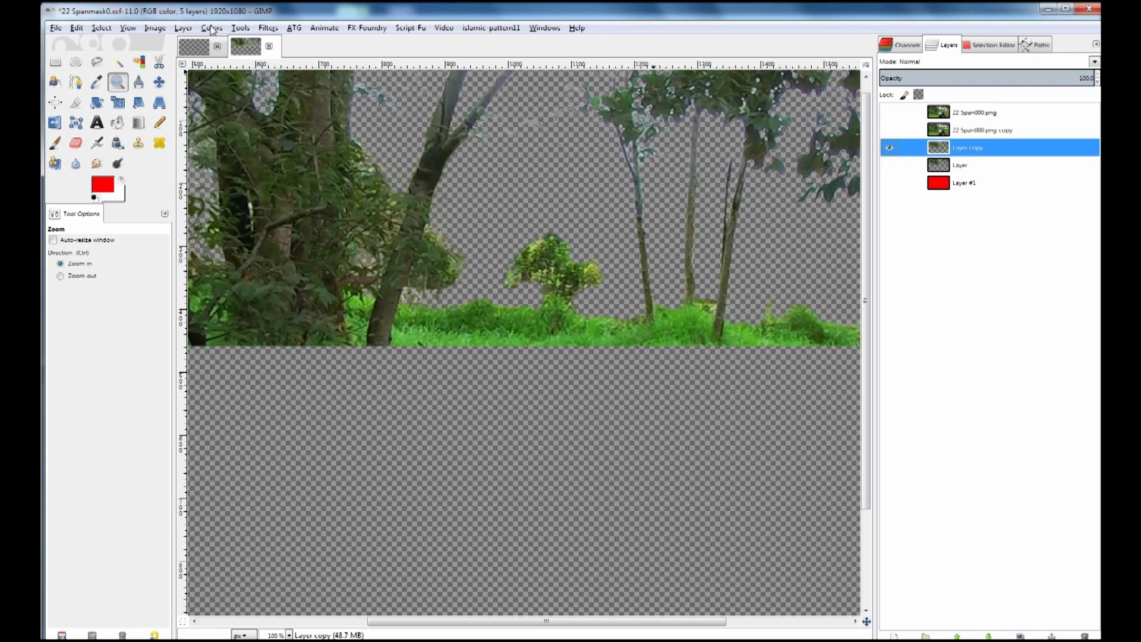
click(211, 28)
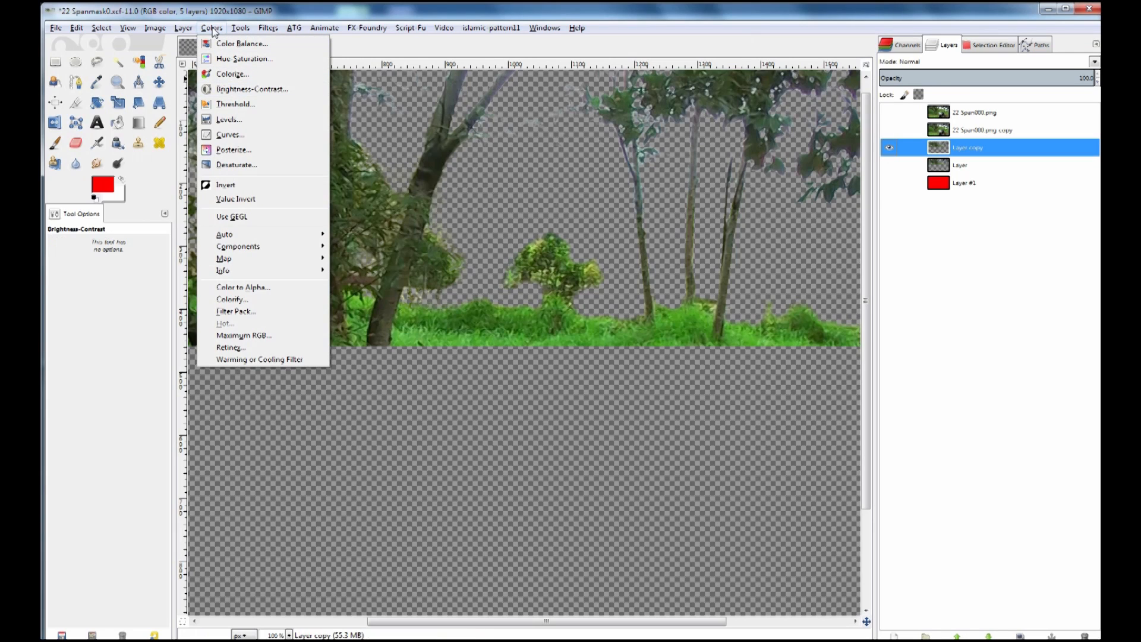
mouse_move(236, 164)
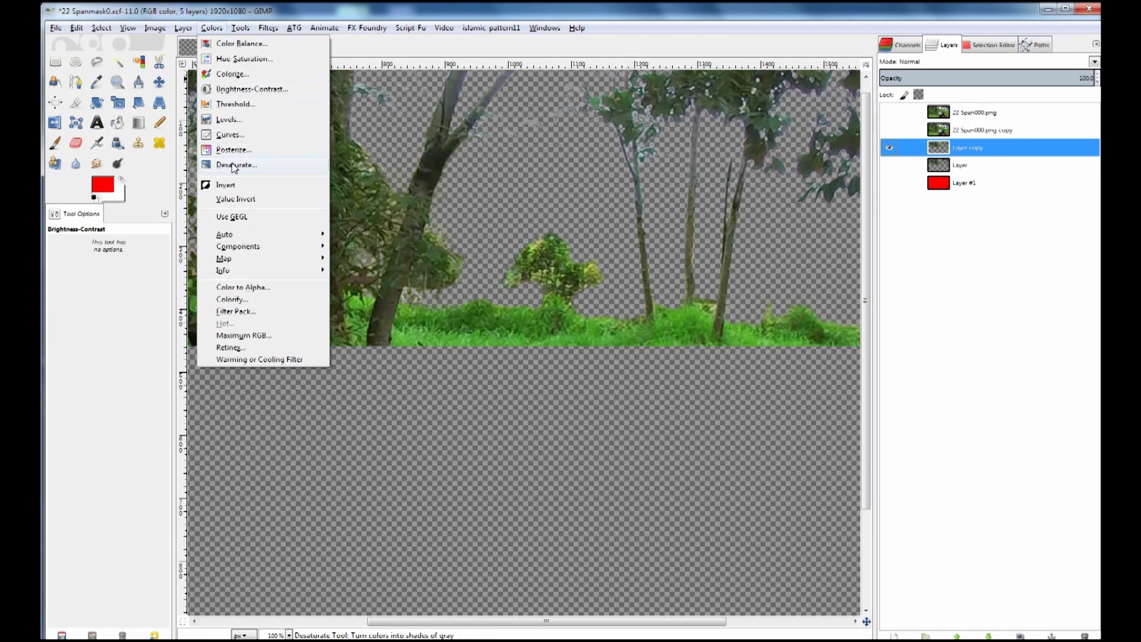
click(236, 164)
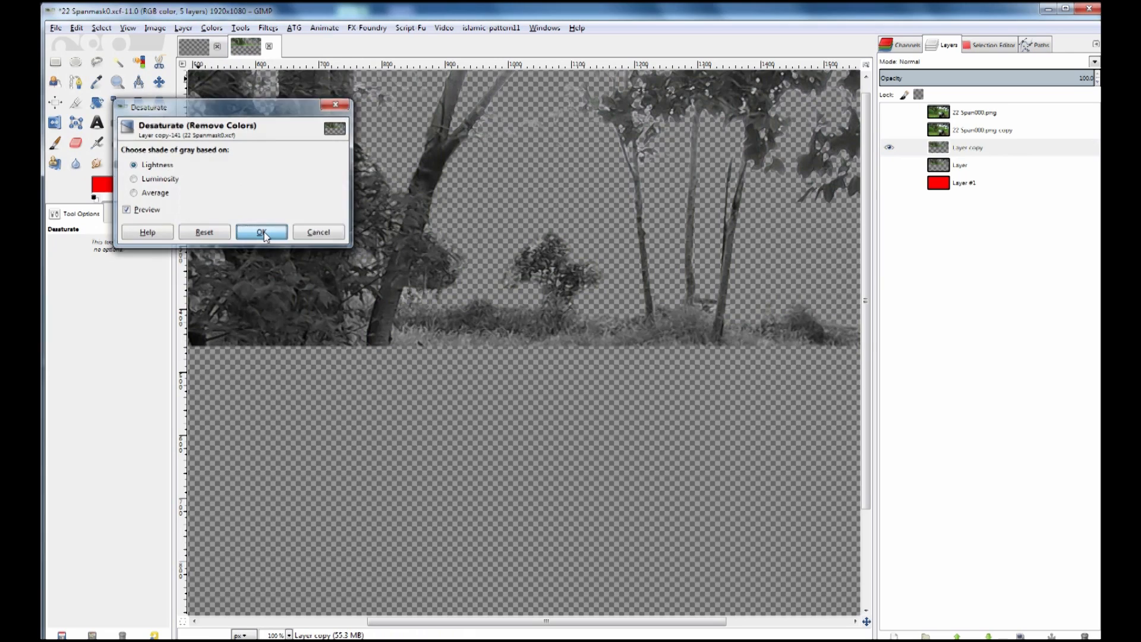
click(262, 231)
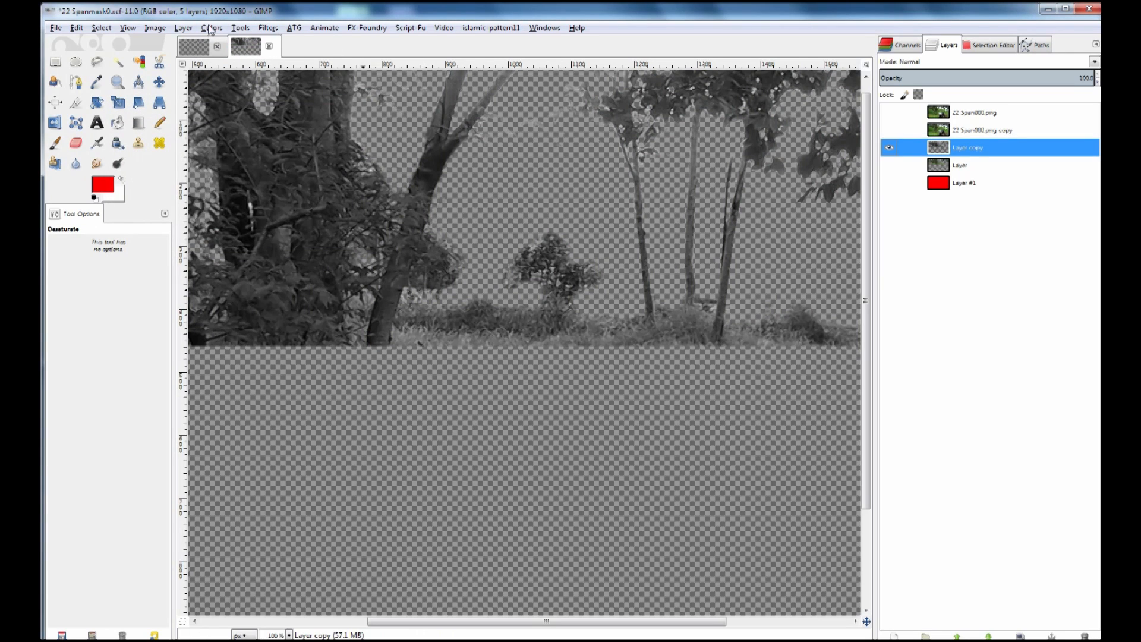
click(211, 28)
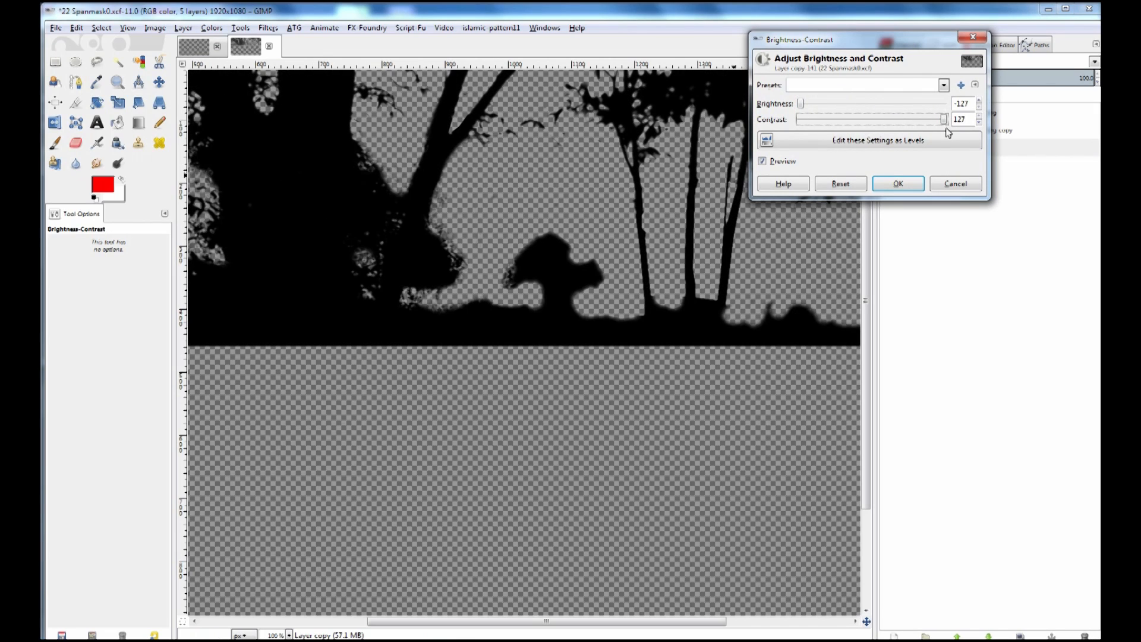
mouse_move(898, 184)
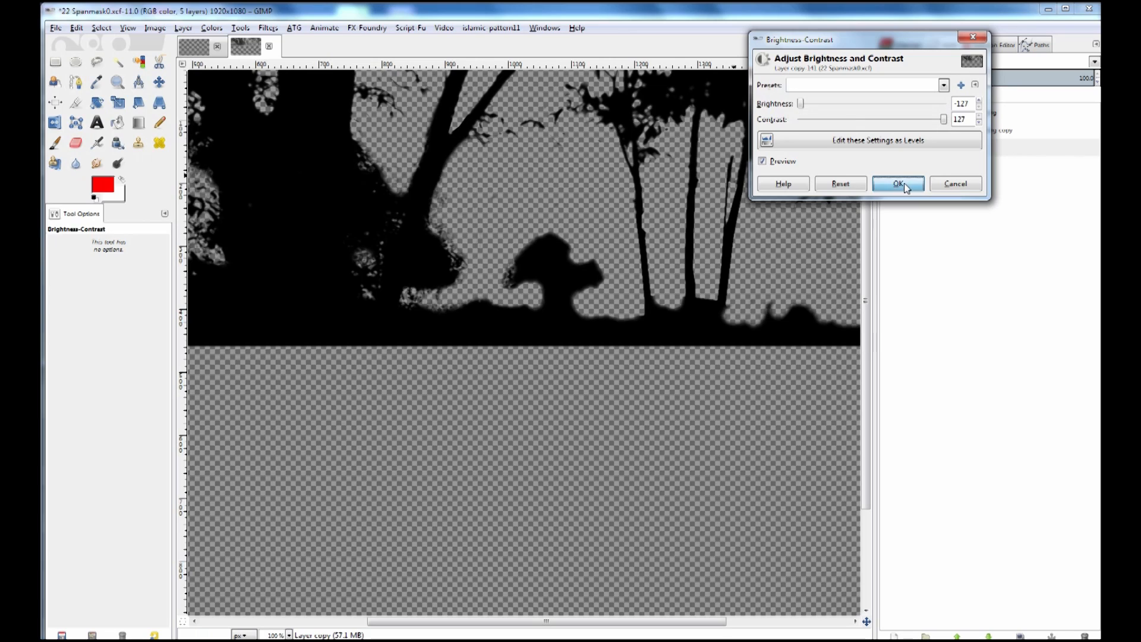
click(897, 184)
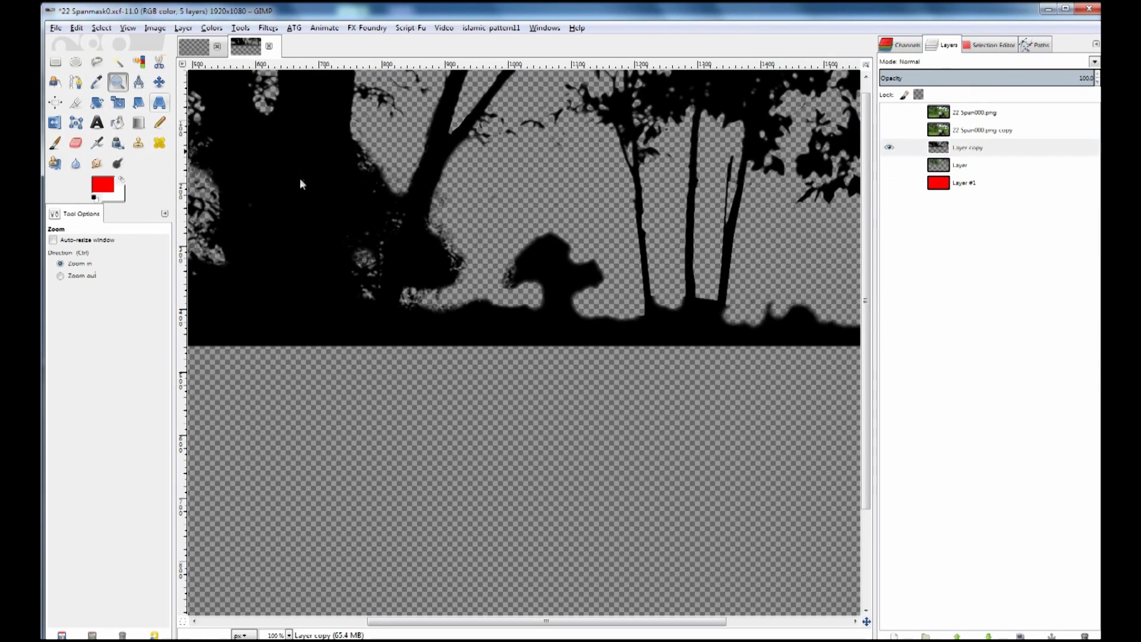
mouse_move(509, 248)
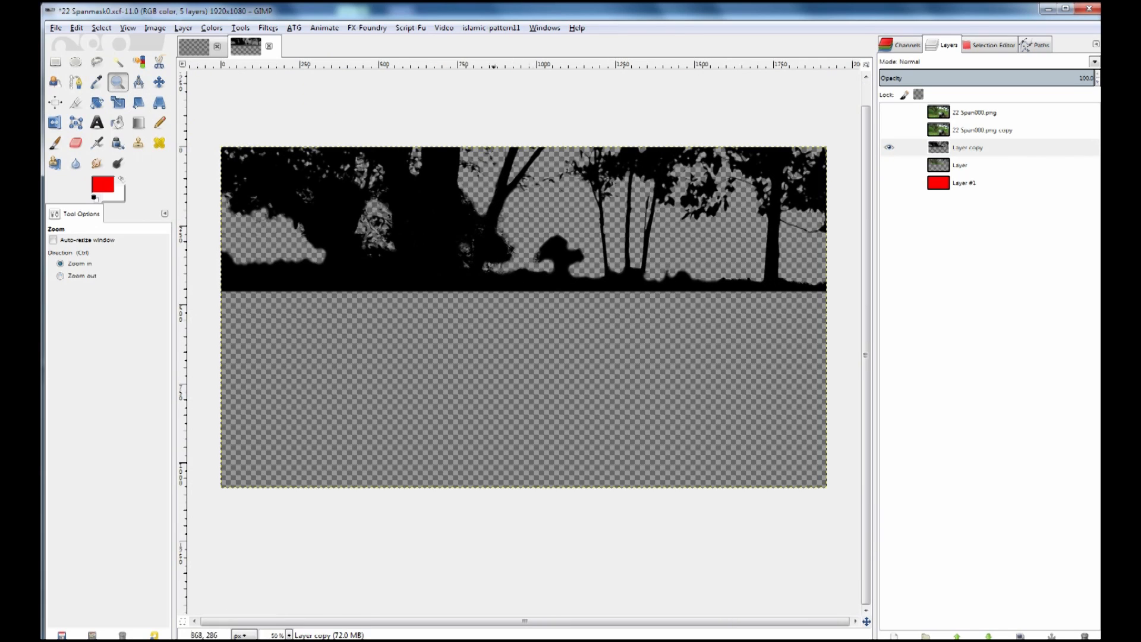
Rectangle-select the lower area and the gap strip and bucket-fill both with black
click(55, 62)
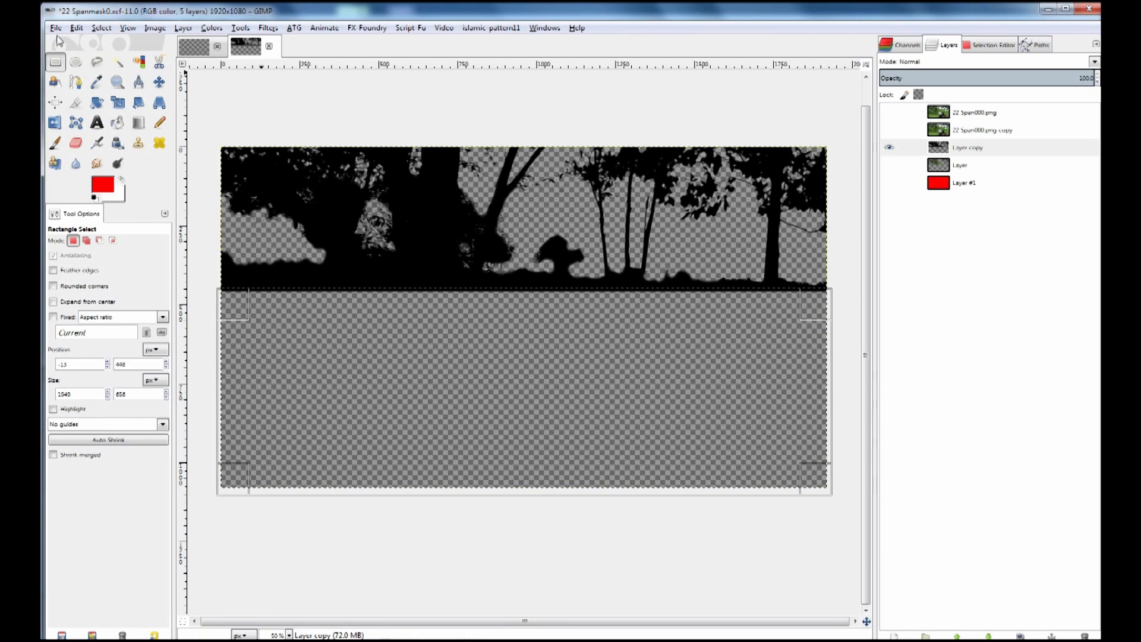
click(101, 186)
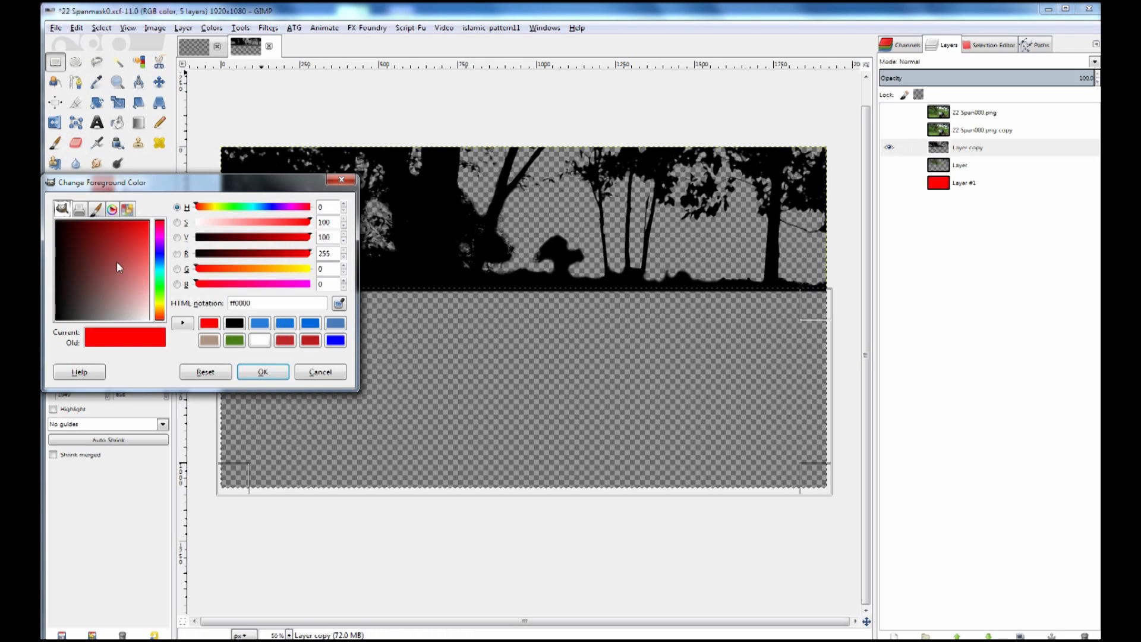
click(262, 372)
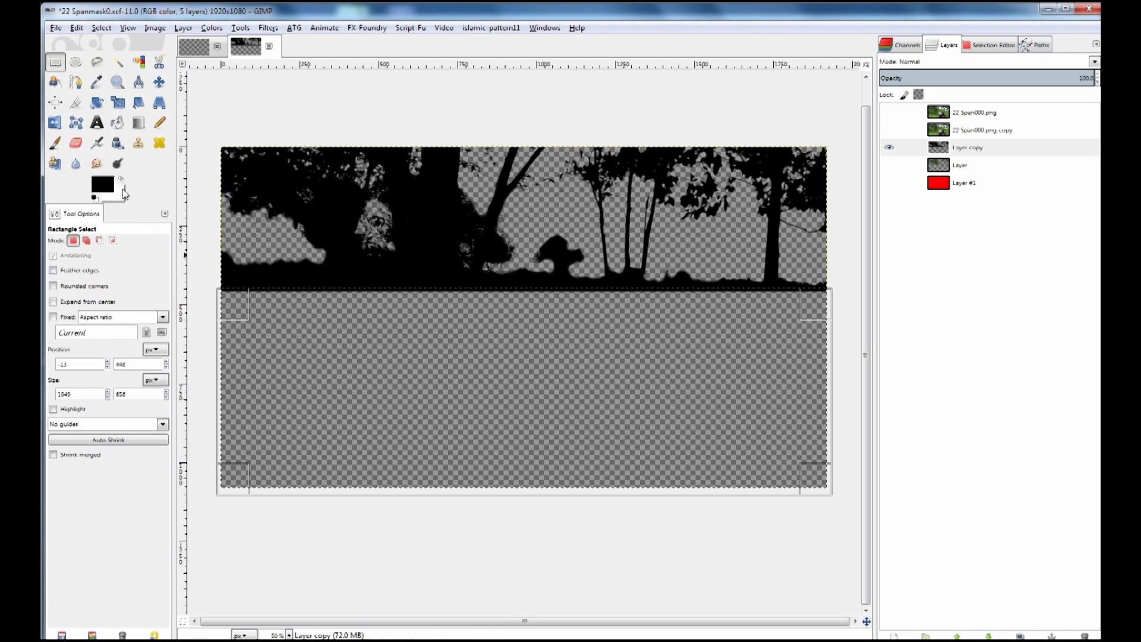
click(117, 123)
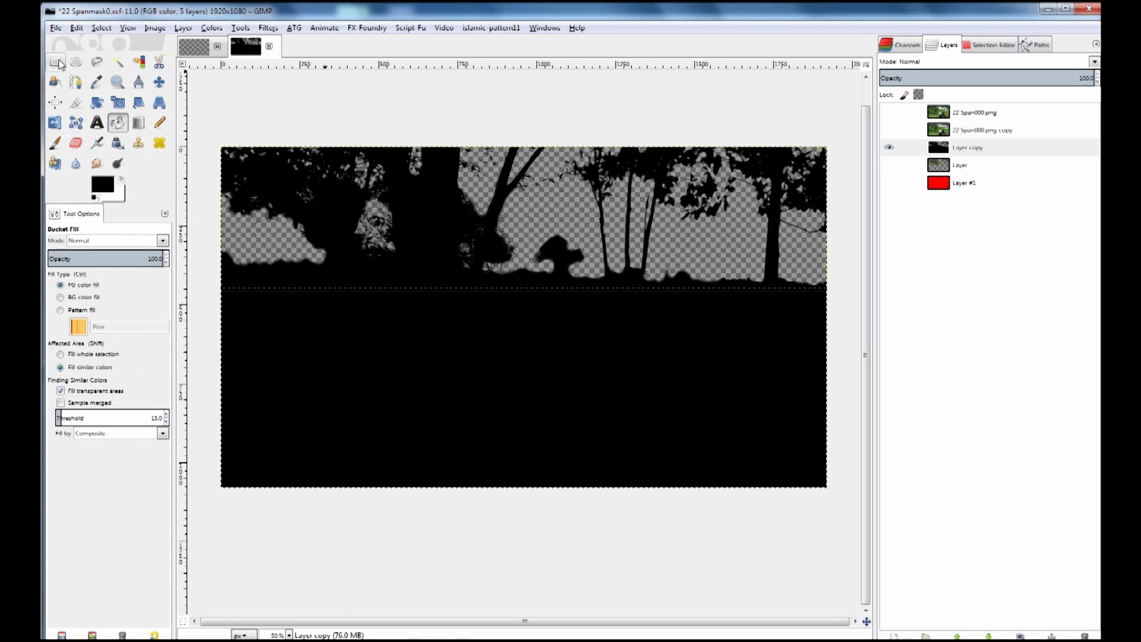
click(55, 61)
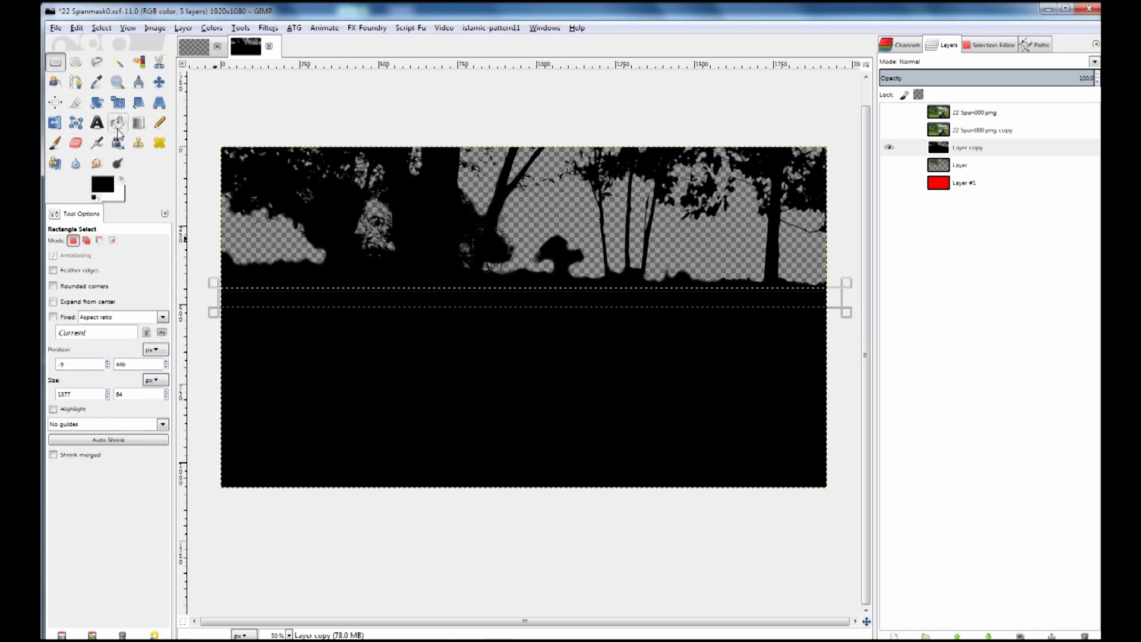
click(118, 123)
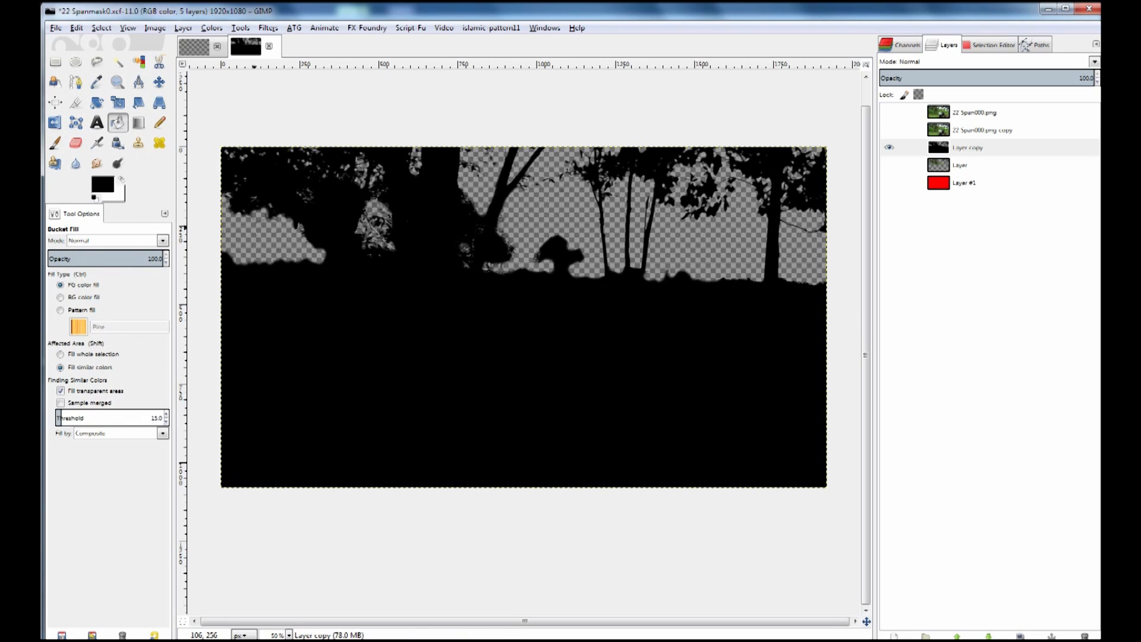
click(54, 62)
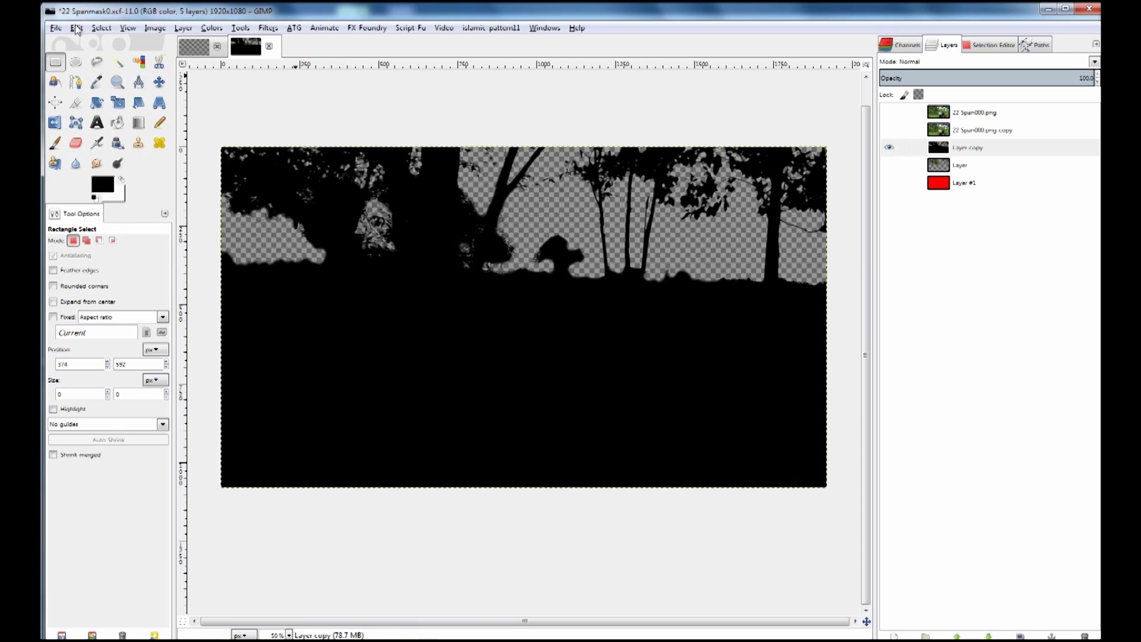
Export As the silhouette image to donut1 as 22 Spanmask0.png, confirming the PNG options
click(55, 28)
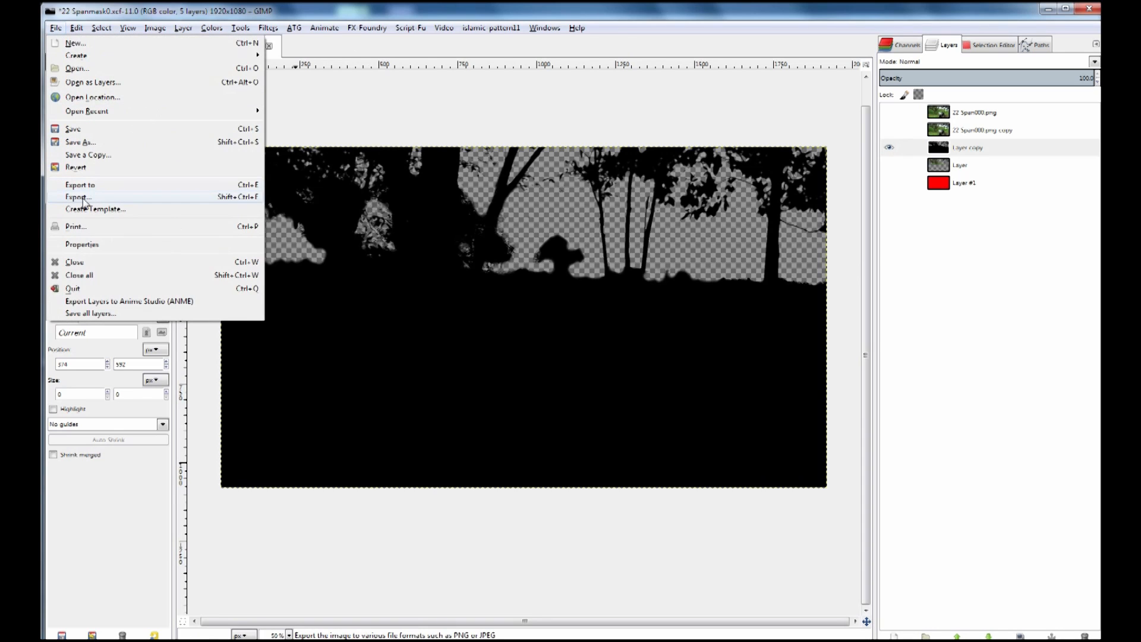
click(78, 197)
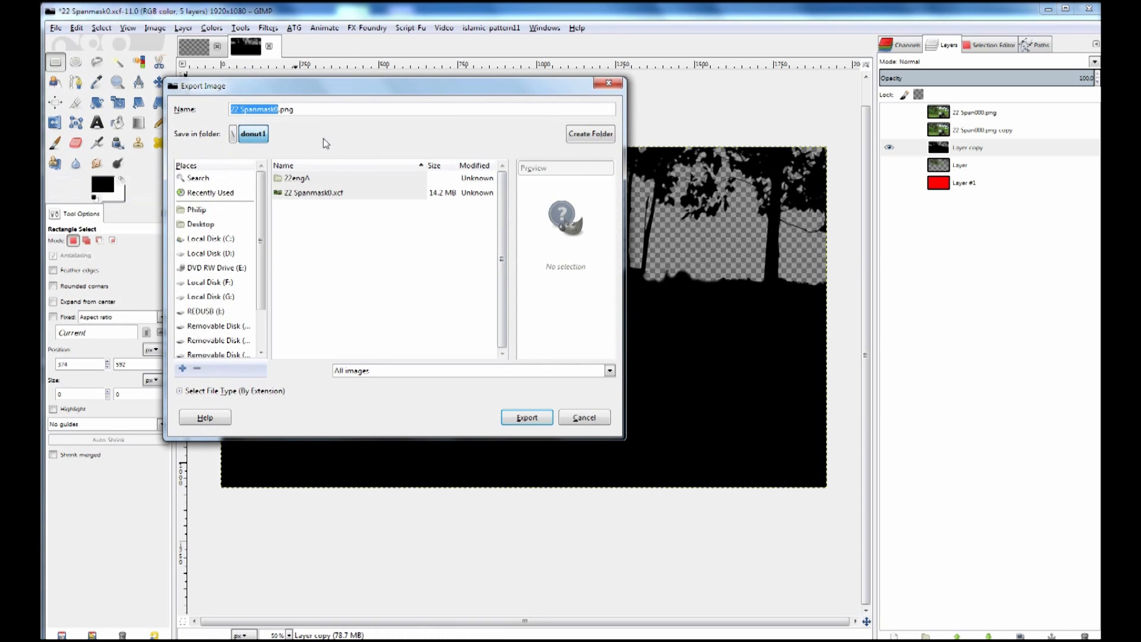
click(276, 110)
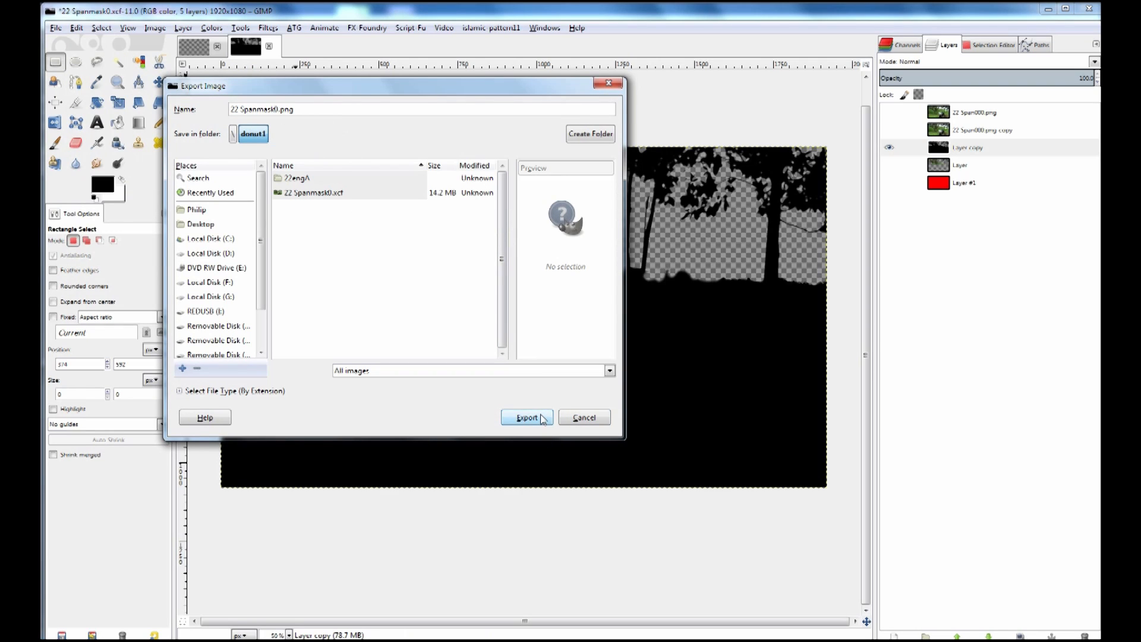
click(526, 417)
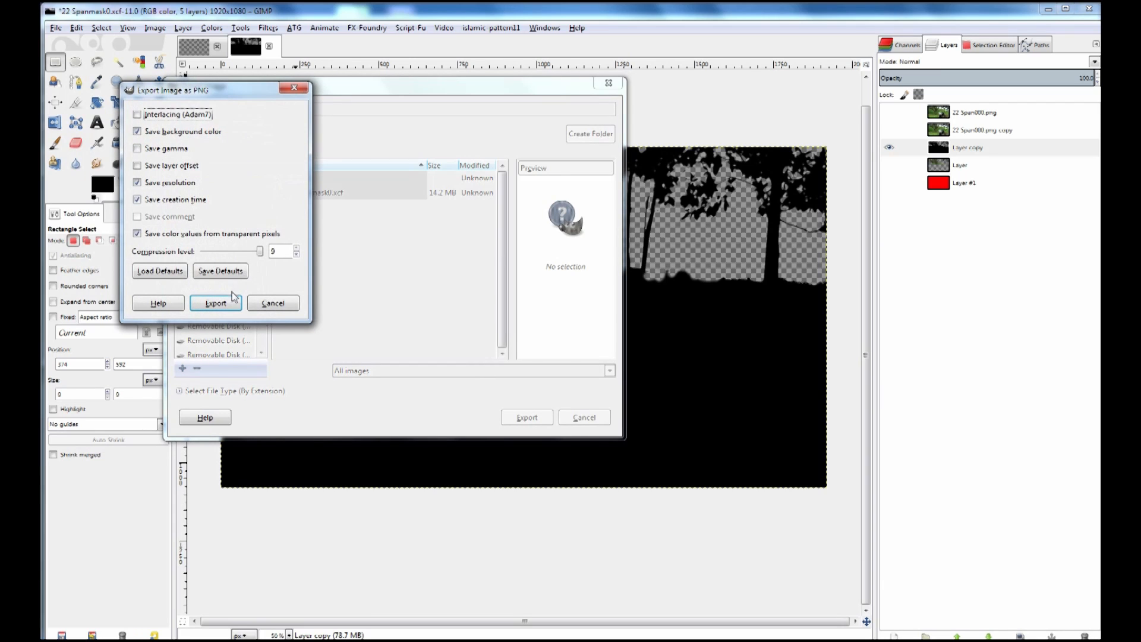
click(215, 302)
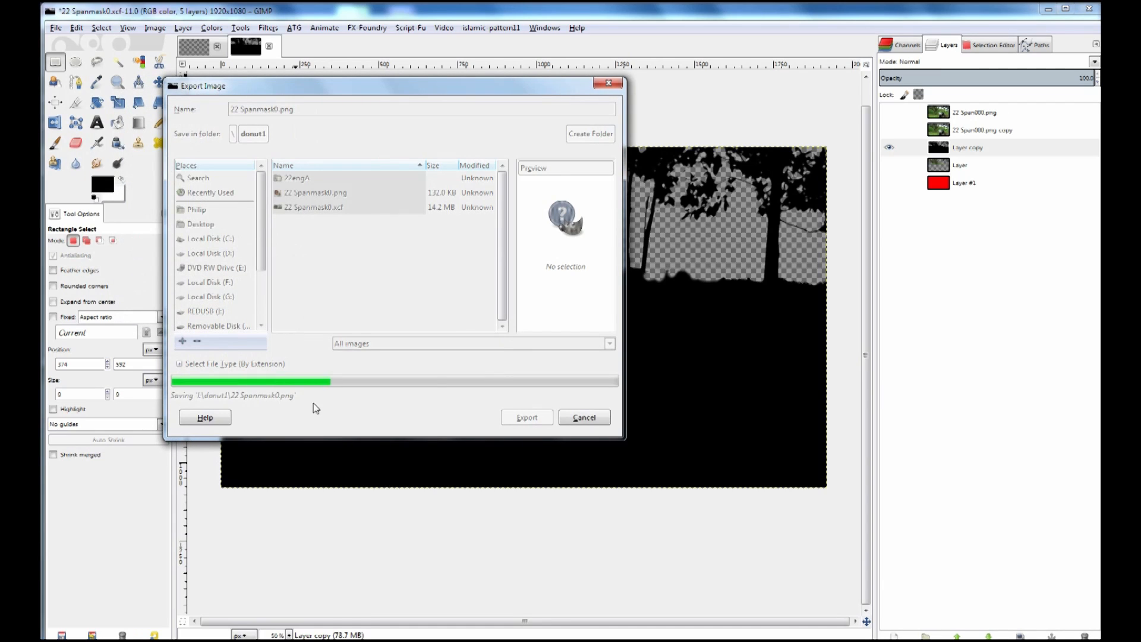
click(526, 417)
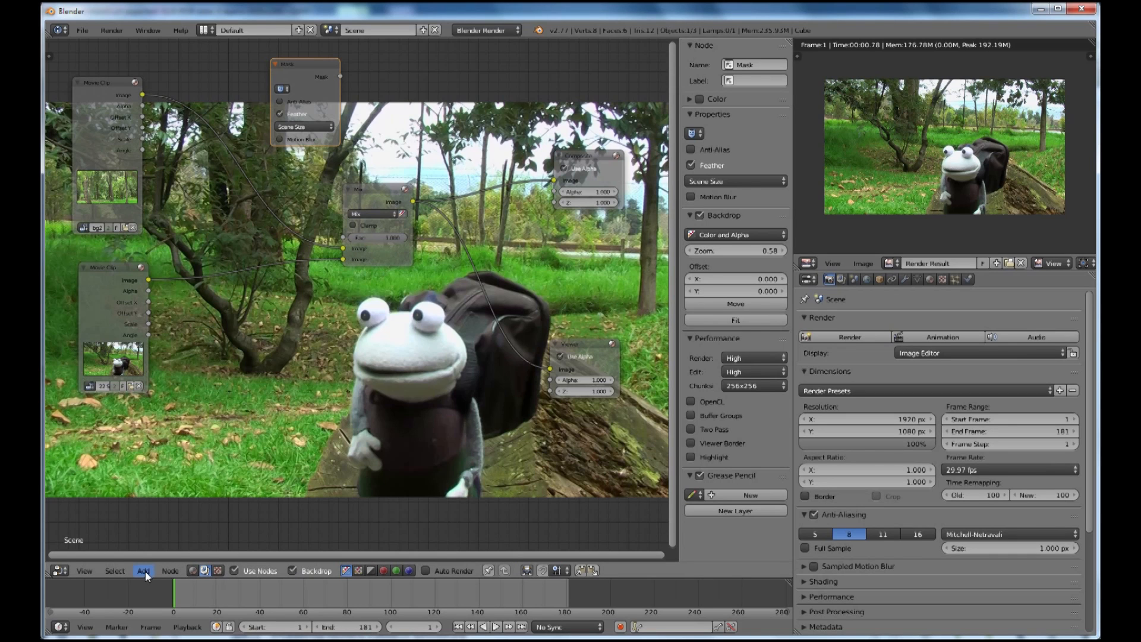
Add an Image input node and open 22 Spanmask0.png from the donut folder
click(143, 570)
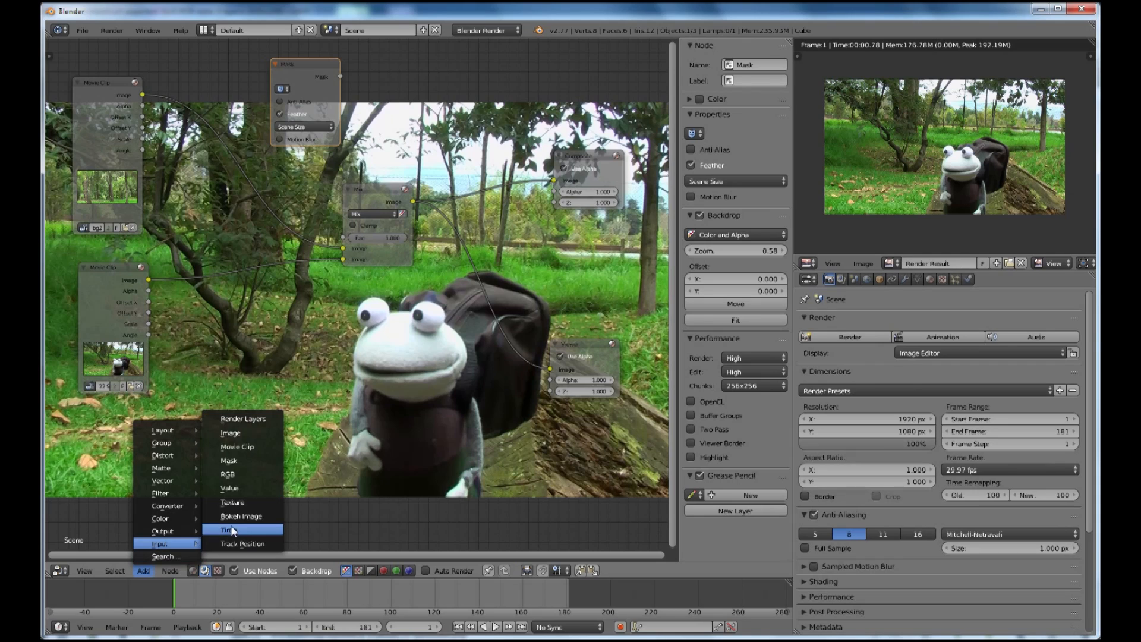
click(230, 433)
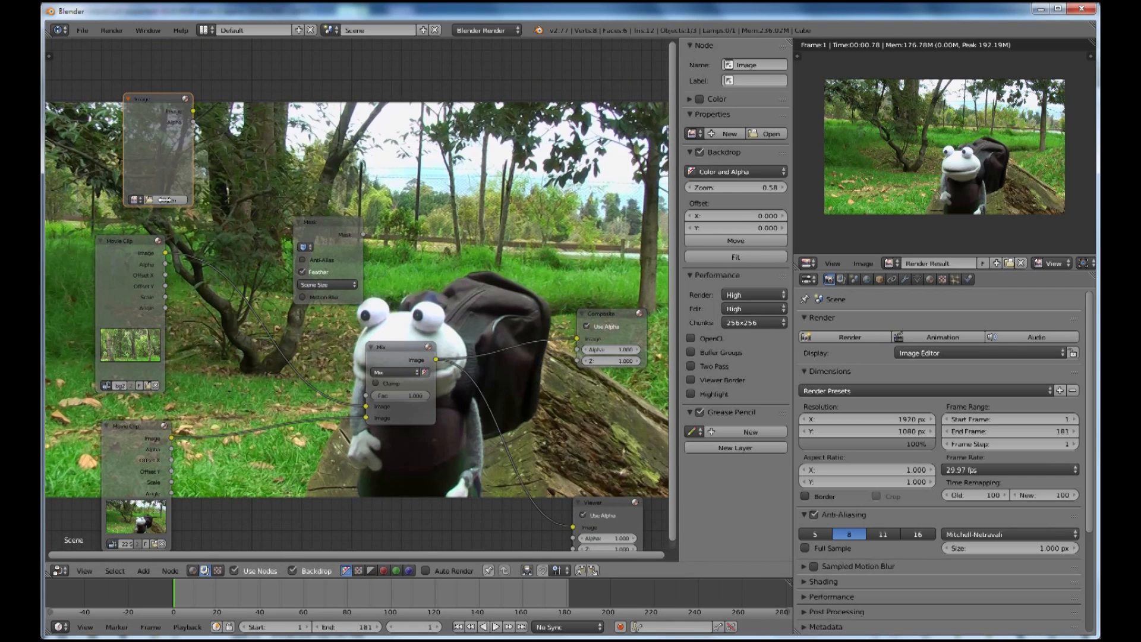
click(765, 133)
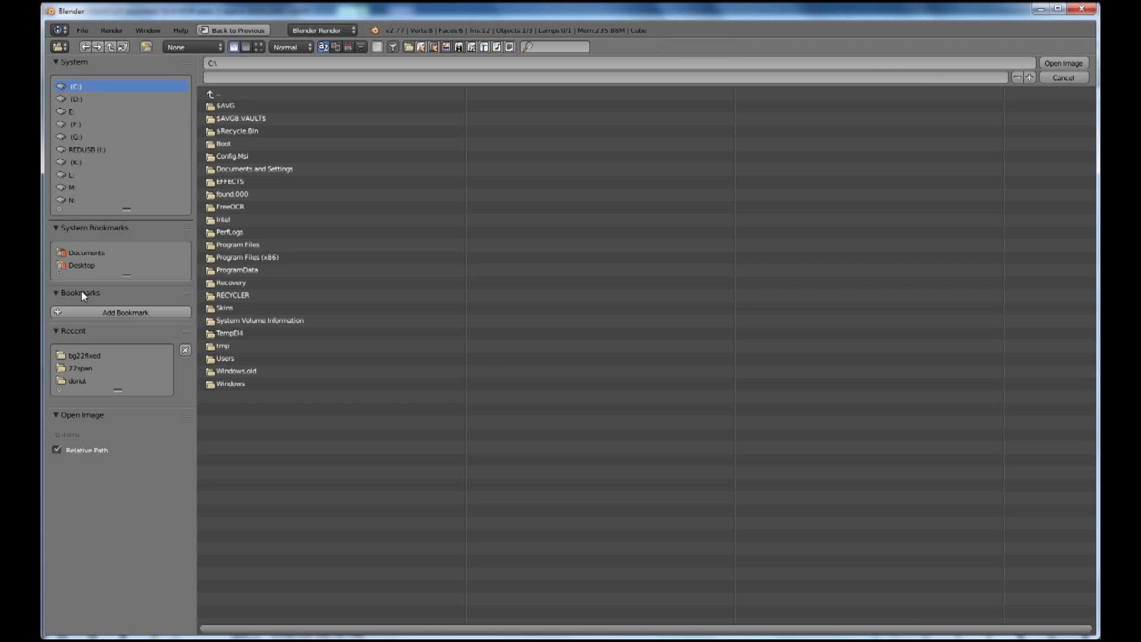
click(76, 381)
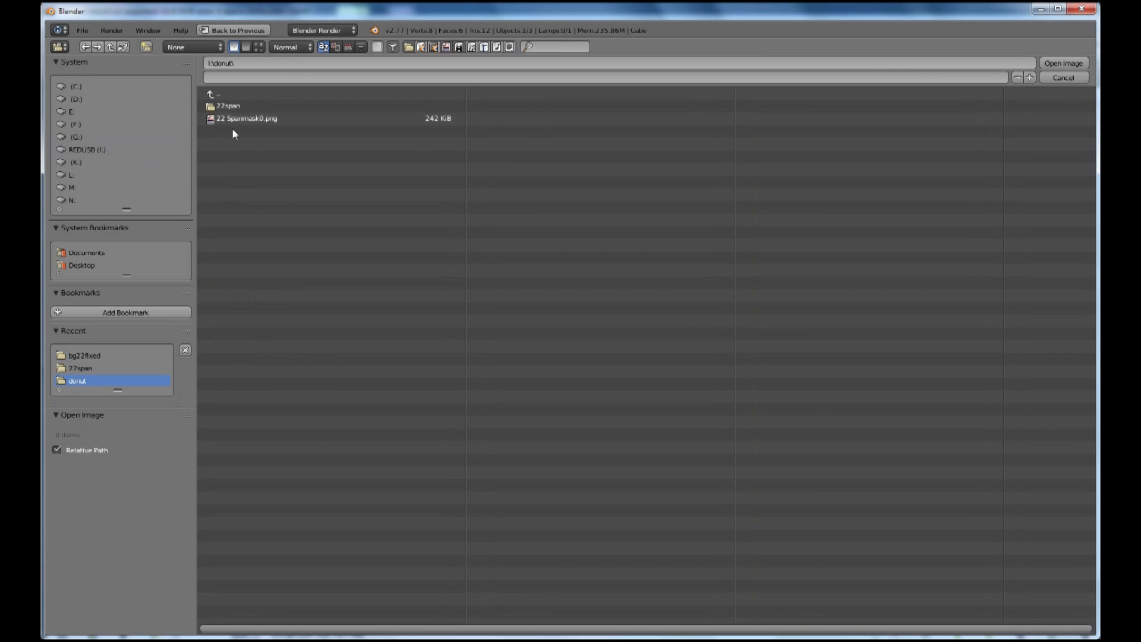
click(248, 117)
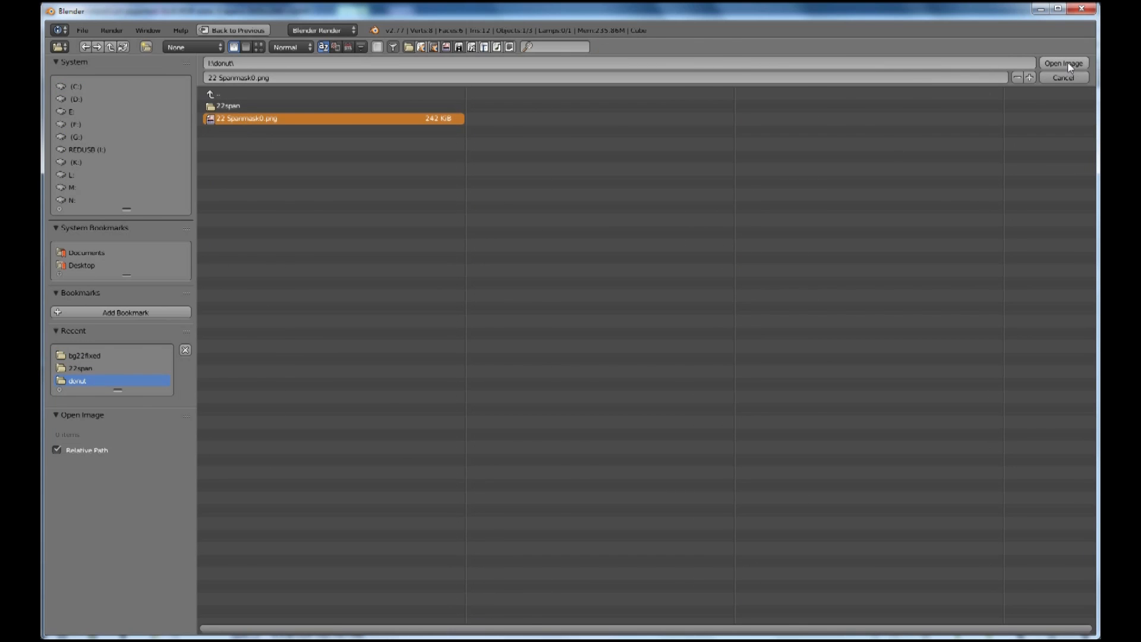
click(1062, 62)
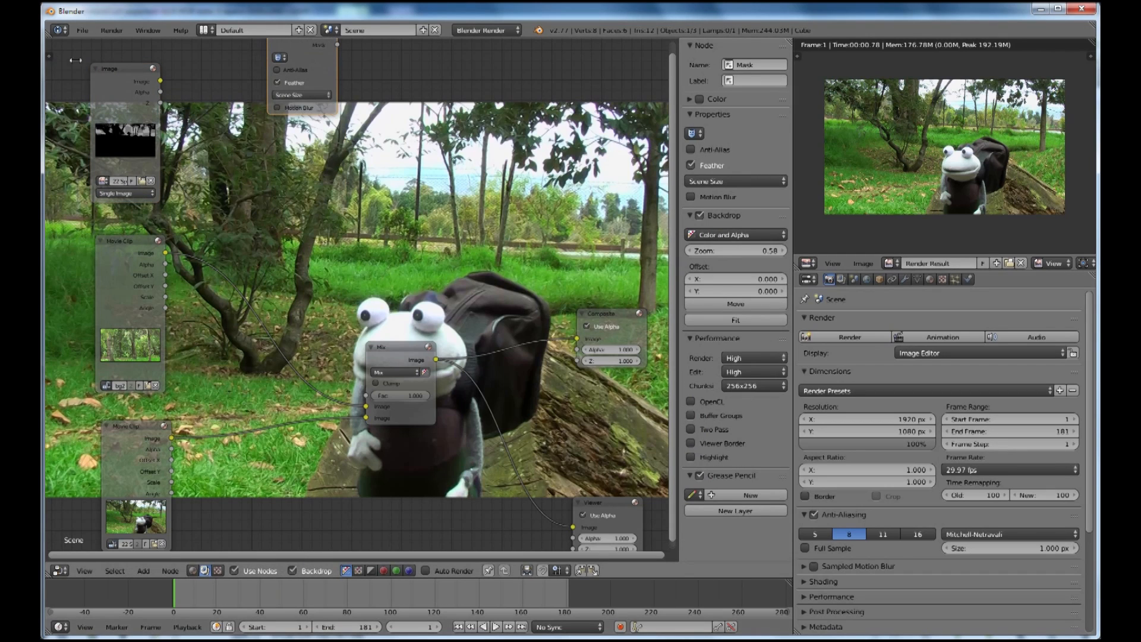
Connect the 22 Spanmask0.png Image node output to the Mix node's factor input
click(123, 68)
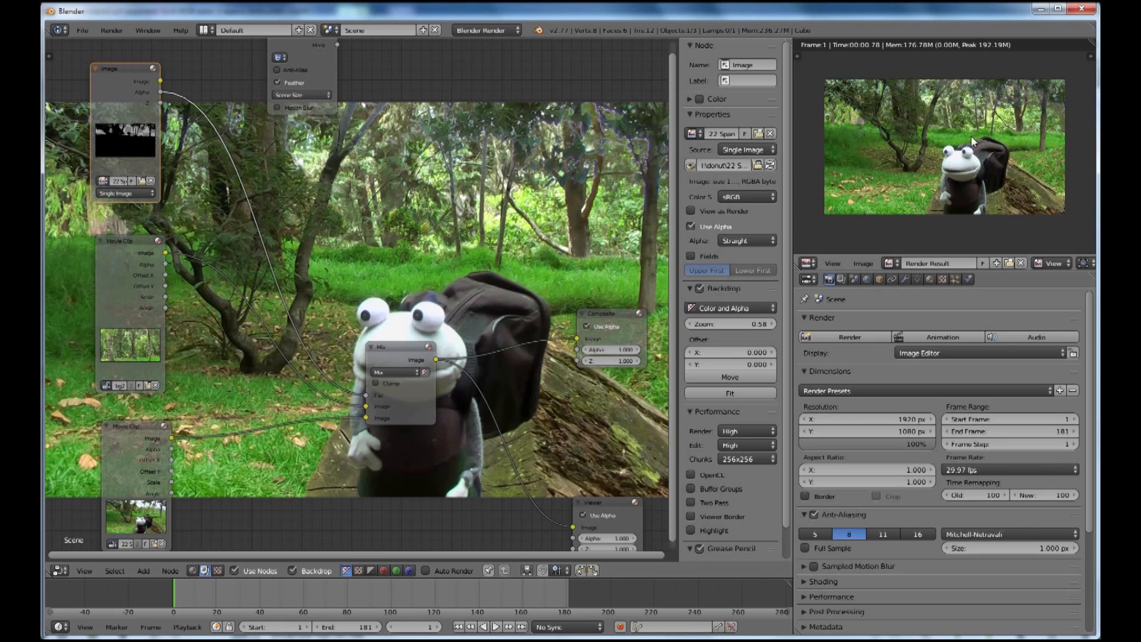
mouse_move(661, 169)
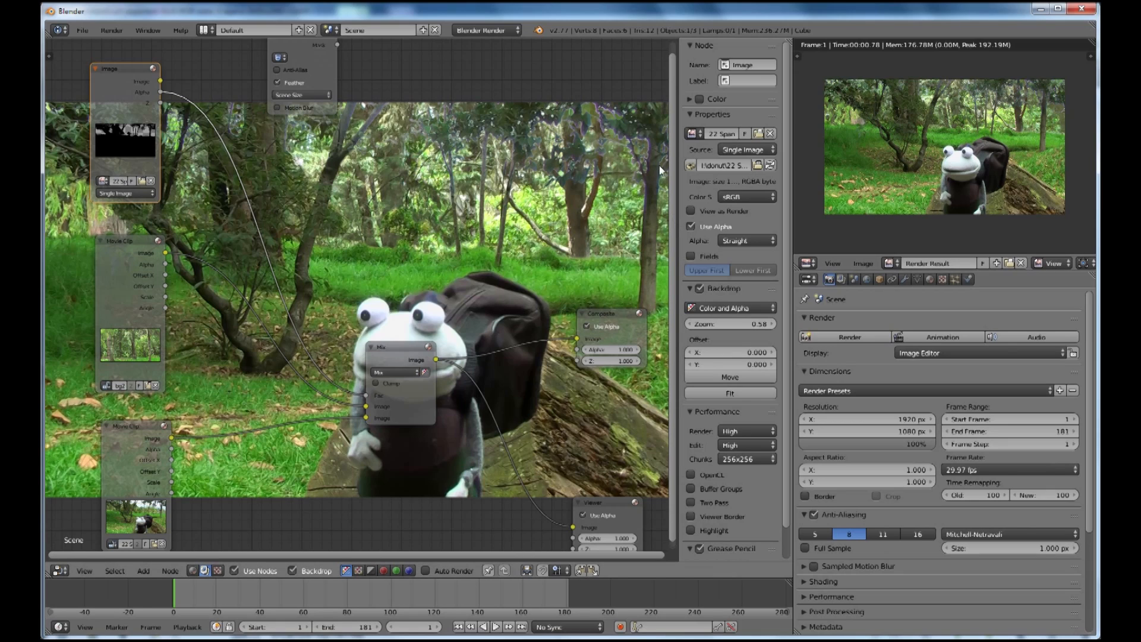
mouse_move(596, 150)
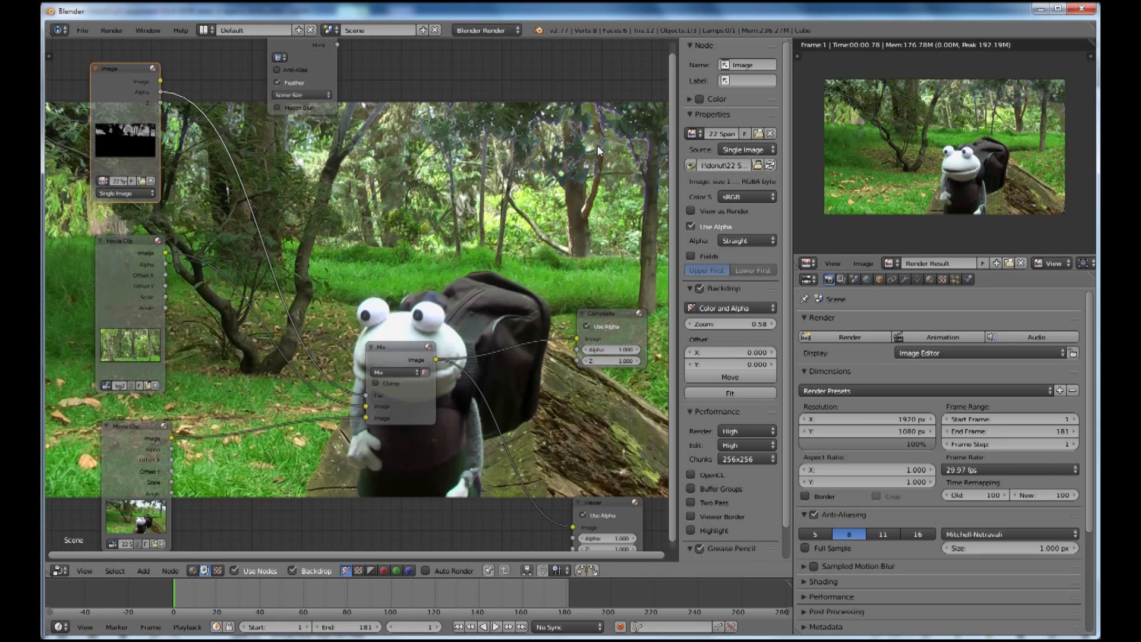
mouse_move(362, 168)
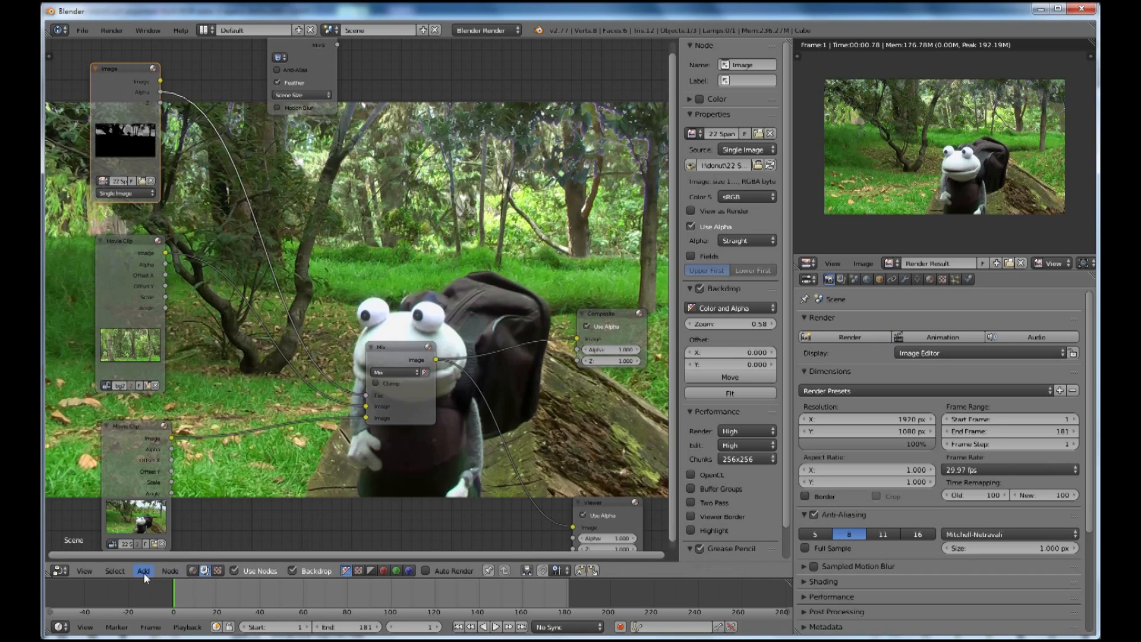
Add a Dilate/Erode filter node onto the mask link with distance -3
click(143, 571)
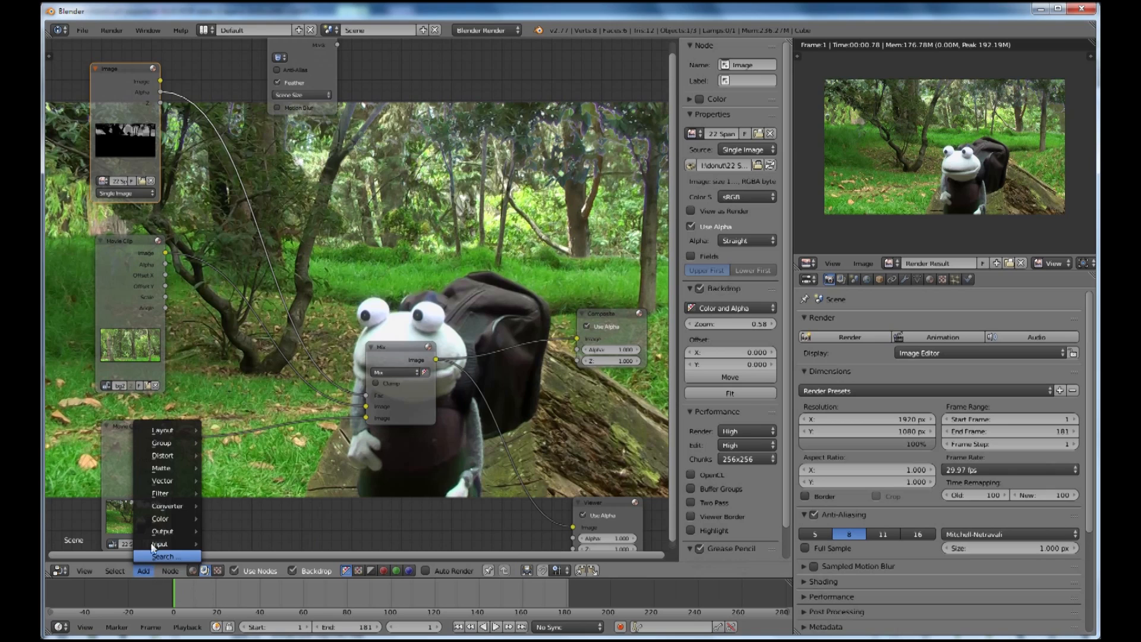
mouse_move(161, 493)
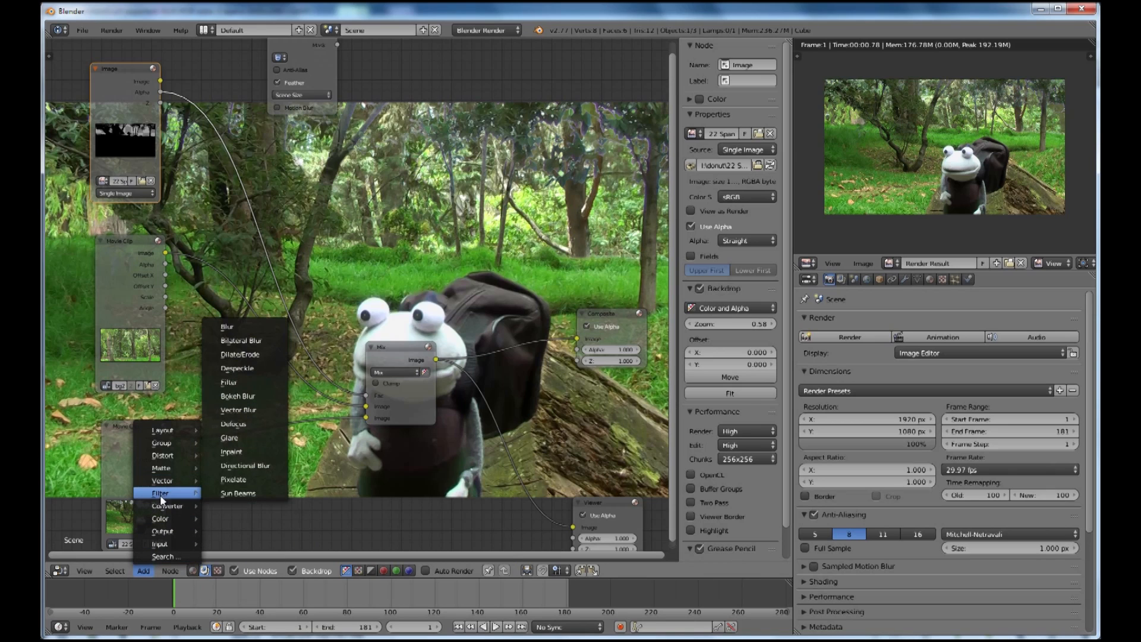
mouse_move(240, 355)
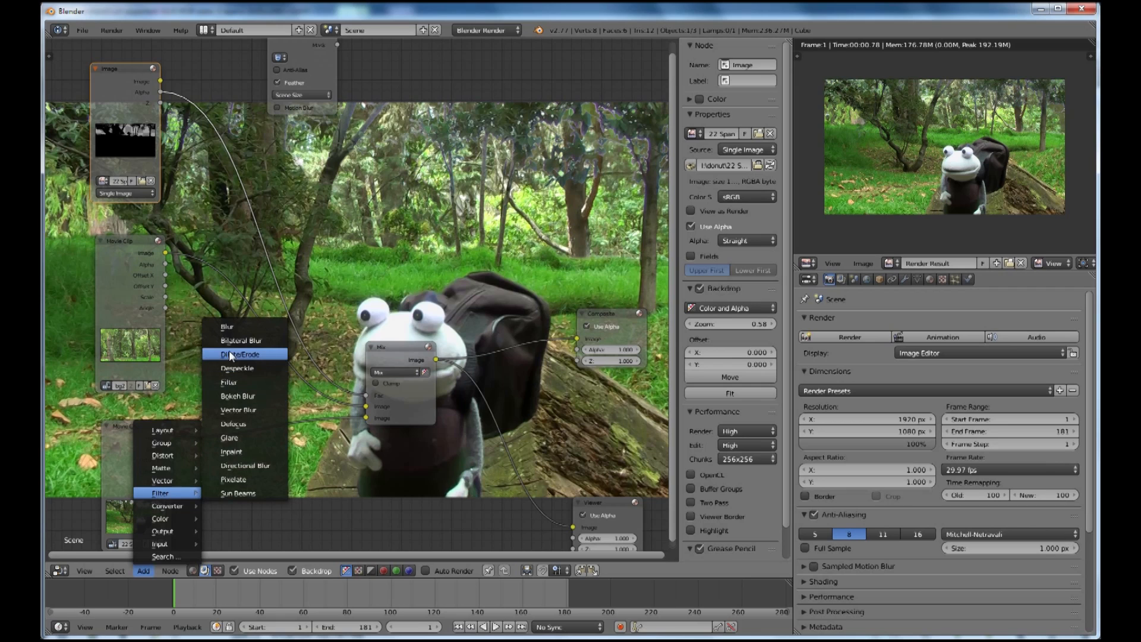
click(243, 353)
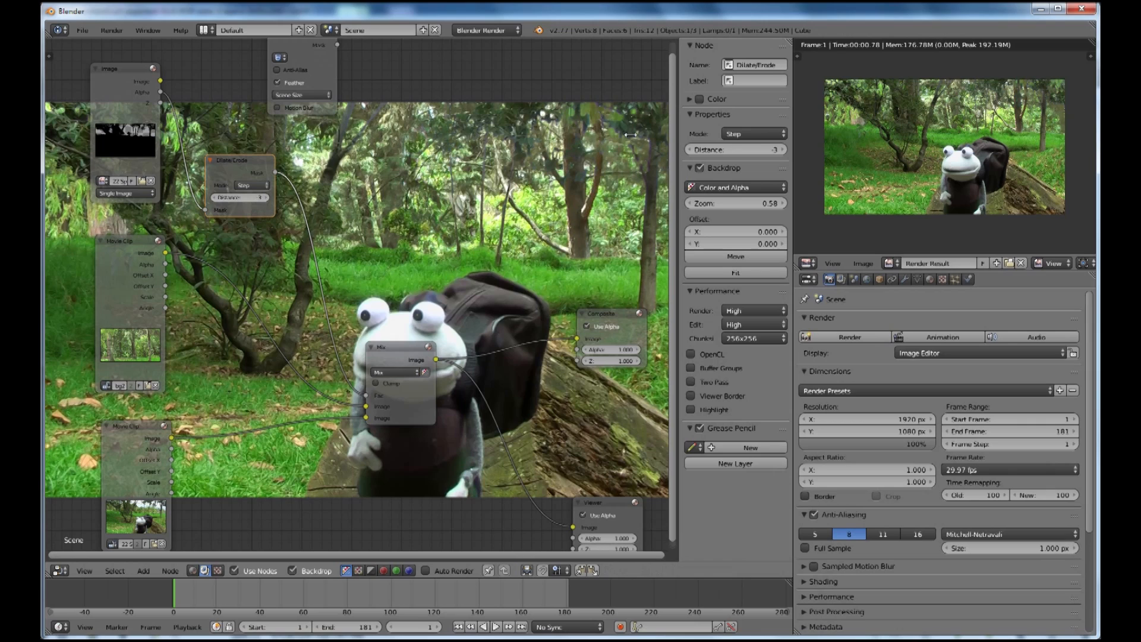
mouse_move(644, 182)
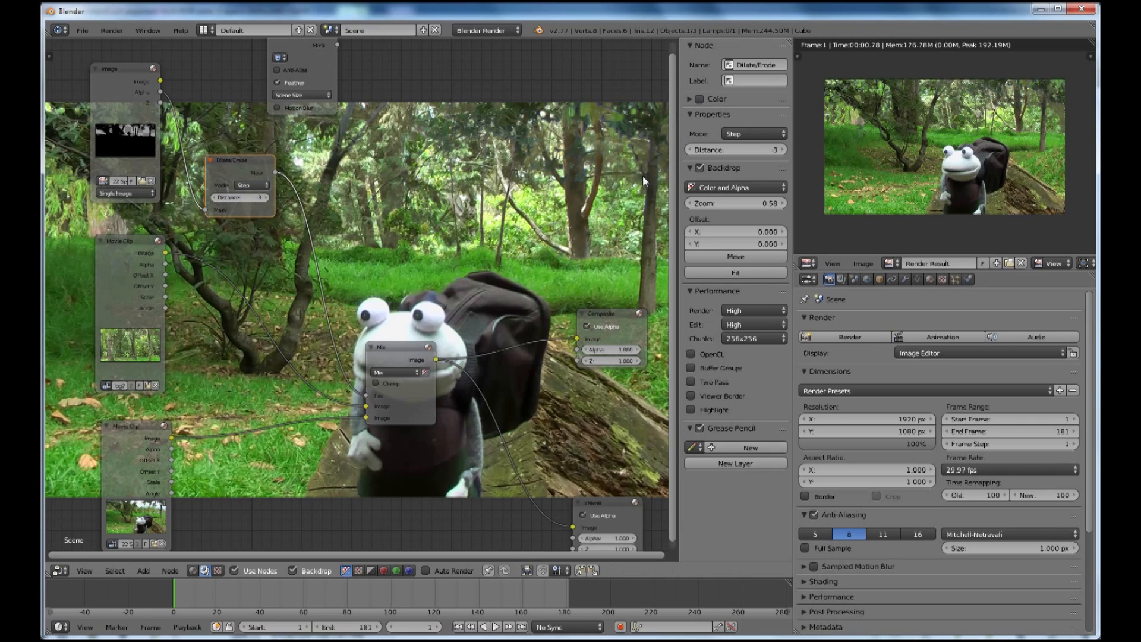
mouse_move(336, 167)
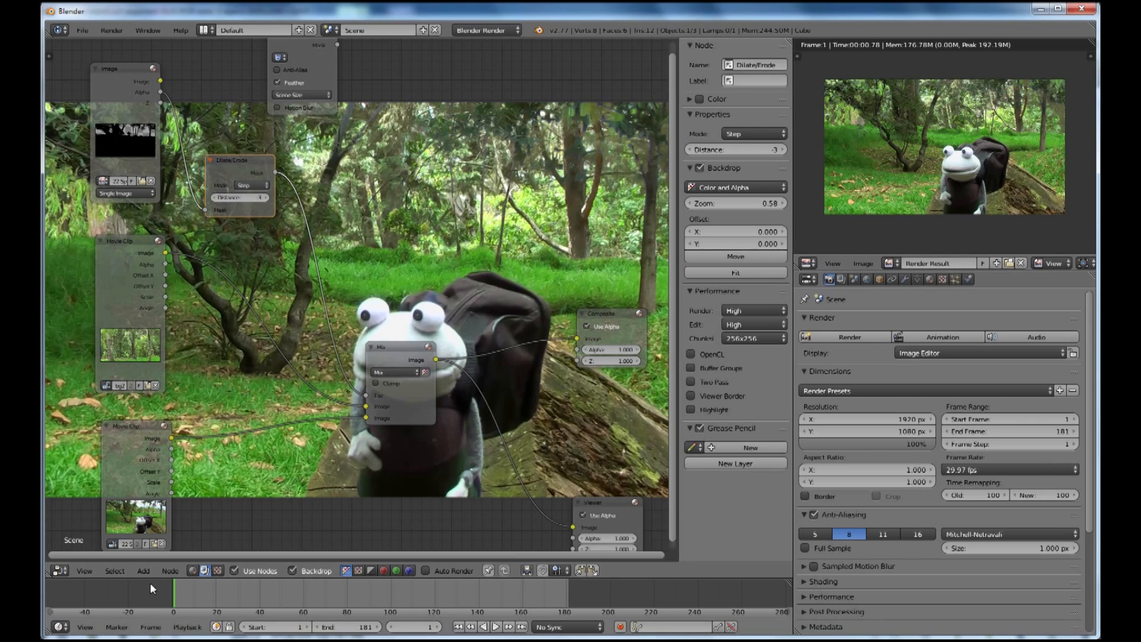
mouse_move(143, 570)
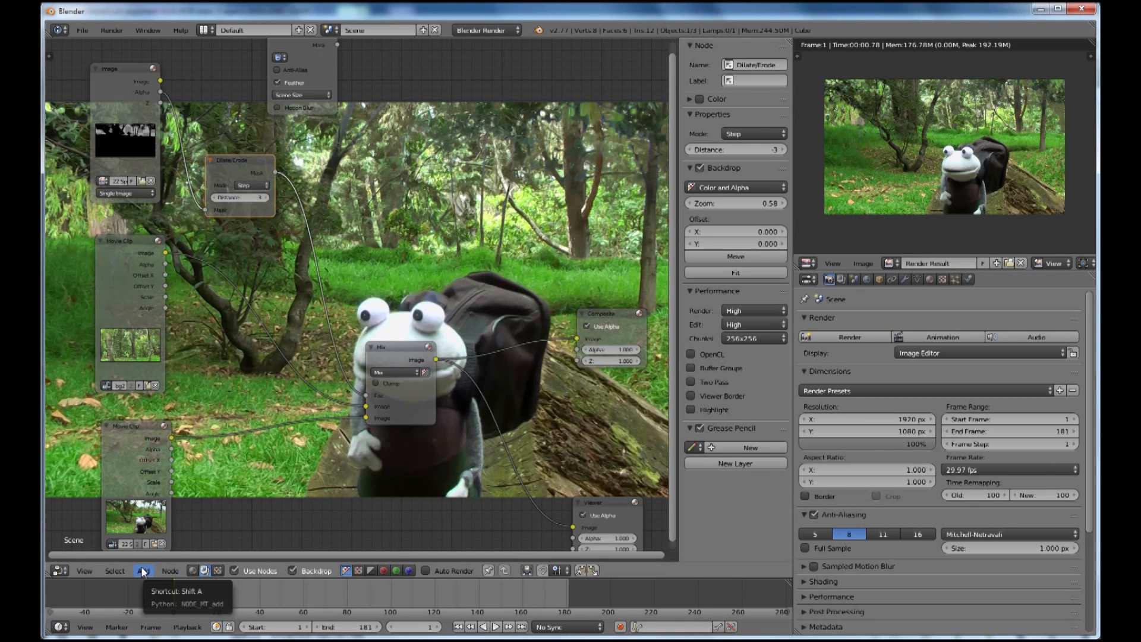
Add a Gaussian Blur node after Dilate/Erode with X and Y set to 3
click(143, 571)
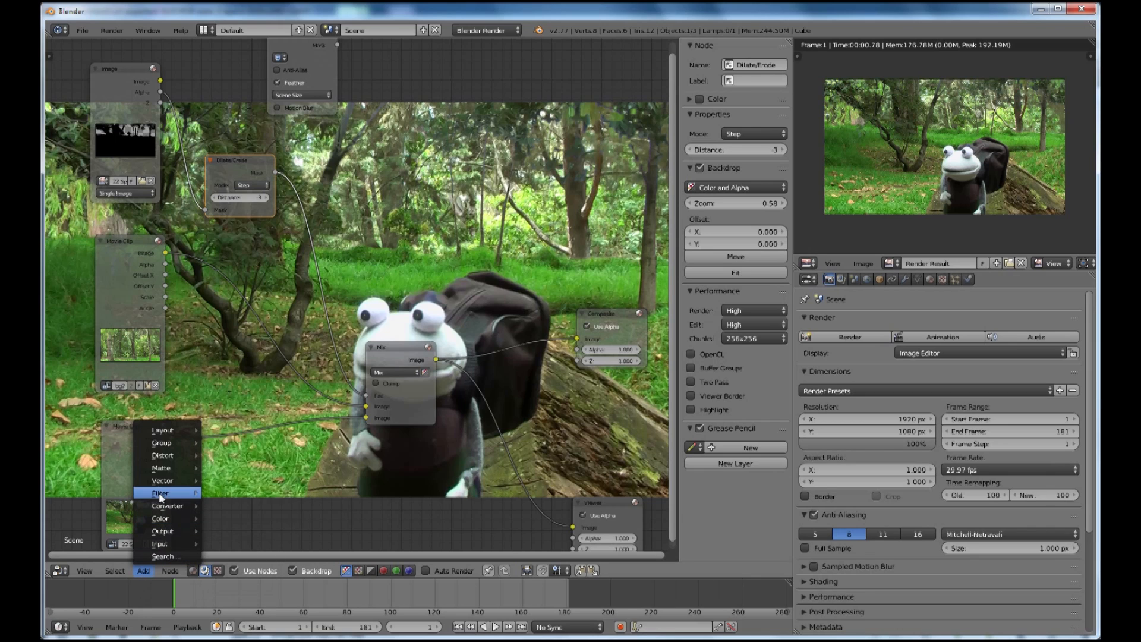
click(160, 492)
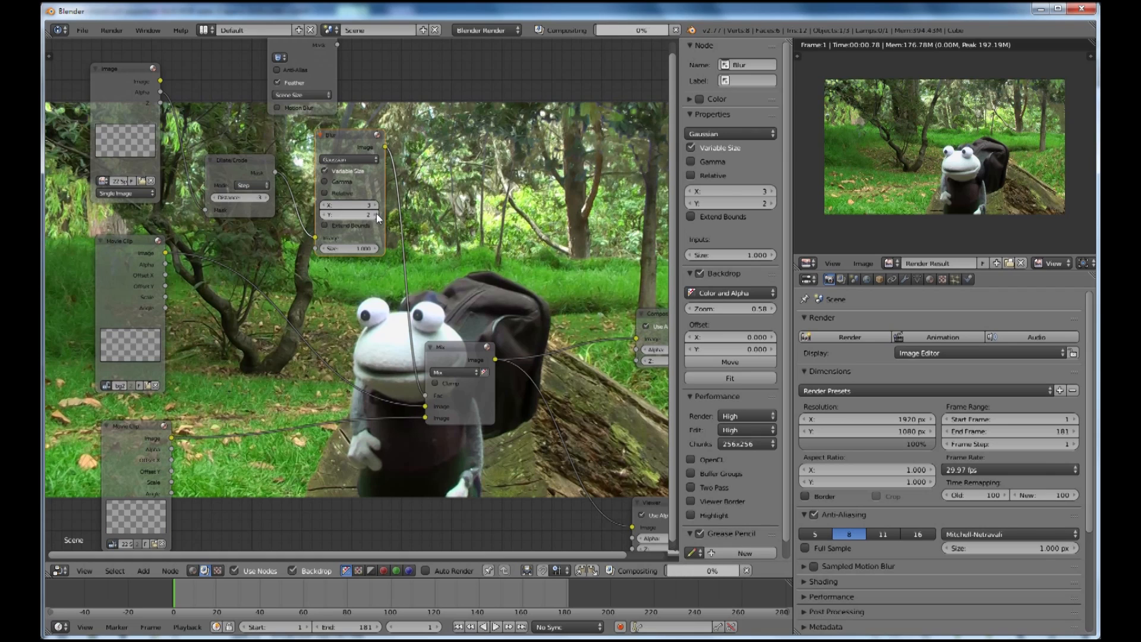
click(350, 215)
text(3)
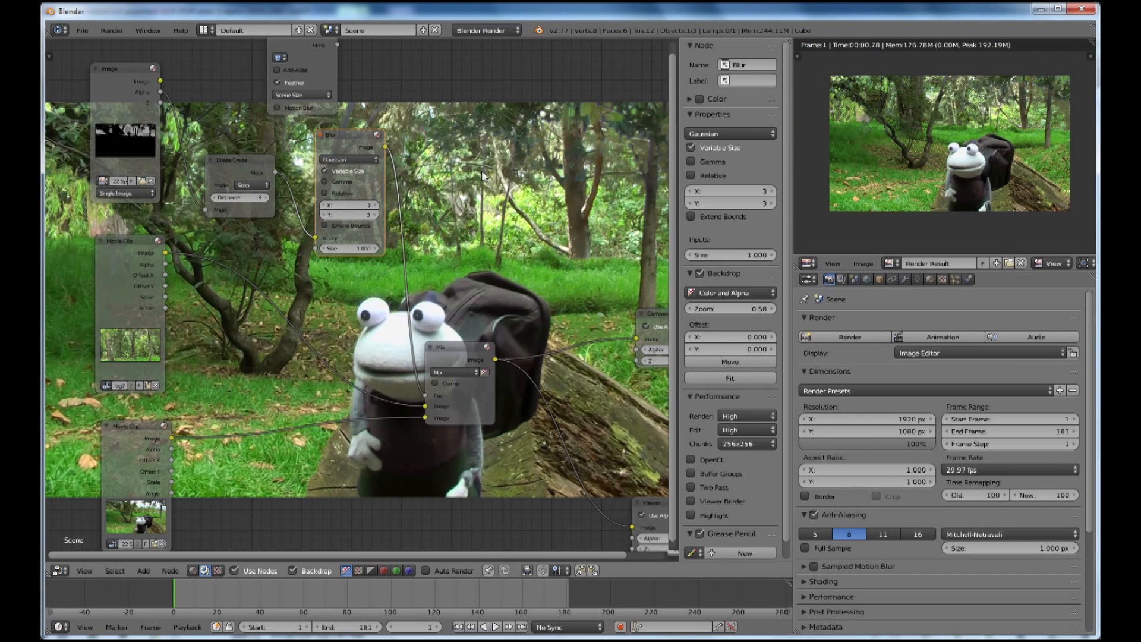
mouse_move(839, 131)
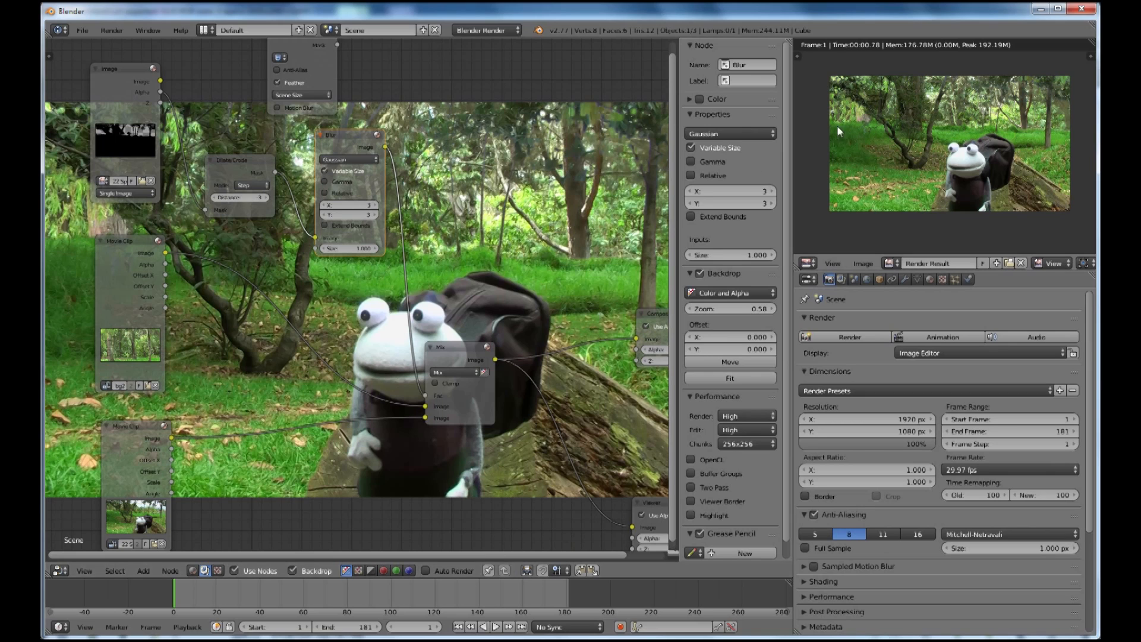
mouse_move(982, 120)
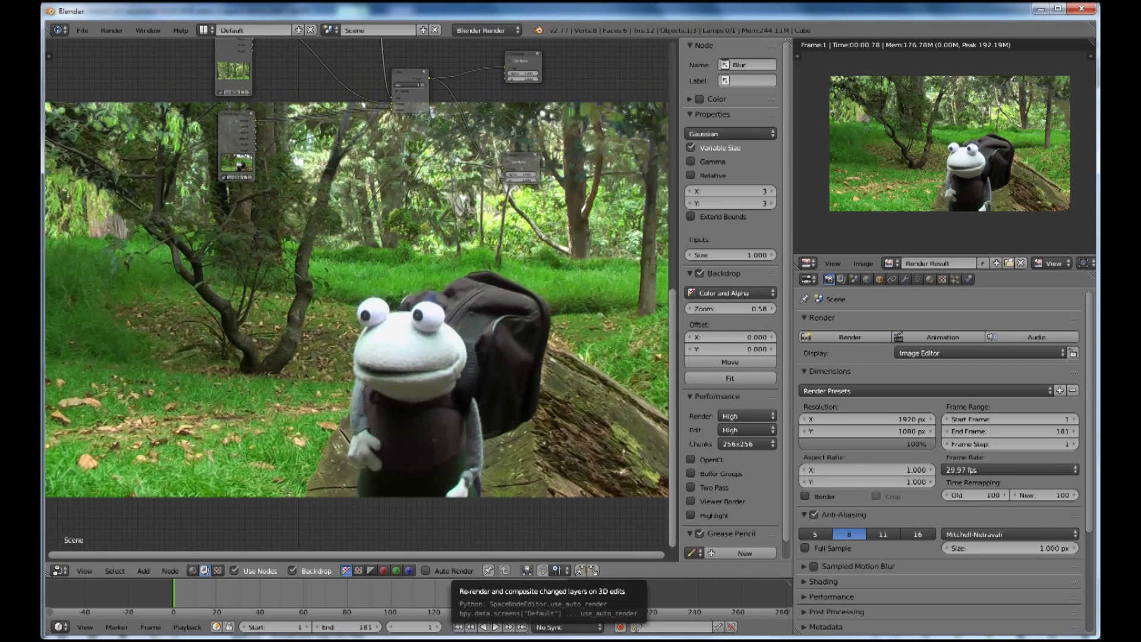
Zoom out the backdrop and reposition the bg22fixed background Movie Clip node
scroll(down, 3)
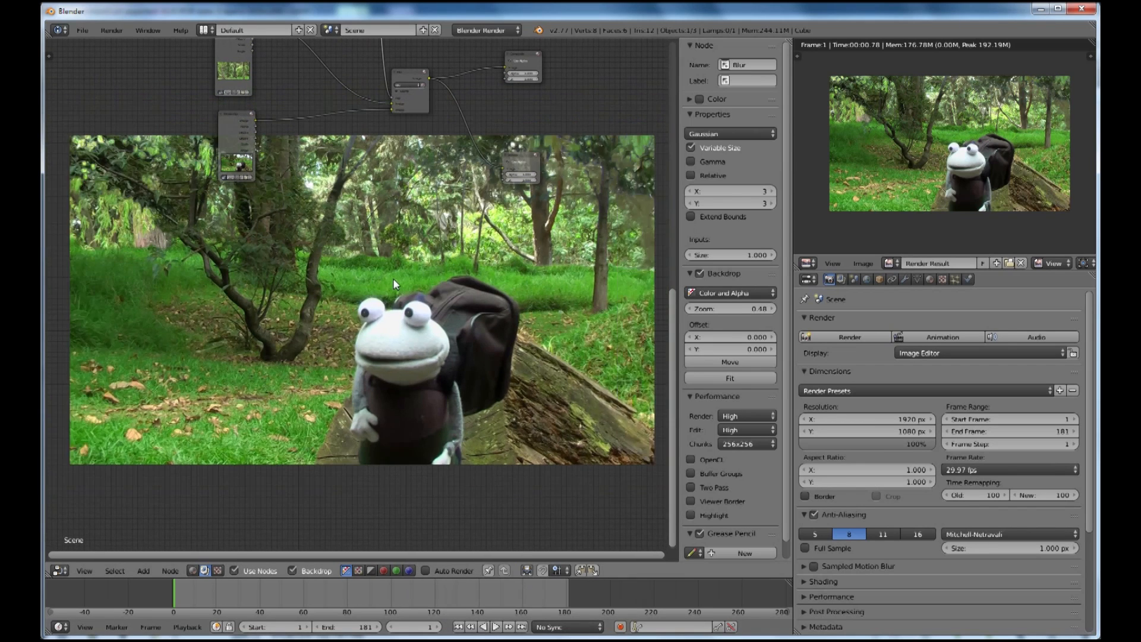
scroll(down, 3)
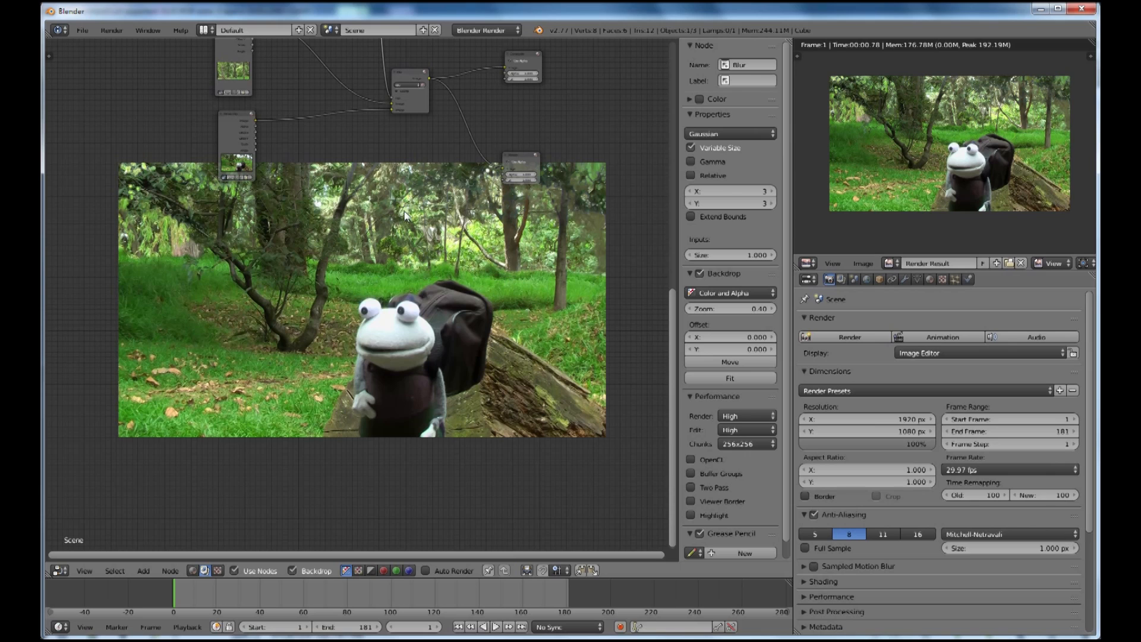
mouse_move(262, 92)
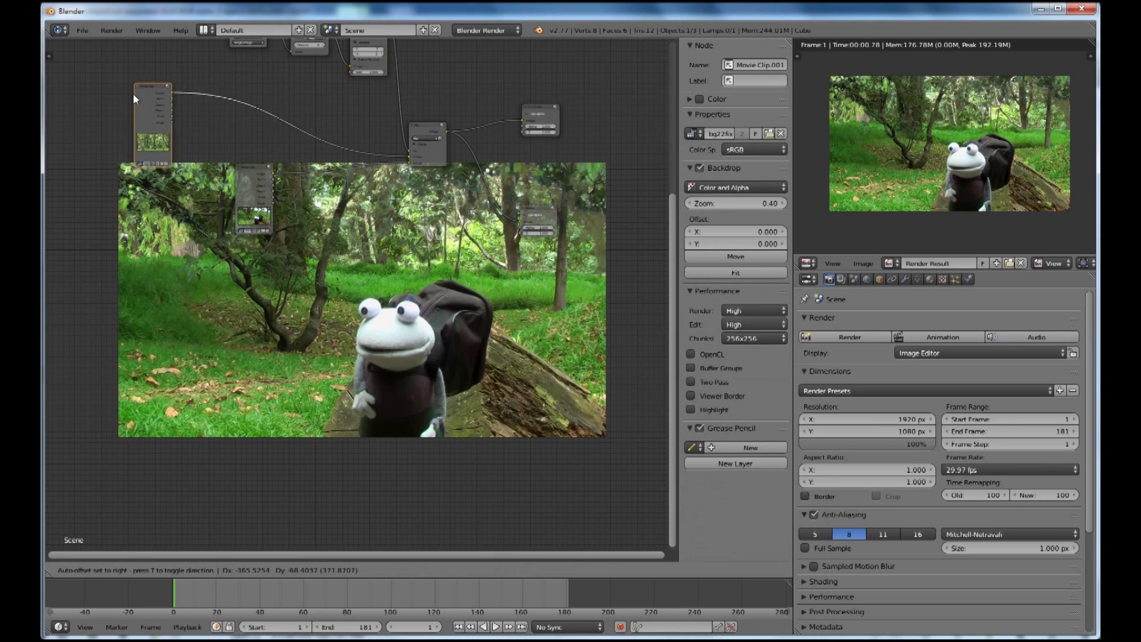
click(143, 570)
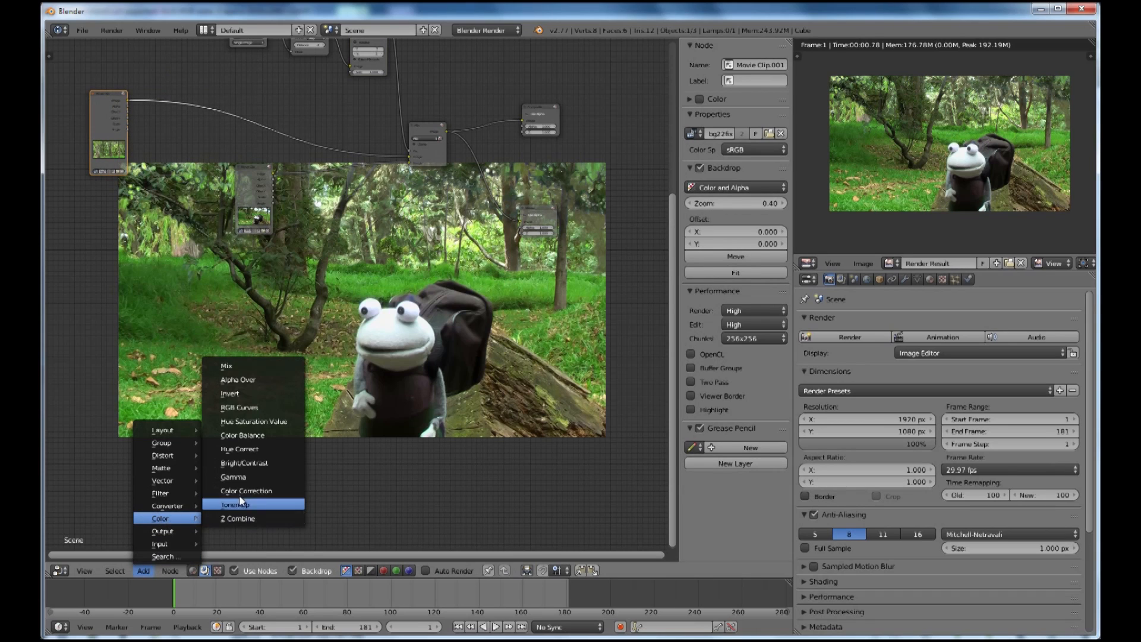
Insert a Color Correction node on the forest background with Master Gamma 0.971 and Gain 0.650
click(246, 490)
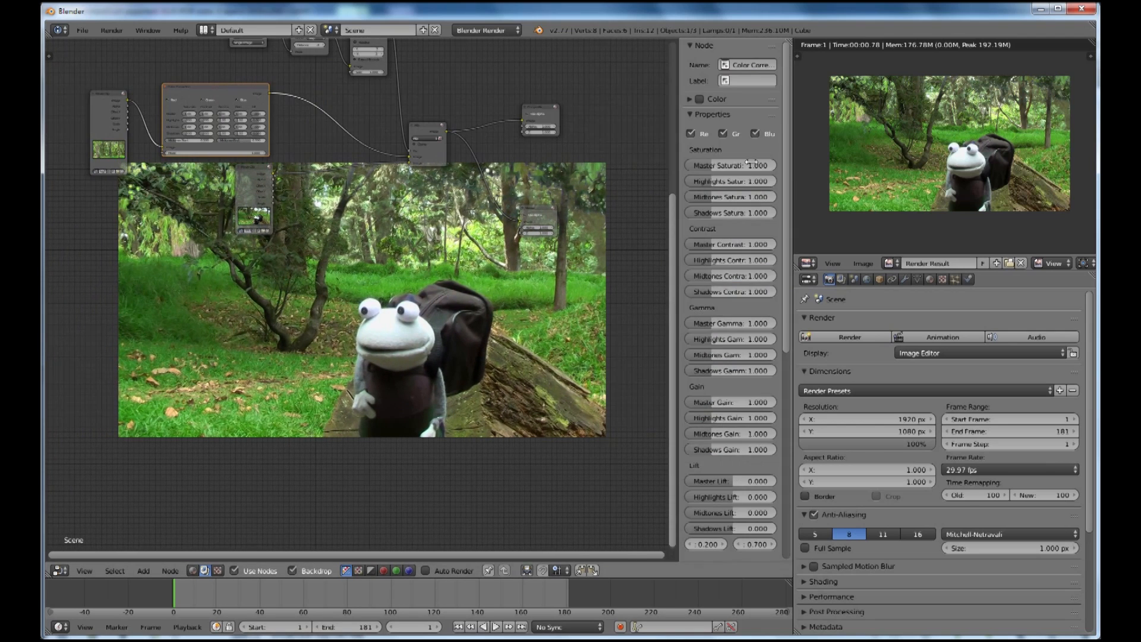
mouse_move(730, 402)
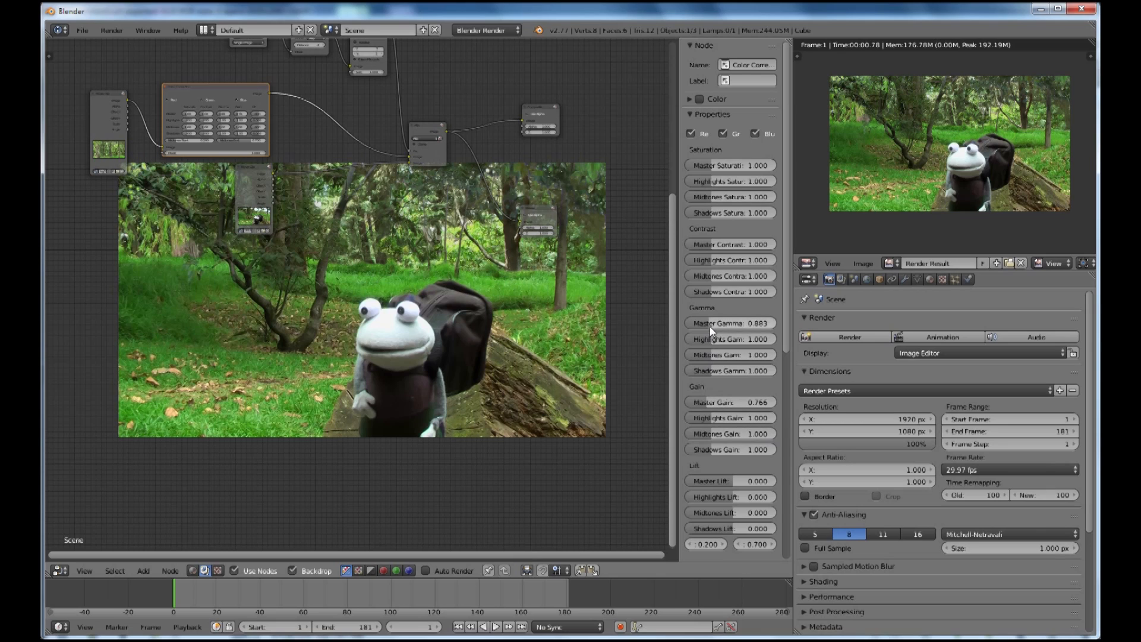
click(729, 323)
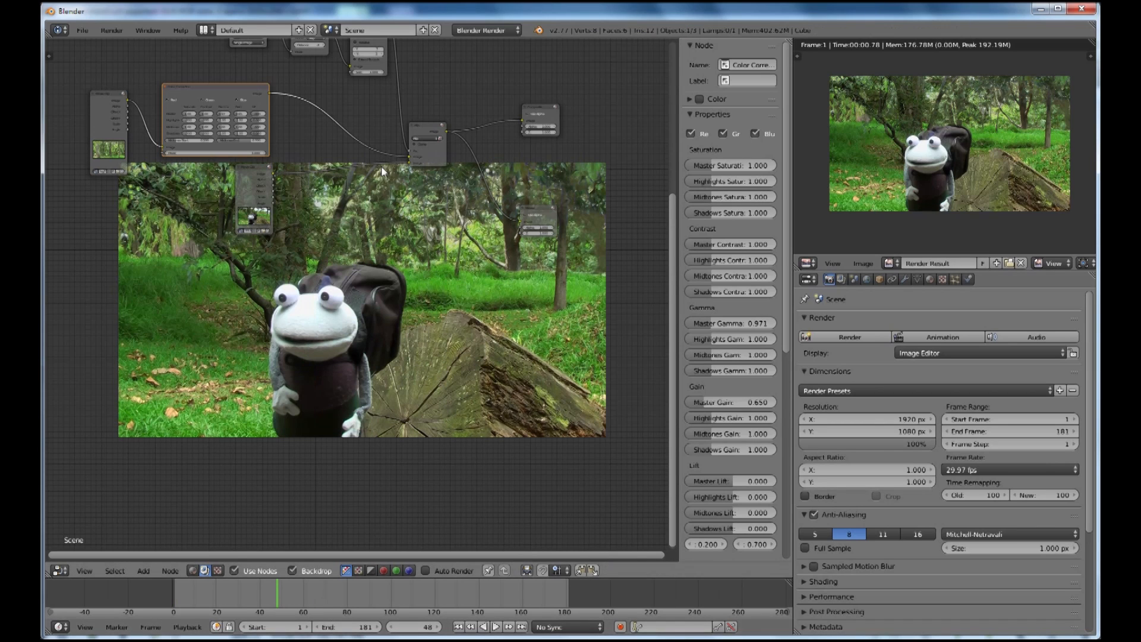
mouse_move(369, 292)
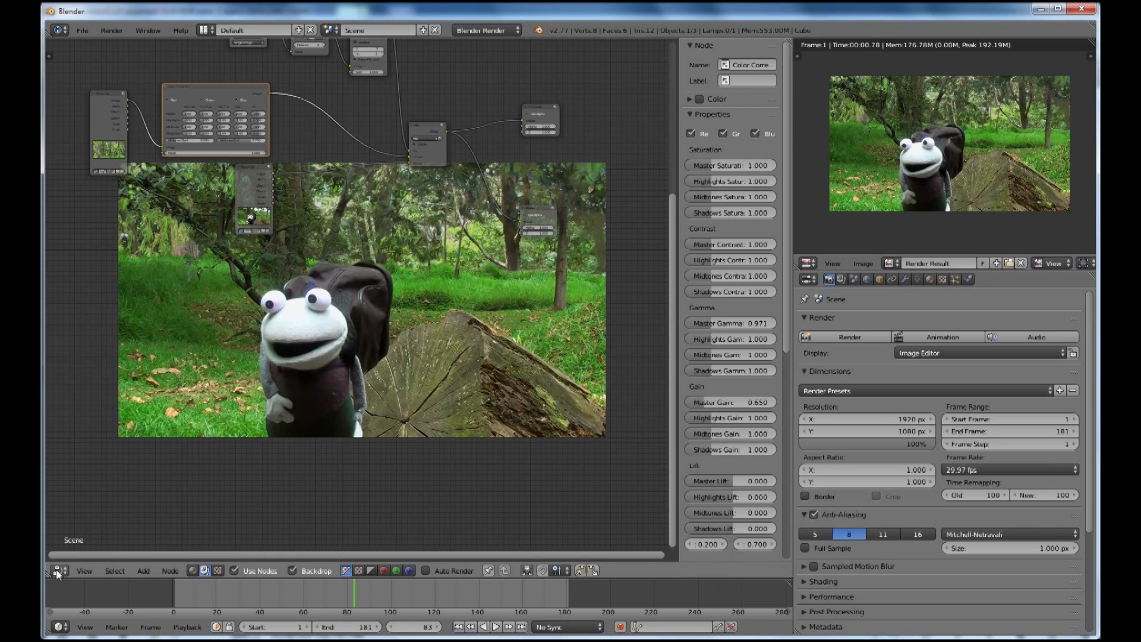
Turn the area into a Movie Clip Editor showing the 22 Spani000.png puppet footage
click(57, 570)
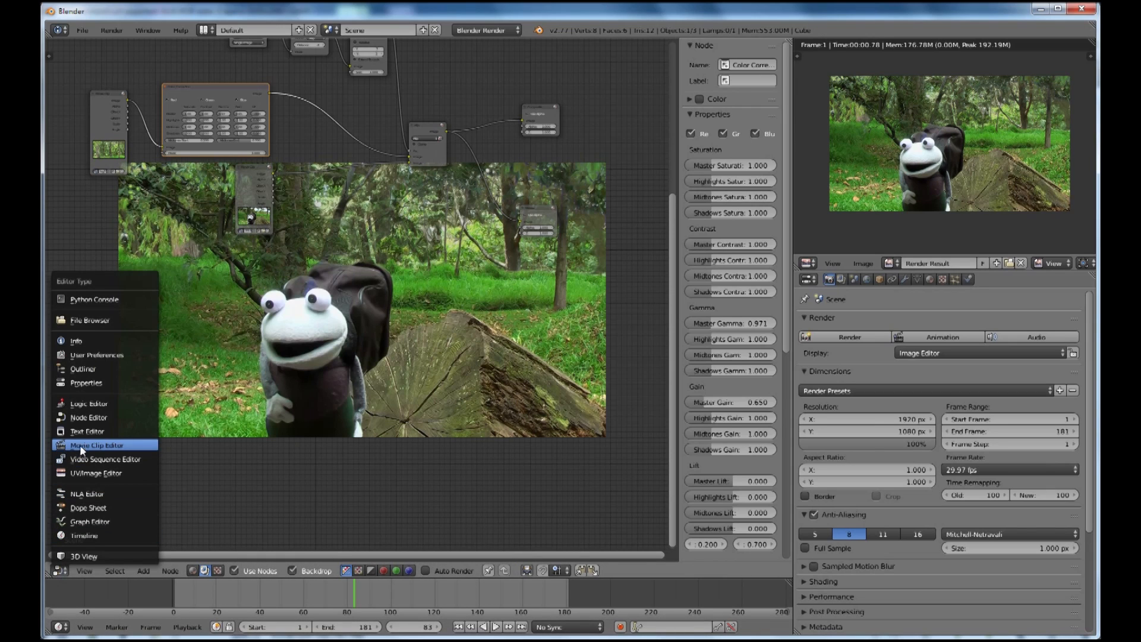
click(97, 444)
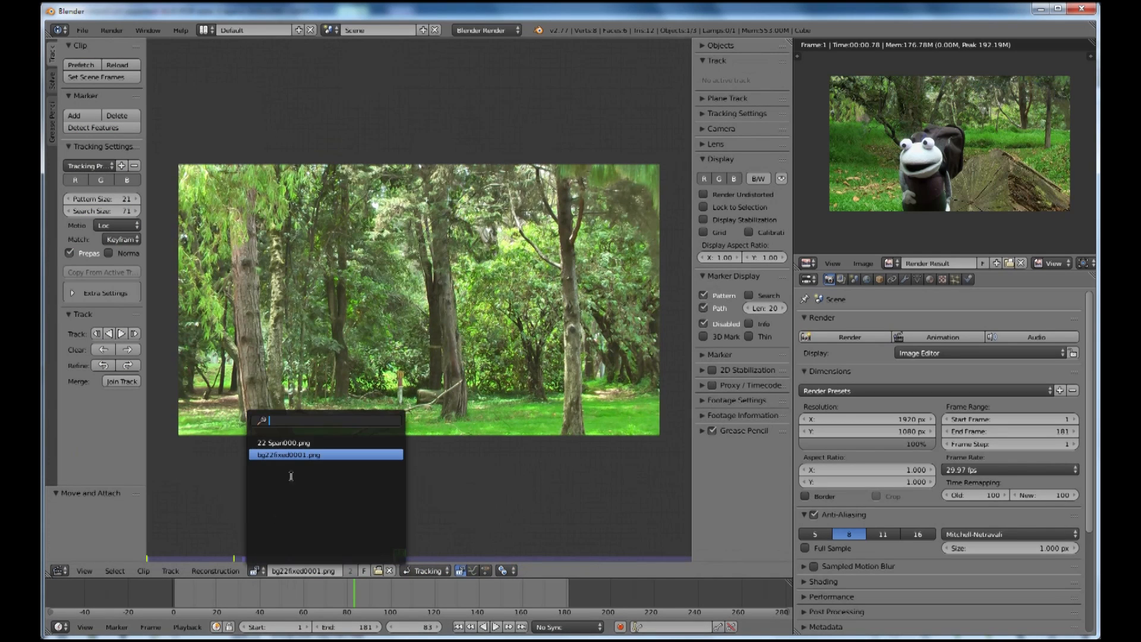
click(298, 442)
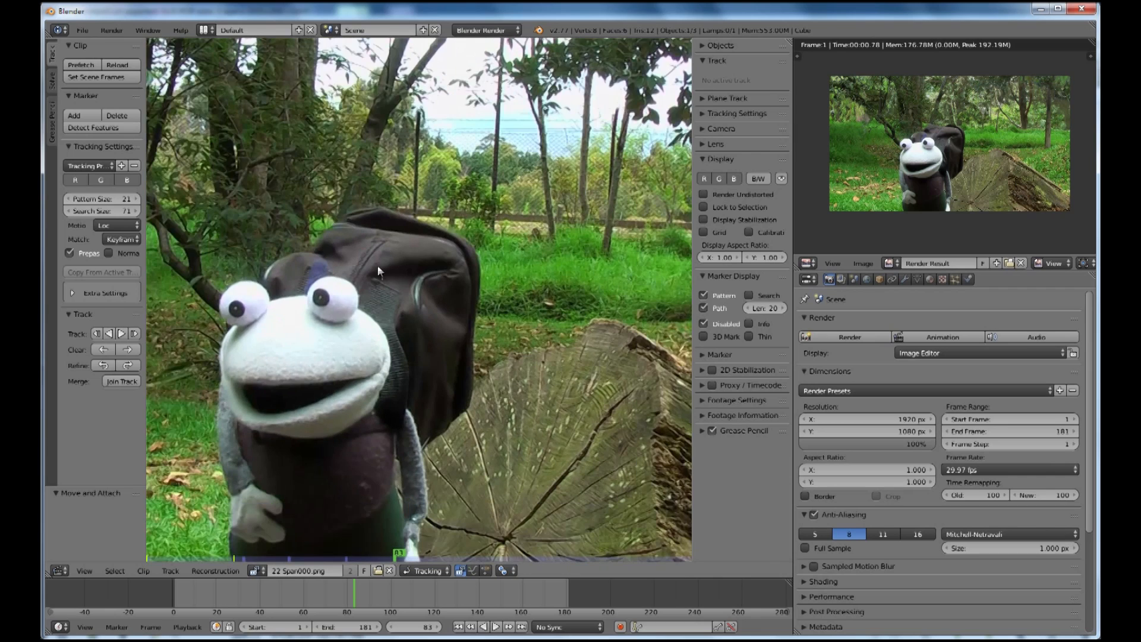
mouse_move(246, 607)
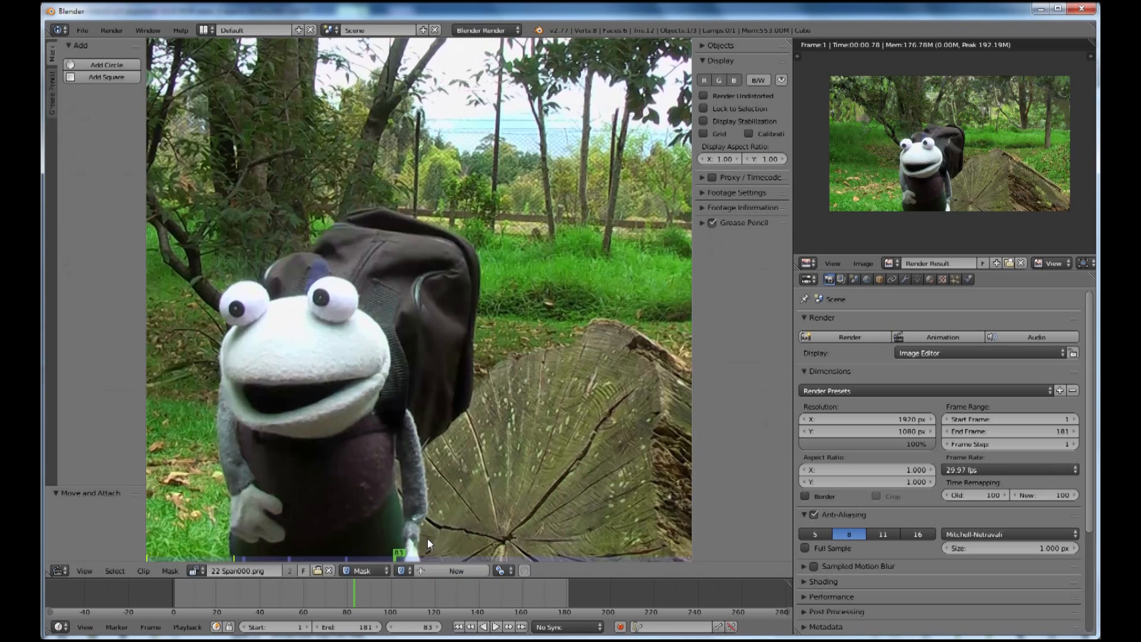
mouse_move(373, 214)
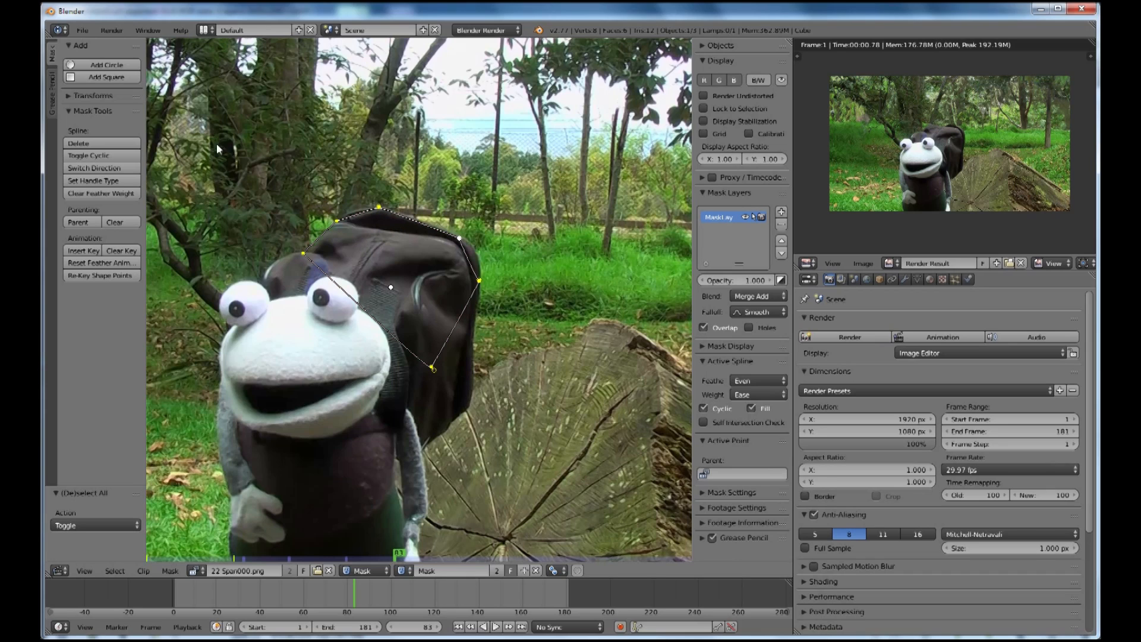
Set the backpack mask points to Auto handles for a smoothly curved outline
click(94, 180)
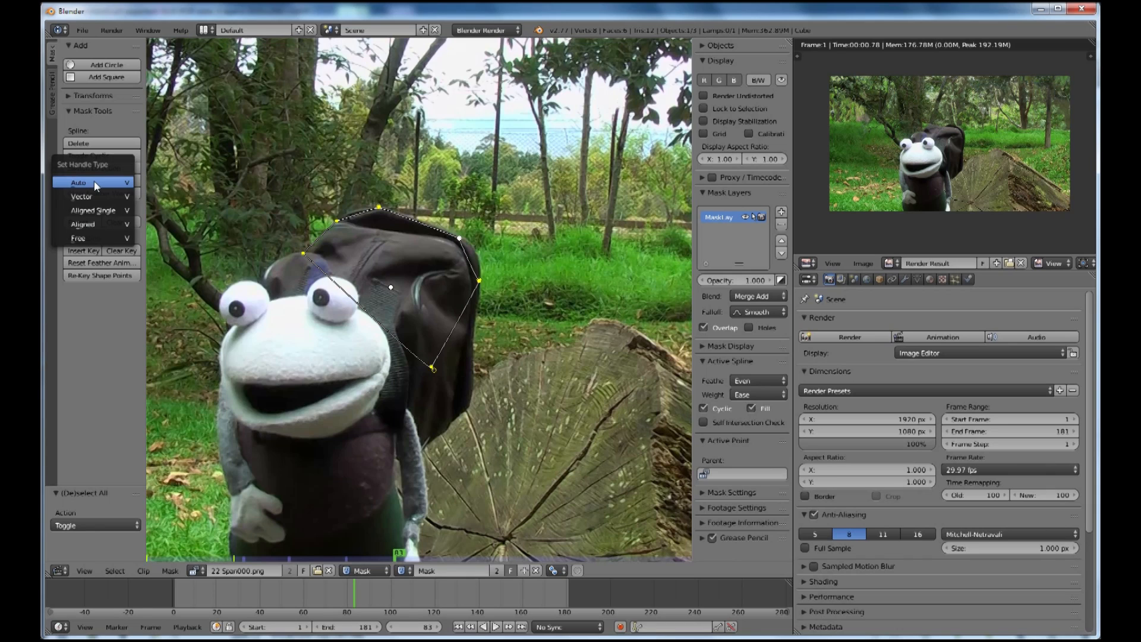
click(92, 211)
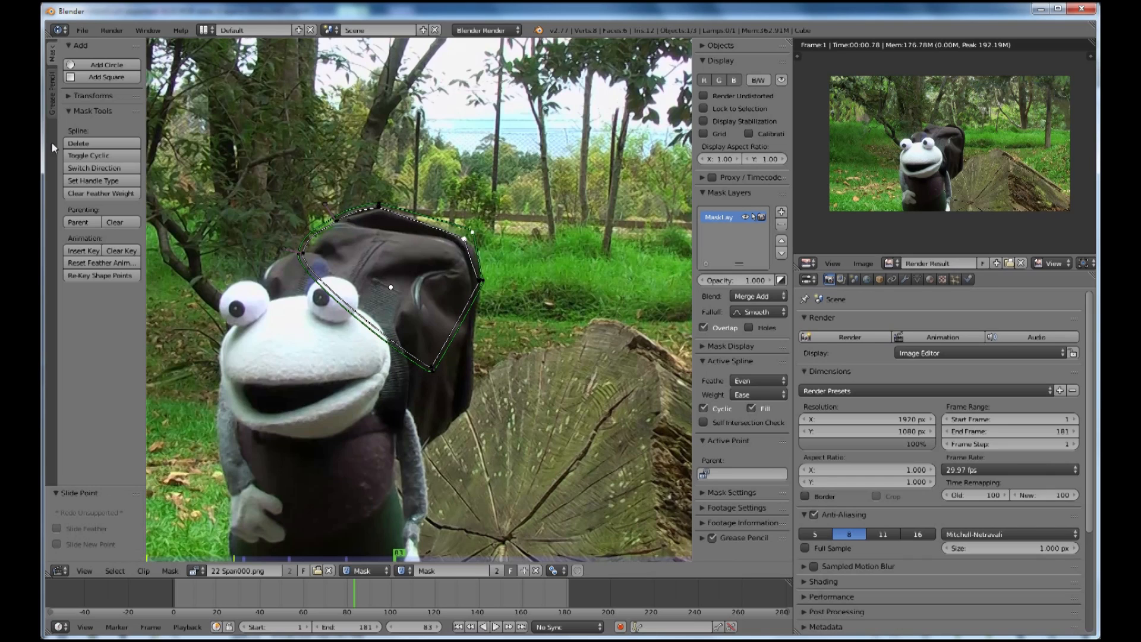
click(94, 181)
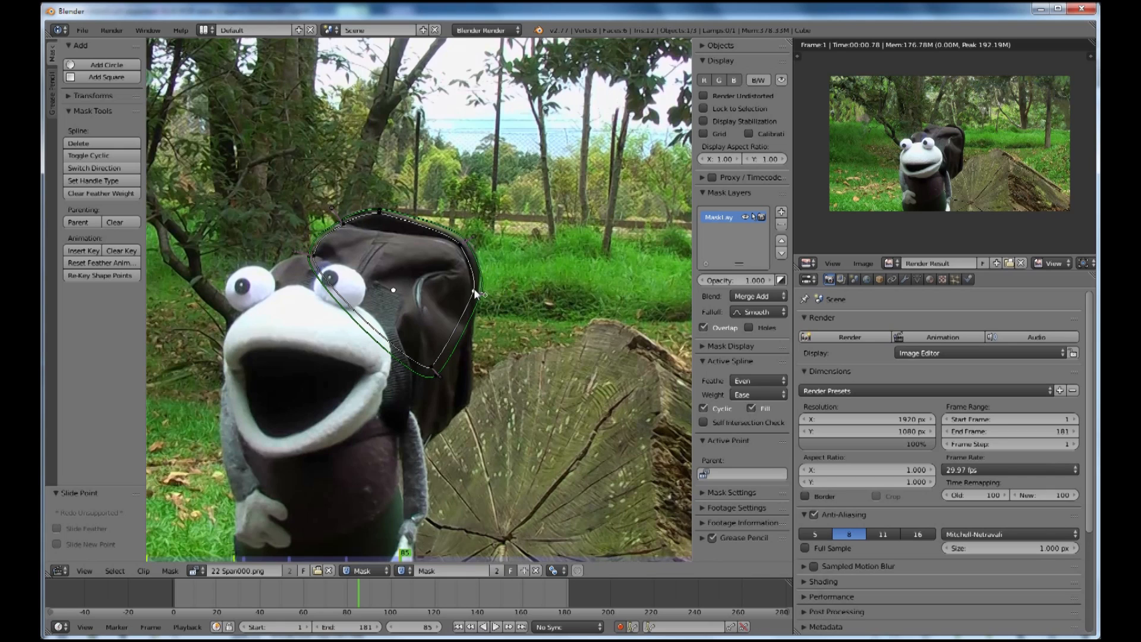
Switch back to the Node Editor and add a Movie Clip node using 22 Spani000.png
click(58, 570)
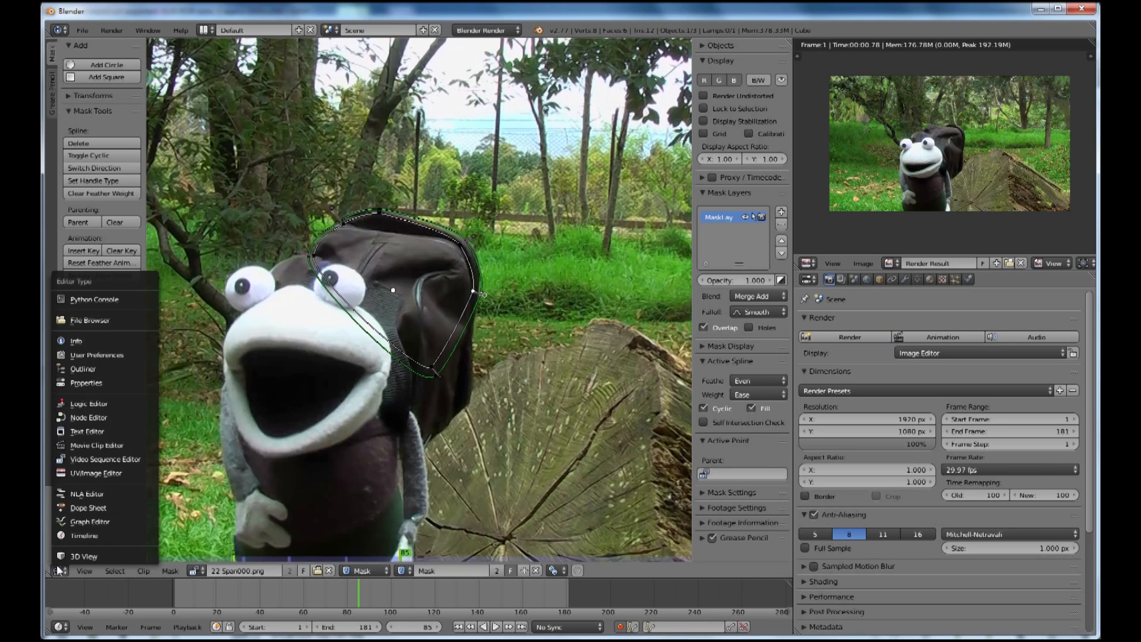
click(87, 417)
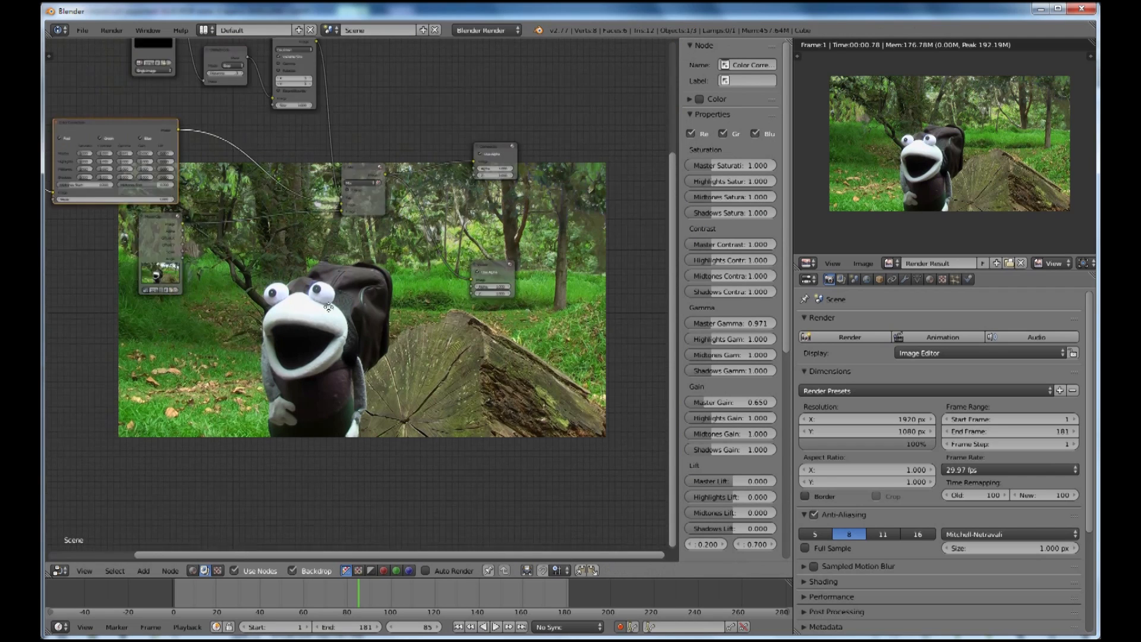
click(349, 204)
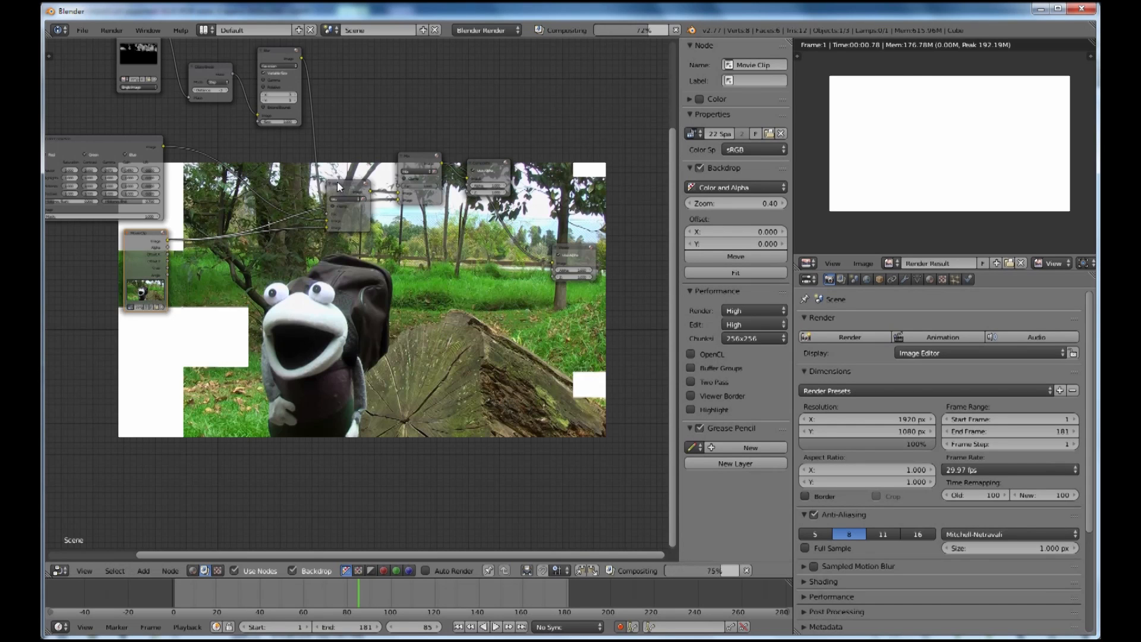
click(848, 336)
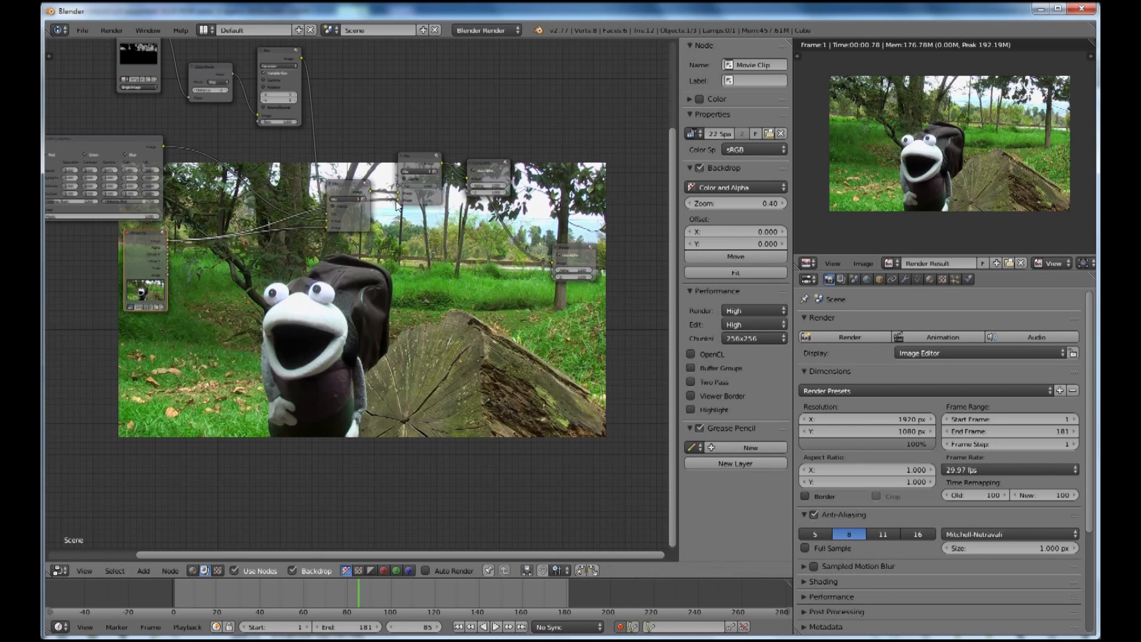
mouse_move(322, 257)
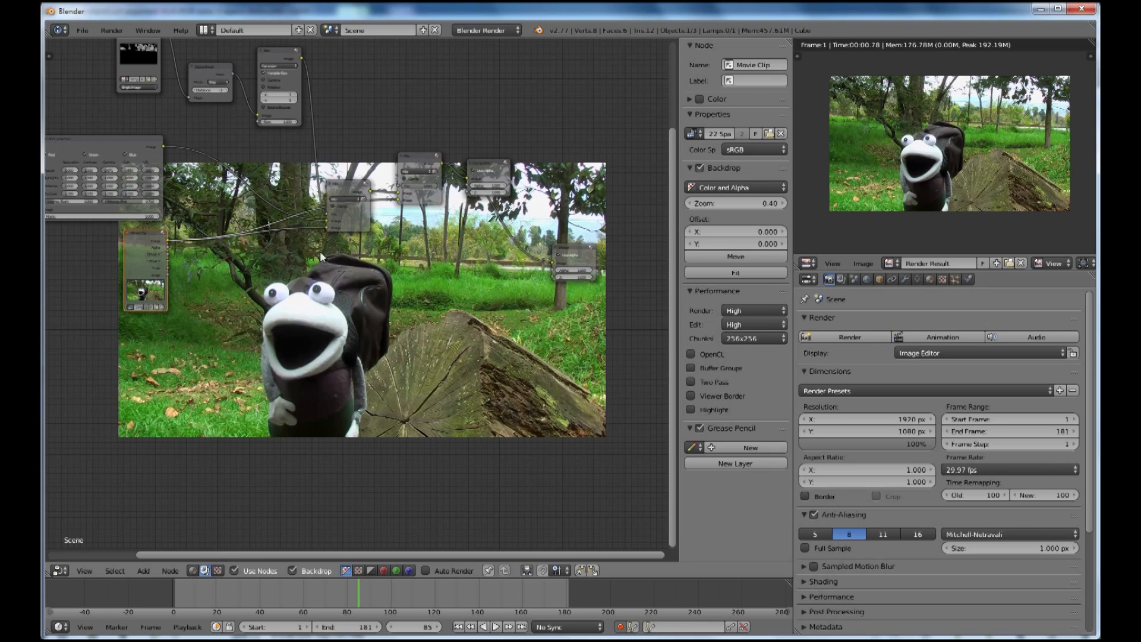
mouse_move(311, 271)
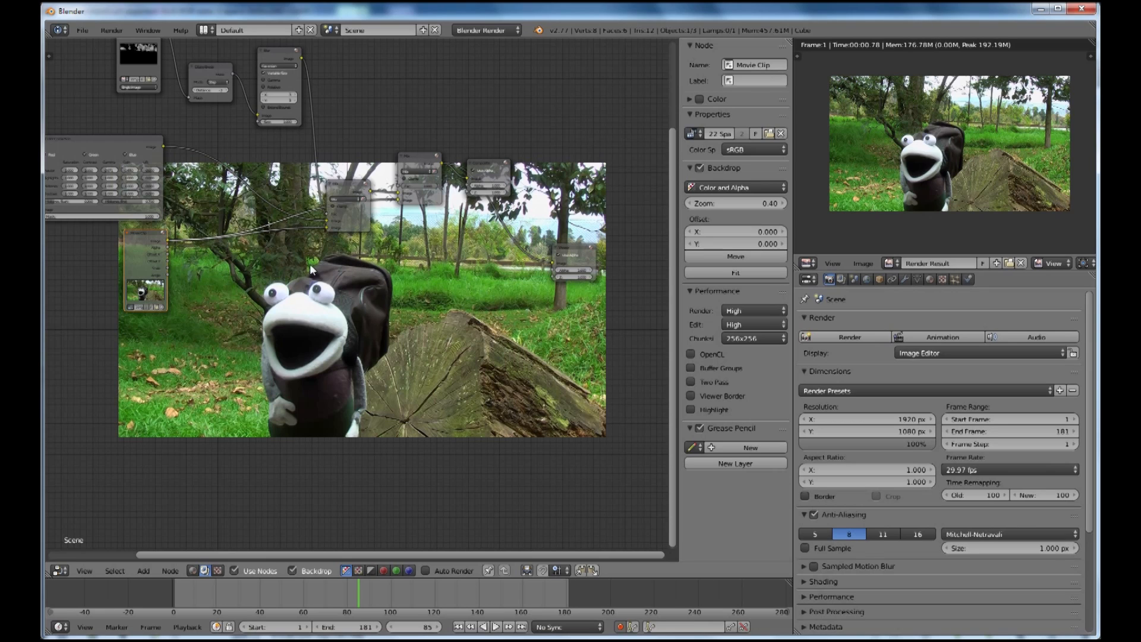
mouse_move(391, 201)
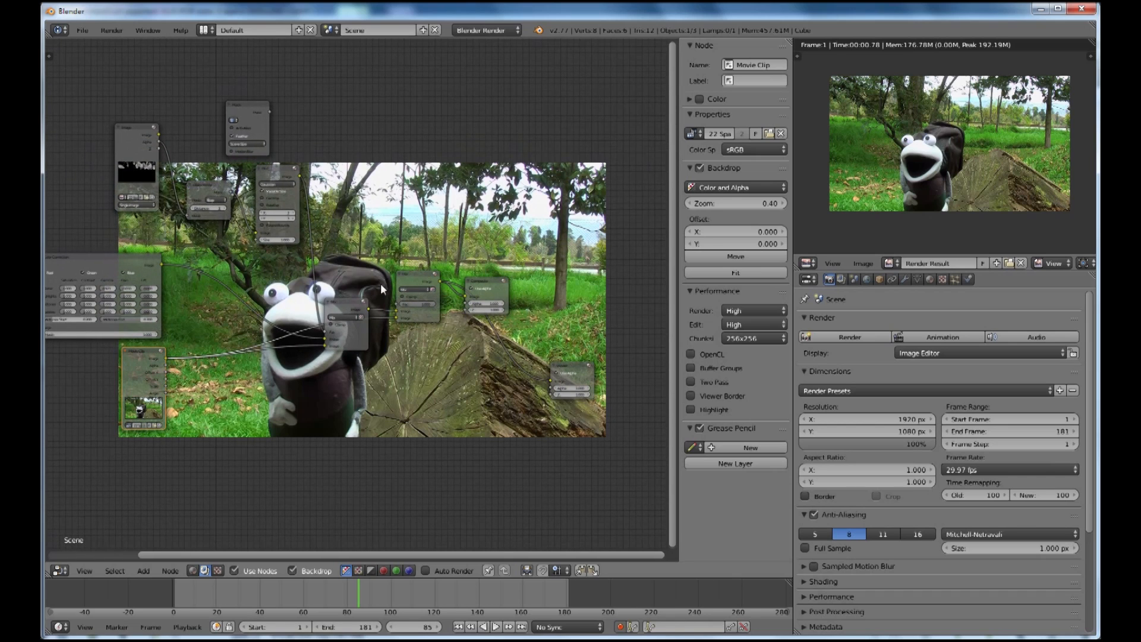
mouse_move(346, 331)
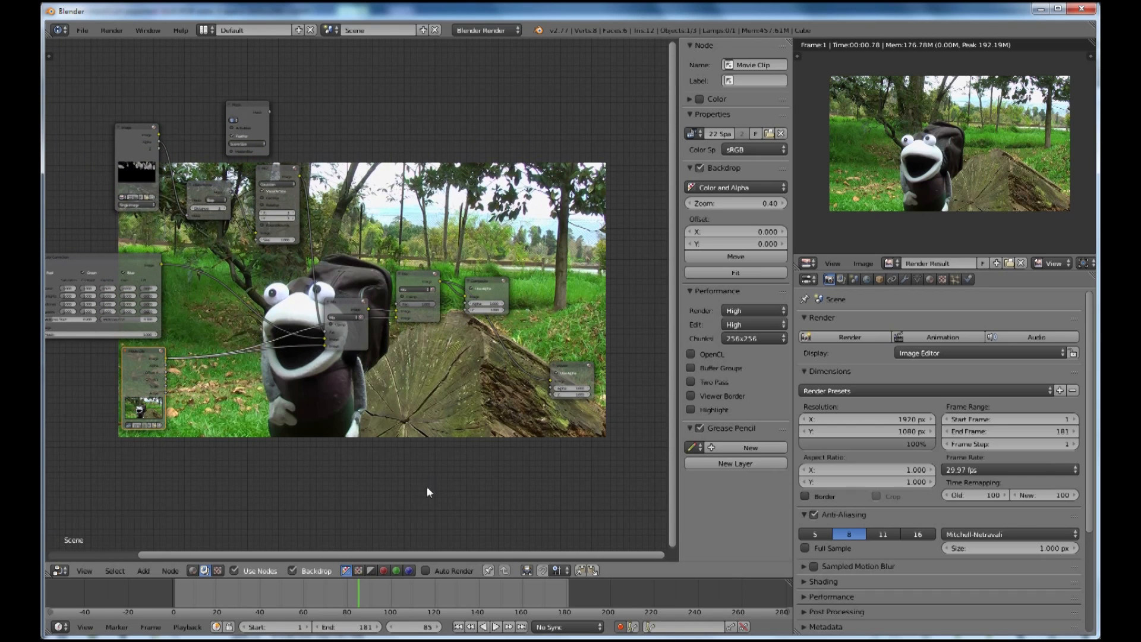
Place the Mask input node and drag it beside the other nodes
click(247, 130)
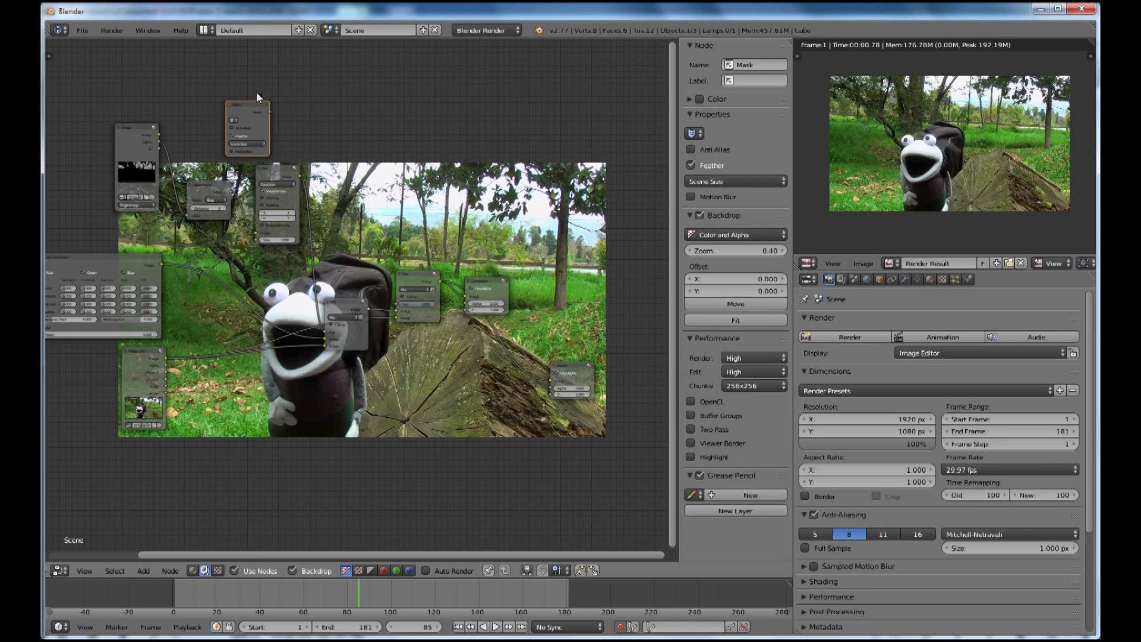
drag(247, 129, 357, 207)
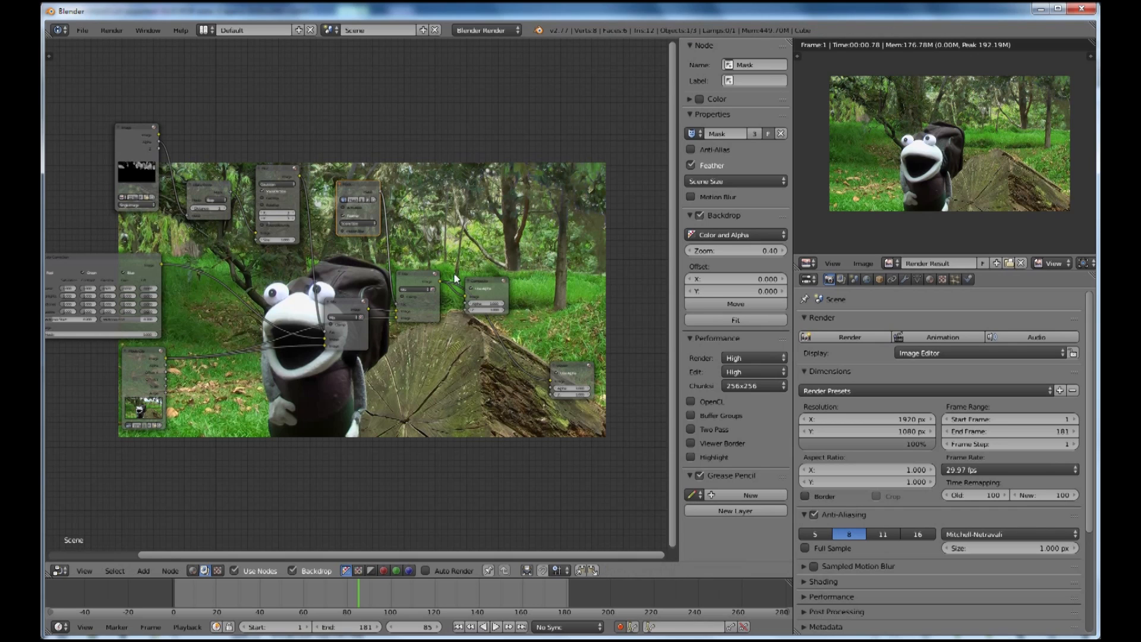
mouse_move(297, 297)
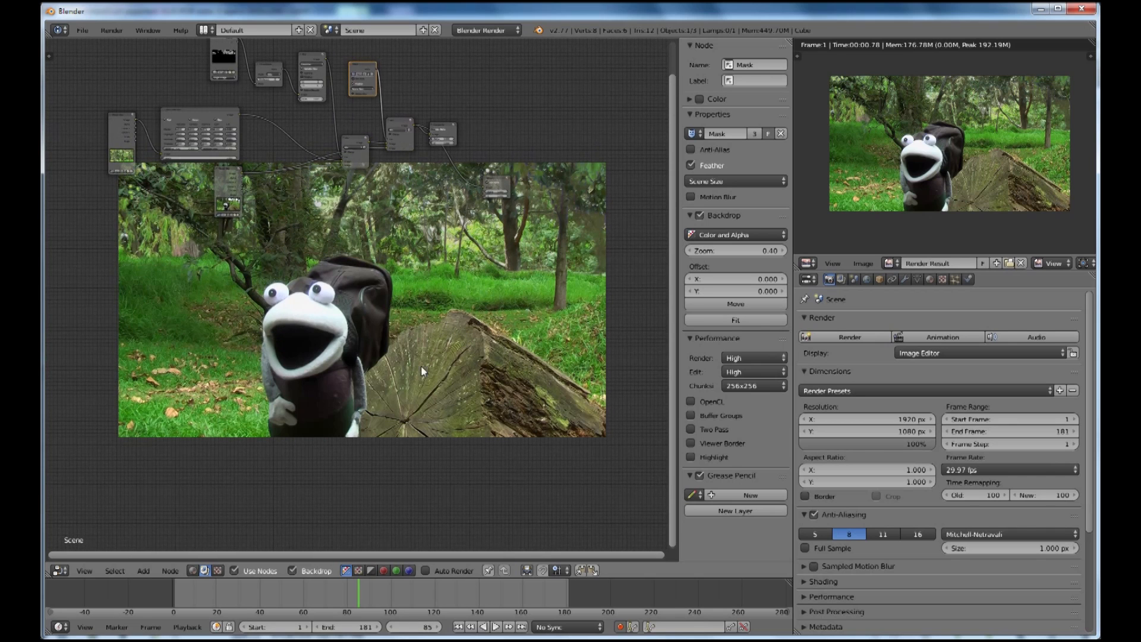
mouse_move(458, 302)
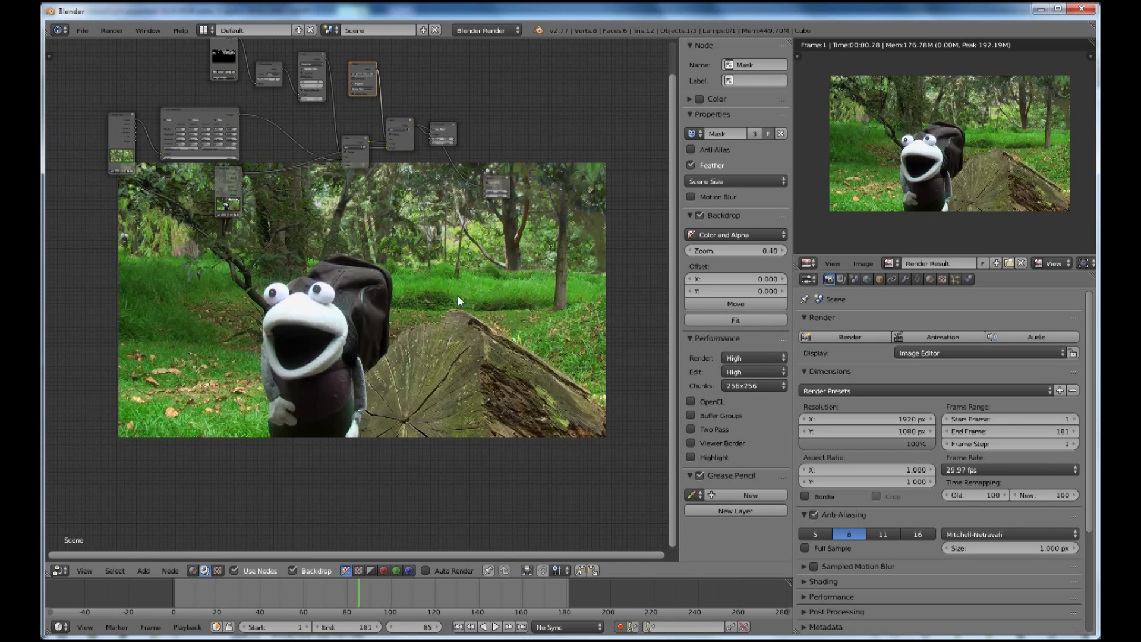
mouse_move(536, 368)
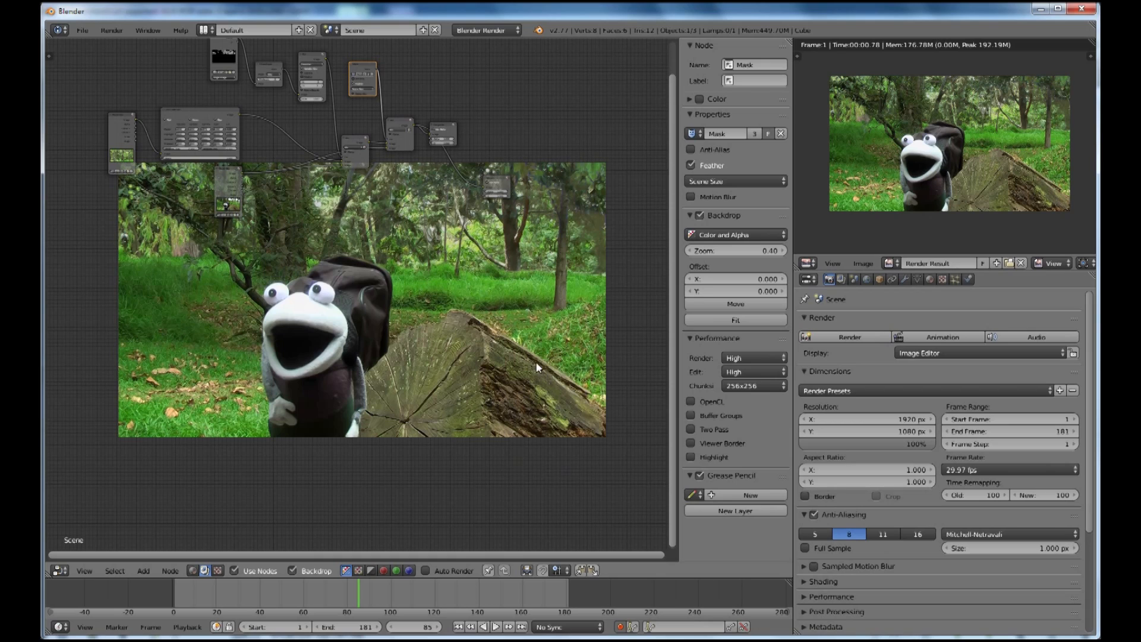